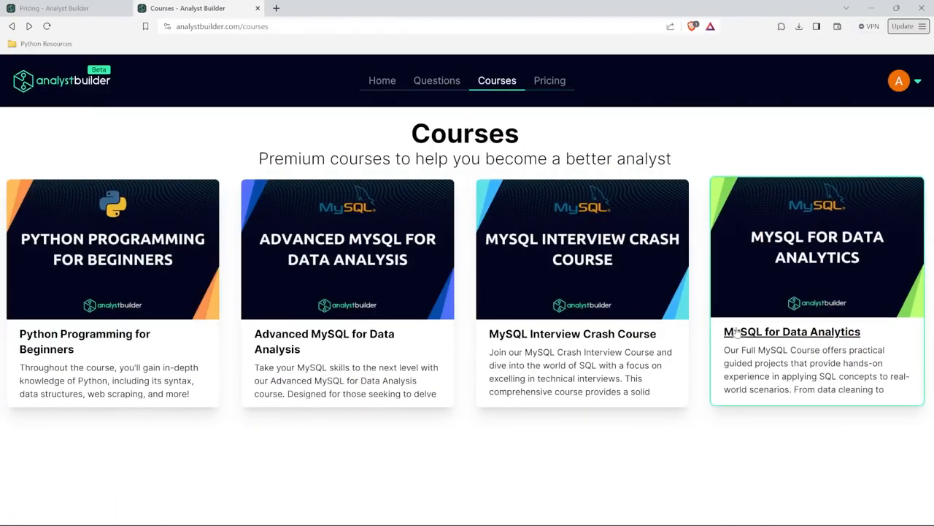
# Navigate the MySQL for Data Analytics course to the Average Gaming Session practice question in Group By Basics
pyautogui.click(791, 331)
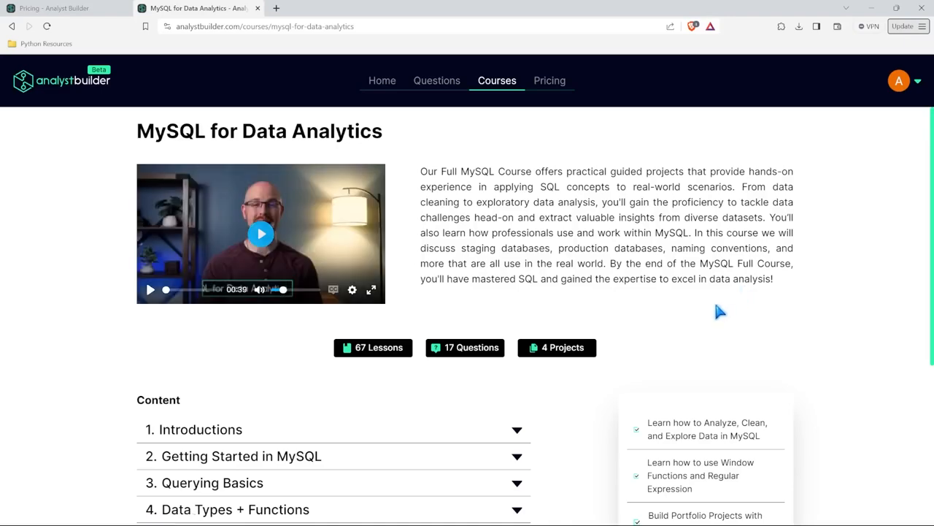
pyautogui.scroll(-3)
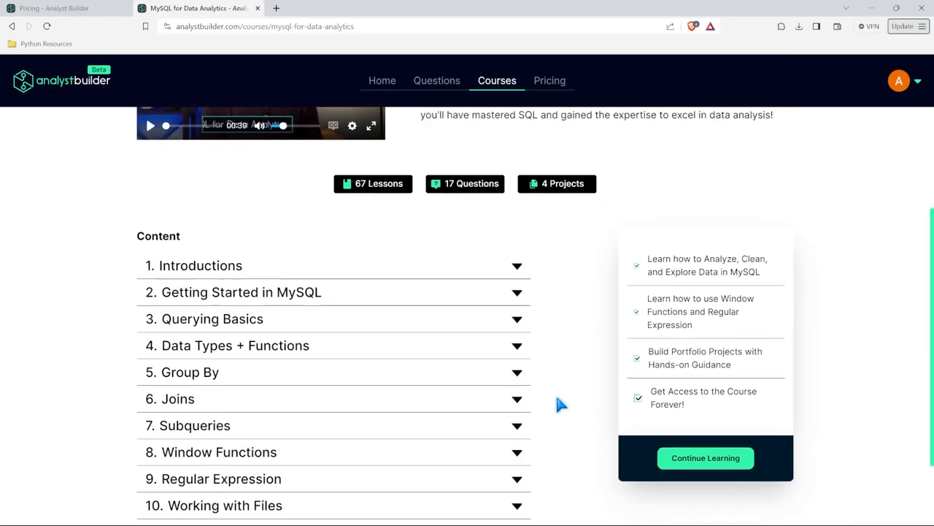
pyautogui.click(706, 458)
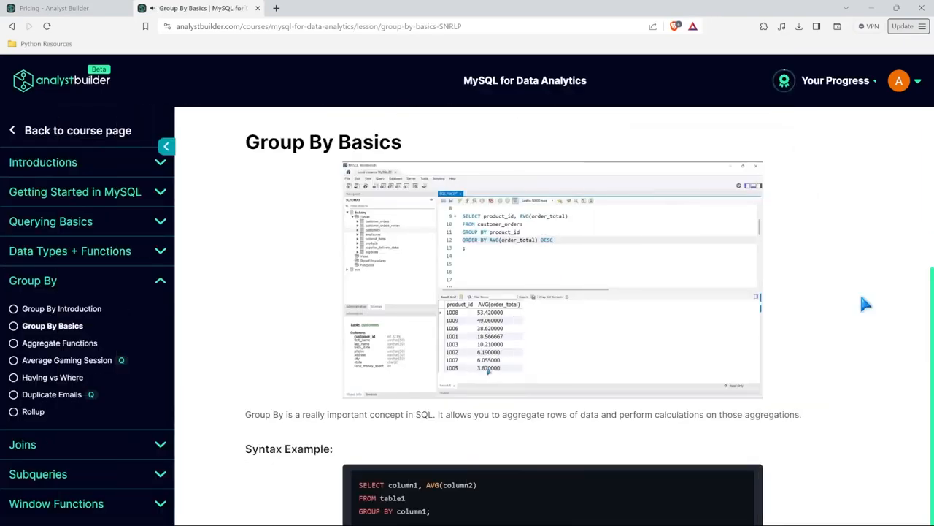
pyautogui.scroll(-3)
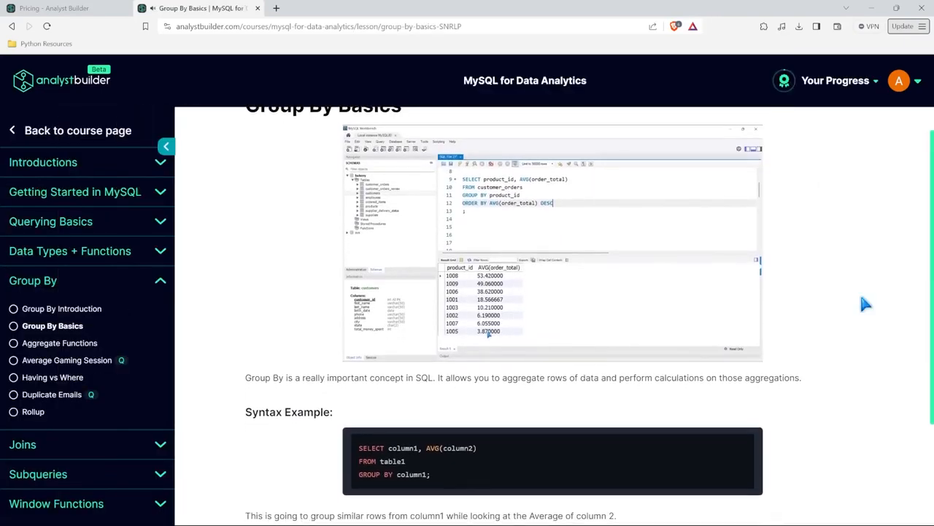
pyautogui.click(68, 359)
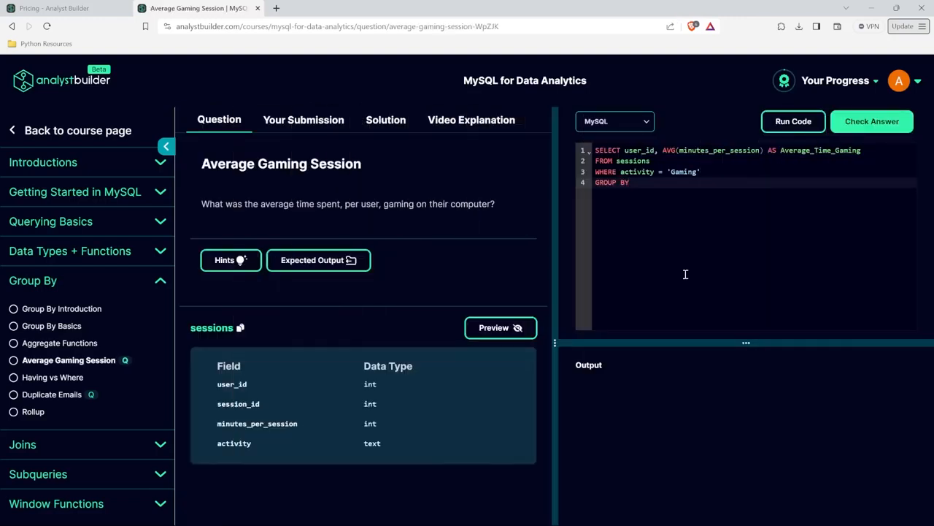
# Complete the query with GROUP BY user_id and submit it for checking
pyautogui.write('user_id')
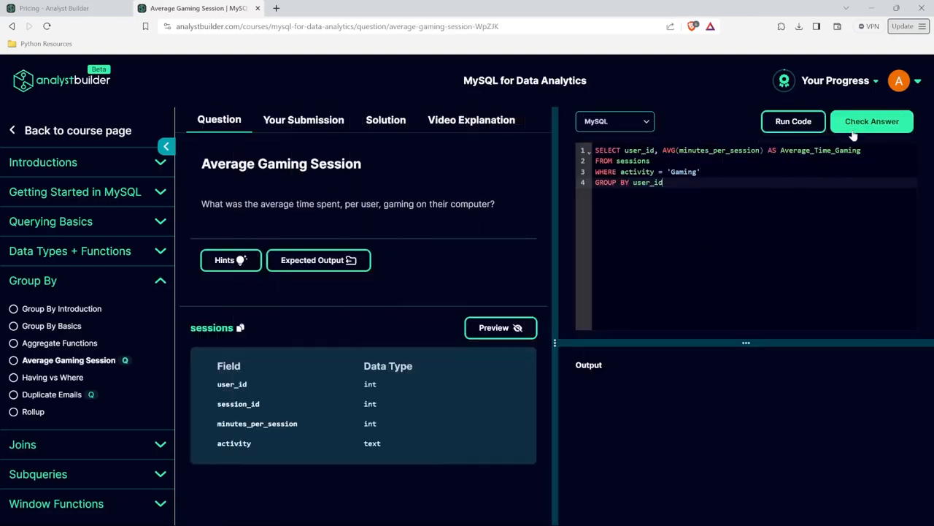
pyautogui.click(793, 121)
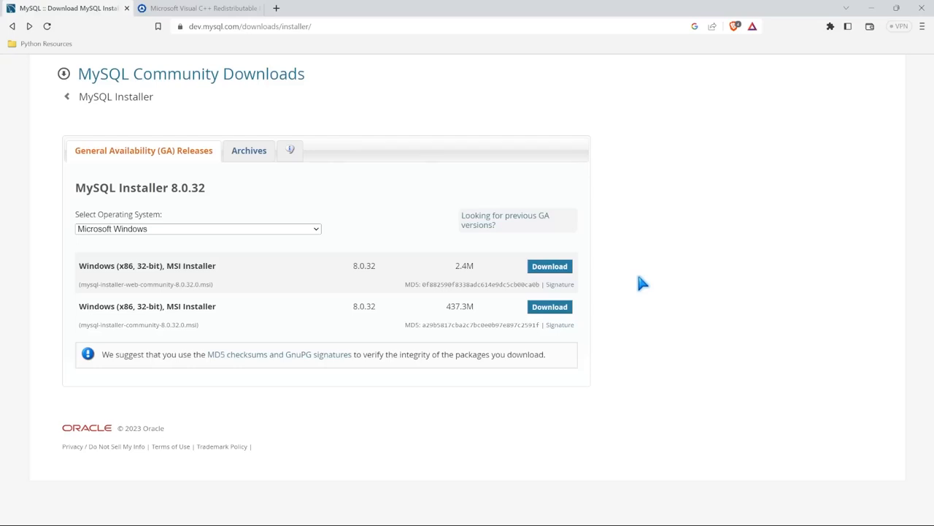
pyautogui.moveTo(368, 128)
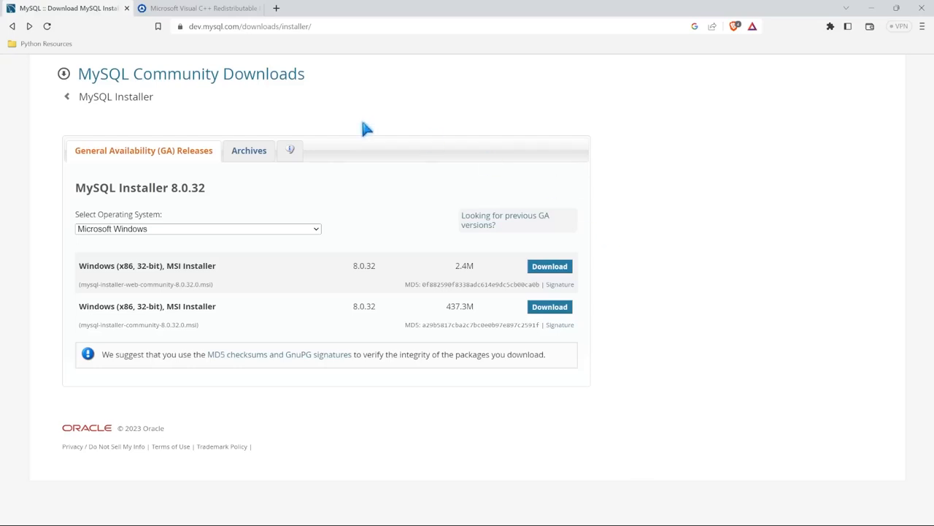
pyautogui.moveTo(222, 45)
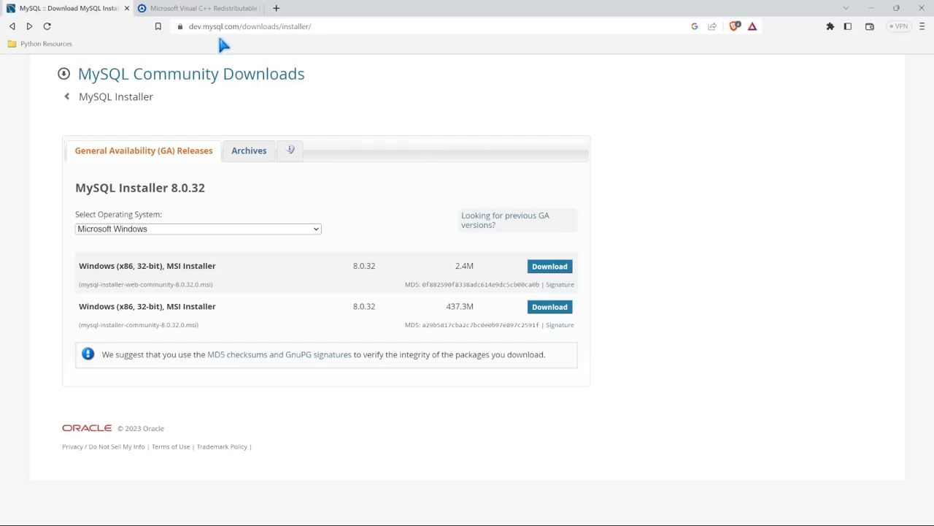
pyautogui.moveTo(289, 45)
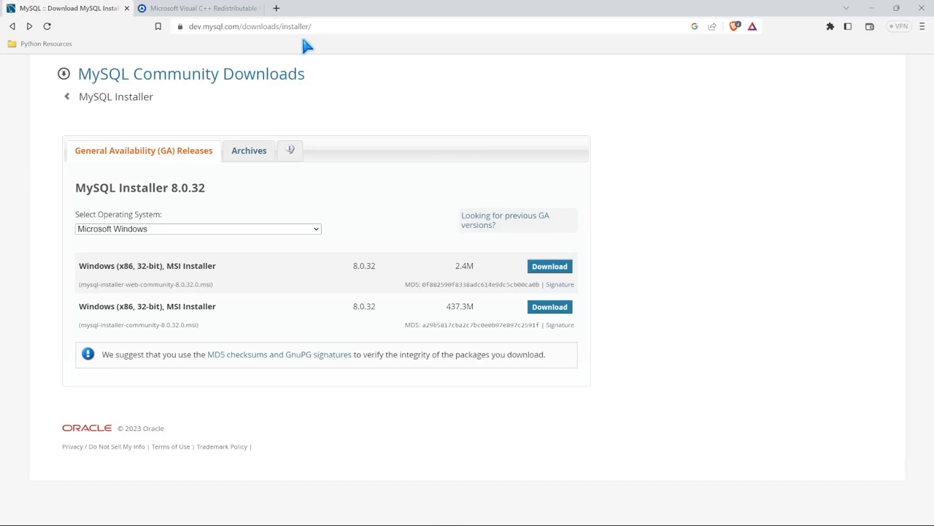
pyautogui.moveTo(329, 42)
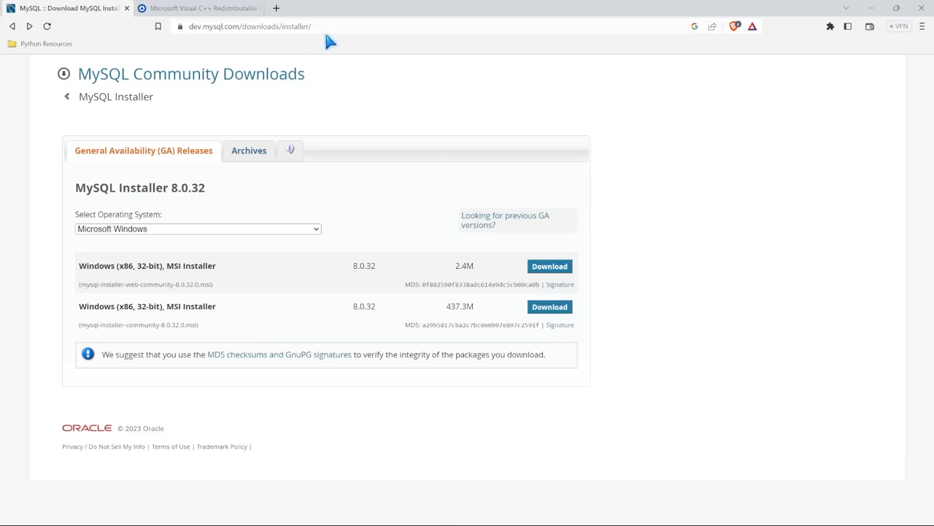
pyautogui.moveTo(505, 219)
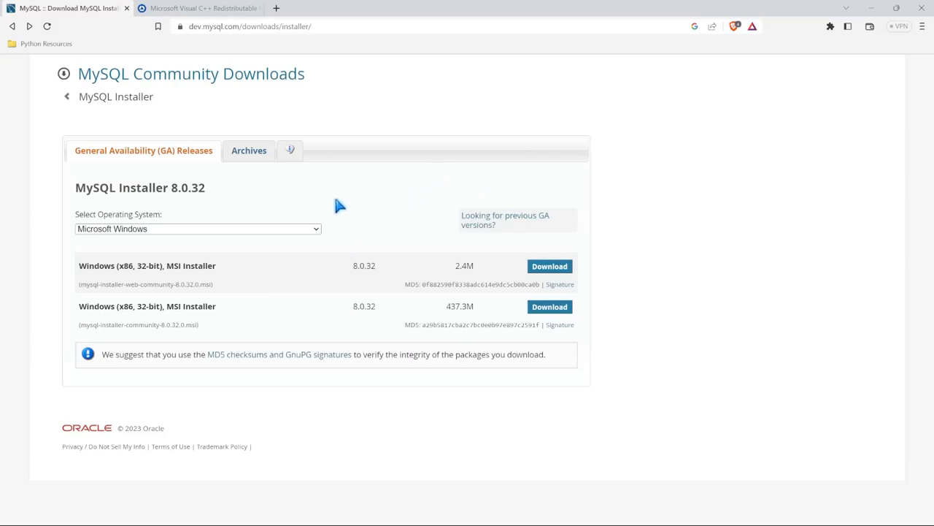
pyautogui.moveTo(190, 228)
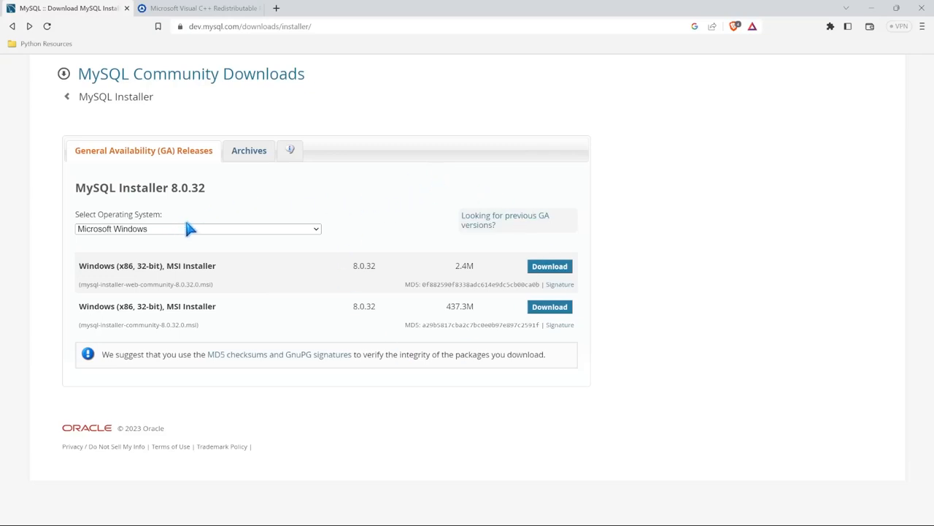
pyautogui.moveTo(196, 237)
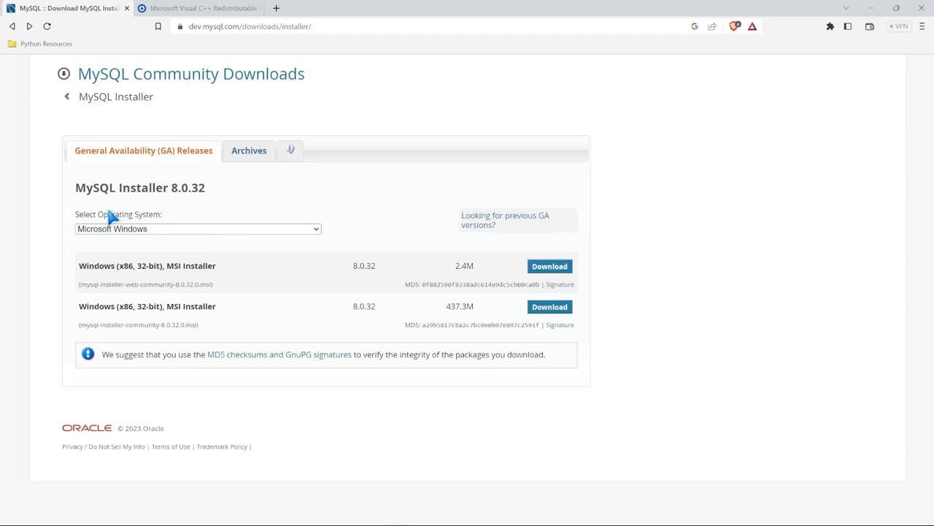
pyautogui.moveTo(322, 240)
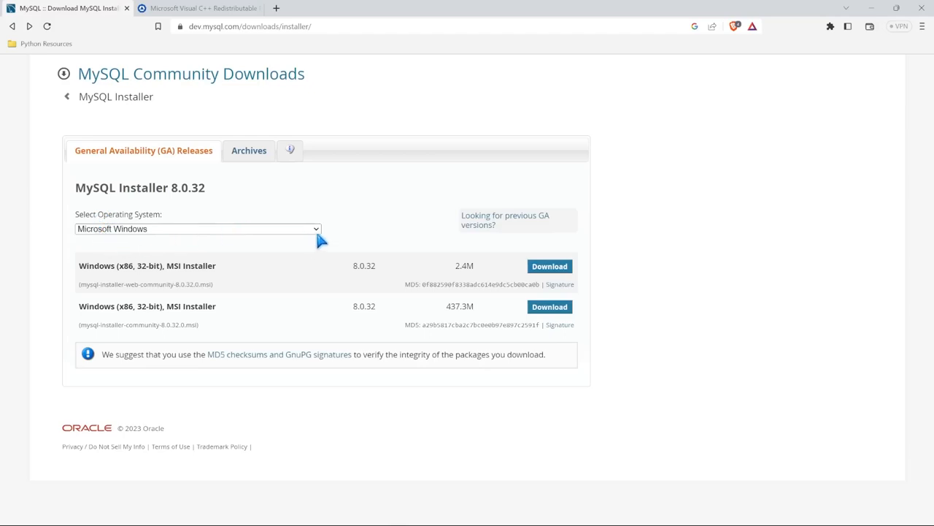
pyautogui.moveTo(125, 341)
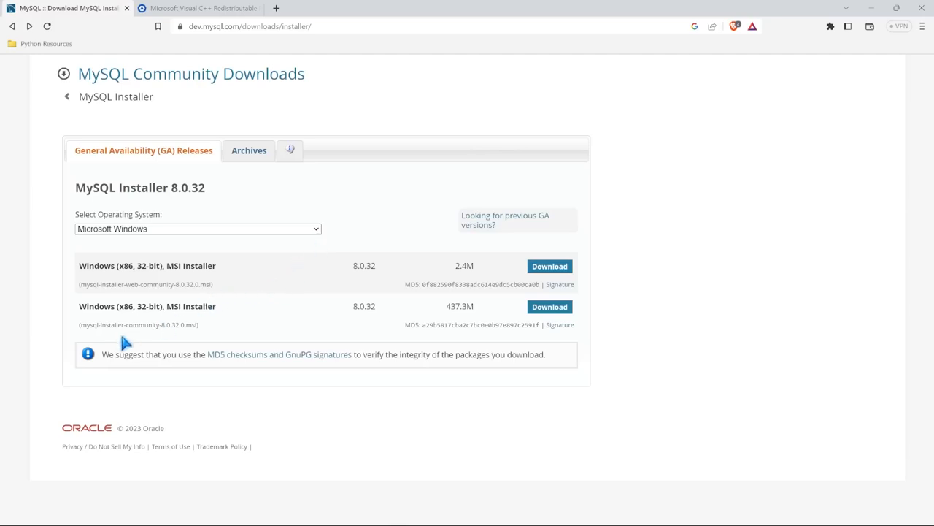
pyautogui.moveTo(142, 321)
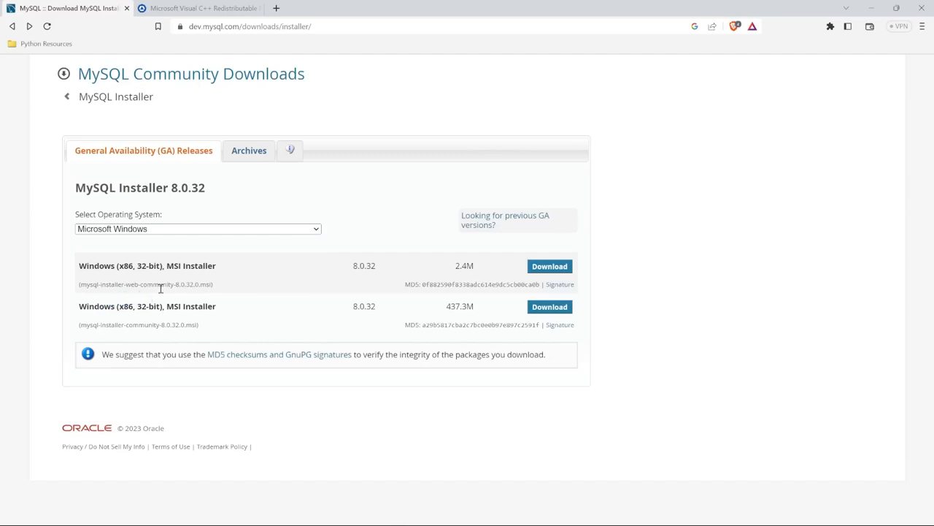
pyautogui.moveTo(469, 270)
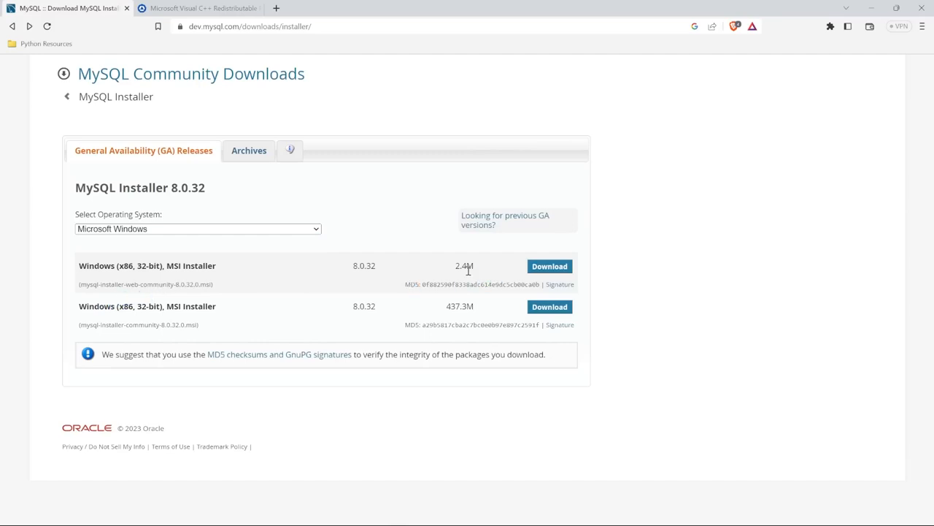
pyautogui.moveTo(504, 271)
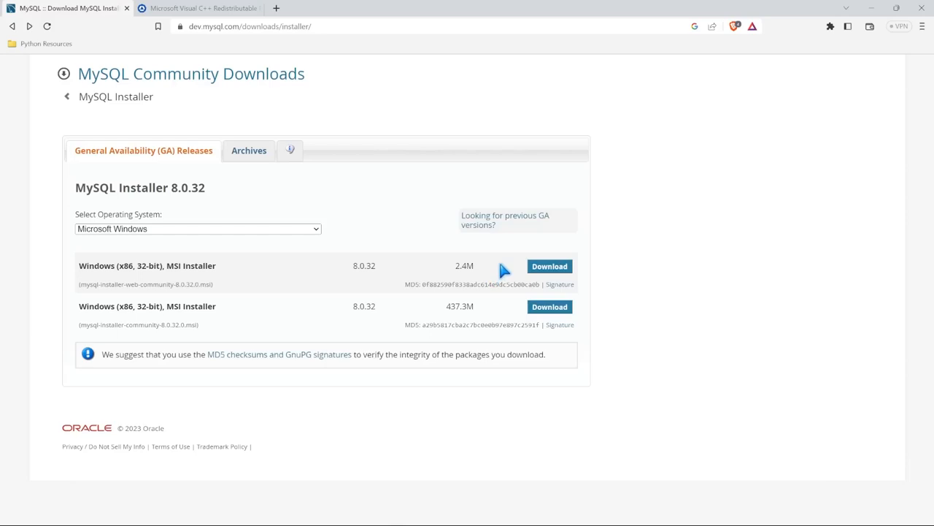
pyautogui.moveTo(504, 309)
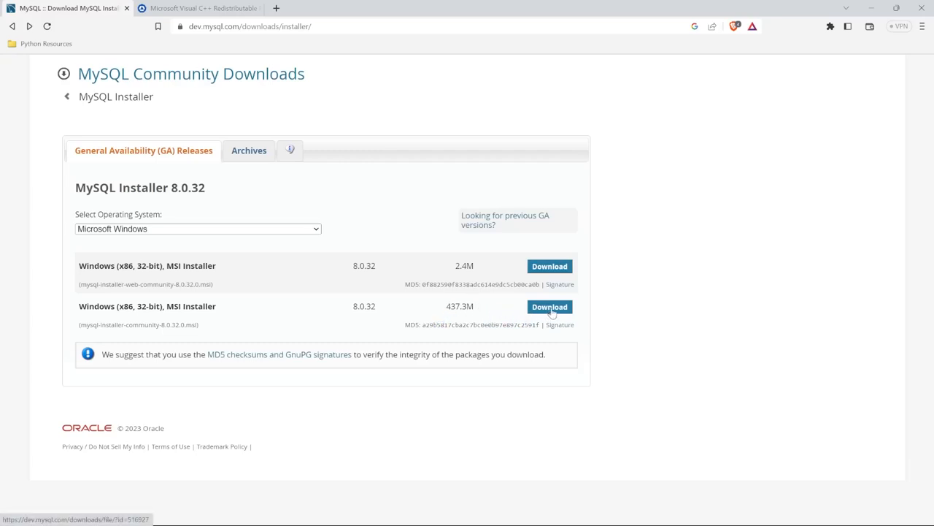
# Download the 437.3M MySQL Installer 8.0.32 MSI to the Desktop, skipping the login prompt
pyautogui.click(549, 306)
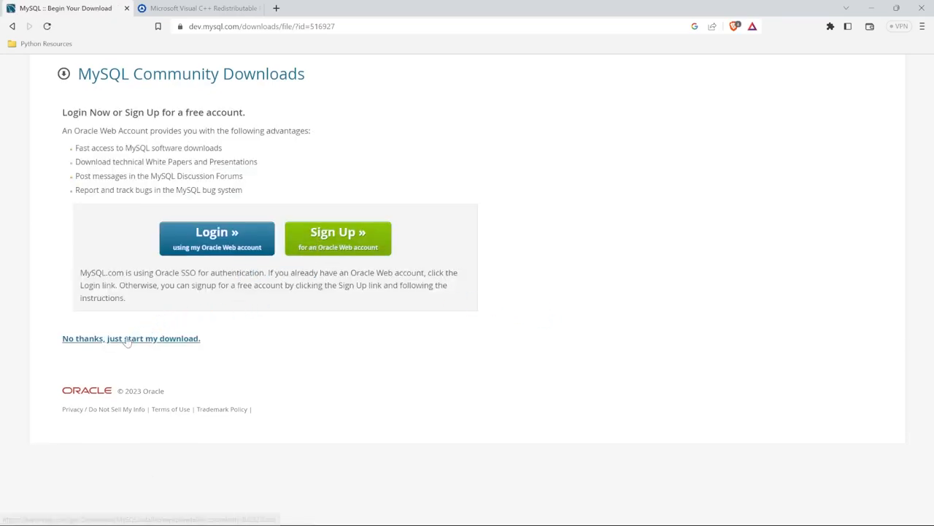
pyautogui.click(131, 338)
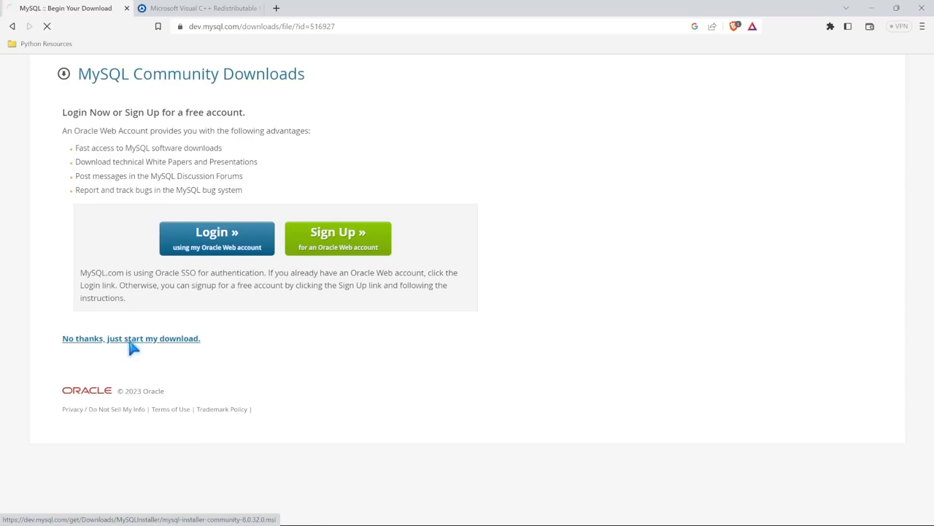
pyautogui.click(132, 339)
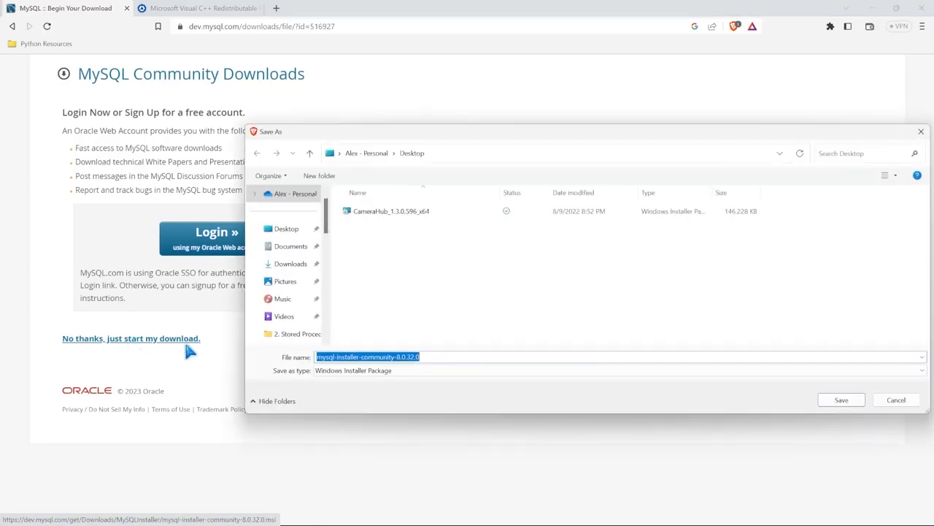
pyautogui.moveTo(795, 377)
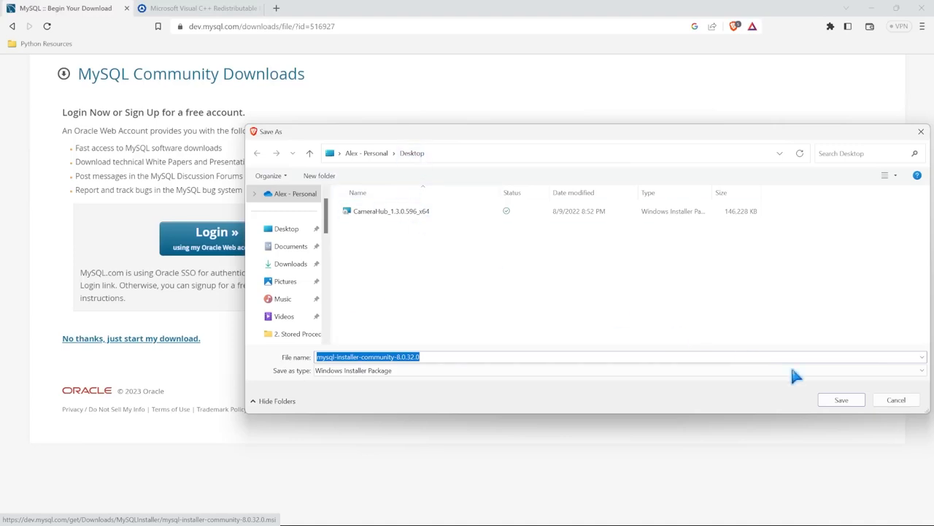
pyautogui.click(841, 400)
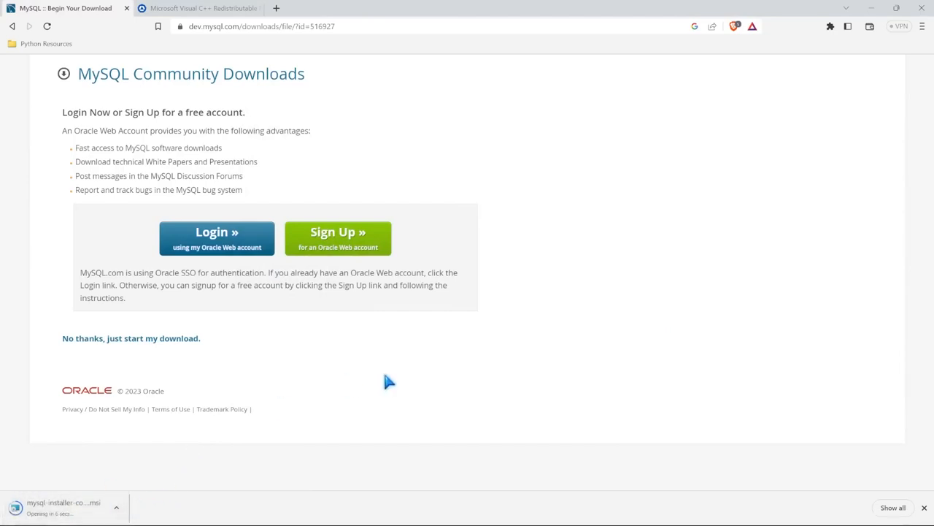
pyautogui.moveTo(495, 362)
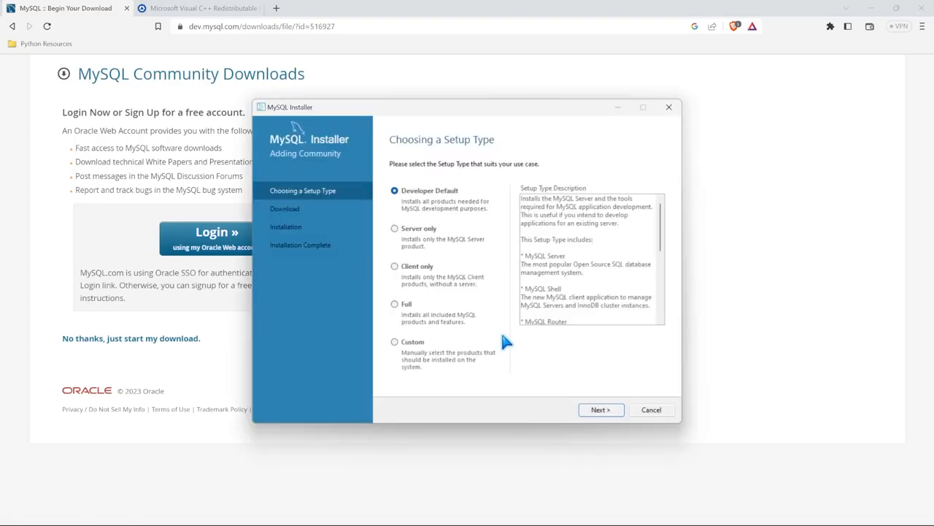
pyautogui.moveTo(449, 162)
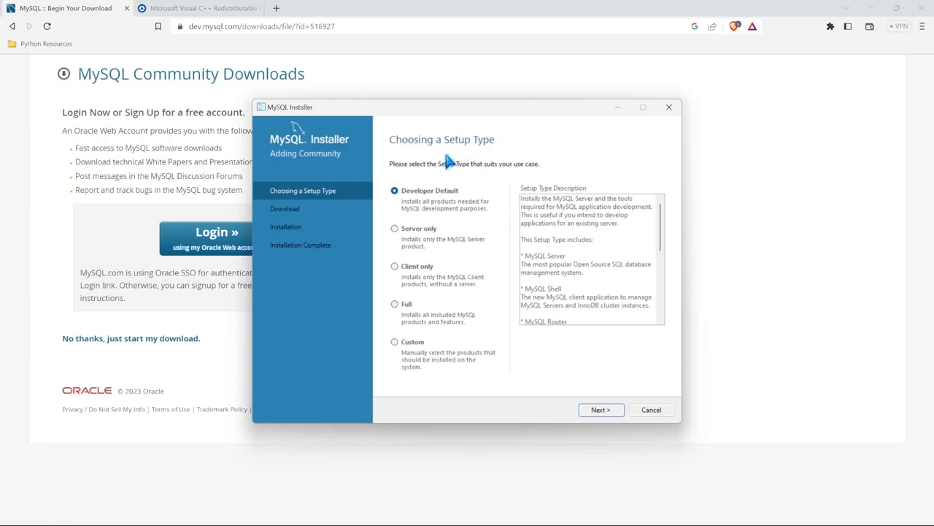
pyautogui.moveTo(488, 157)
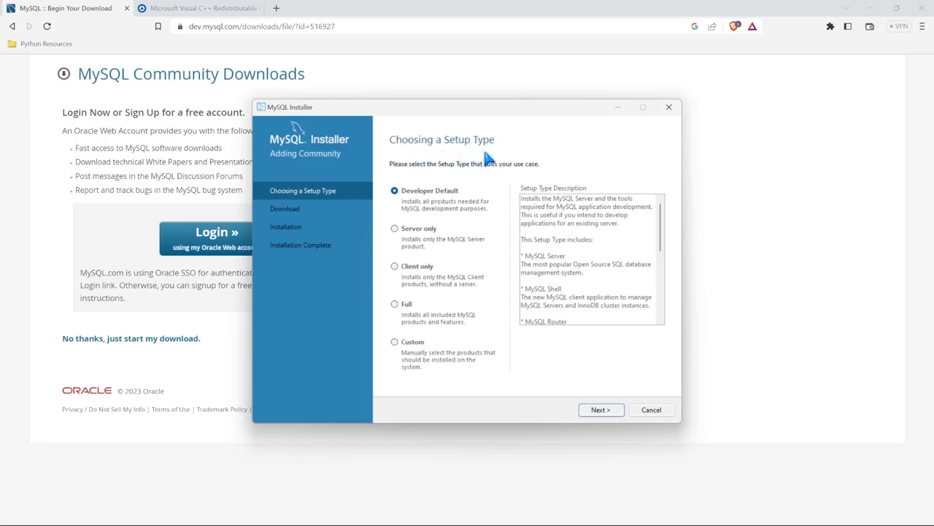
pyautogui.moveTo(470, 199)
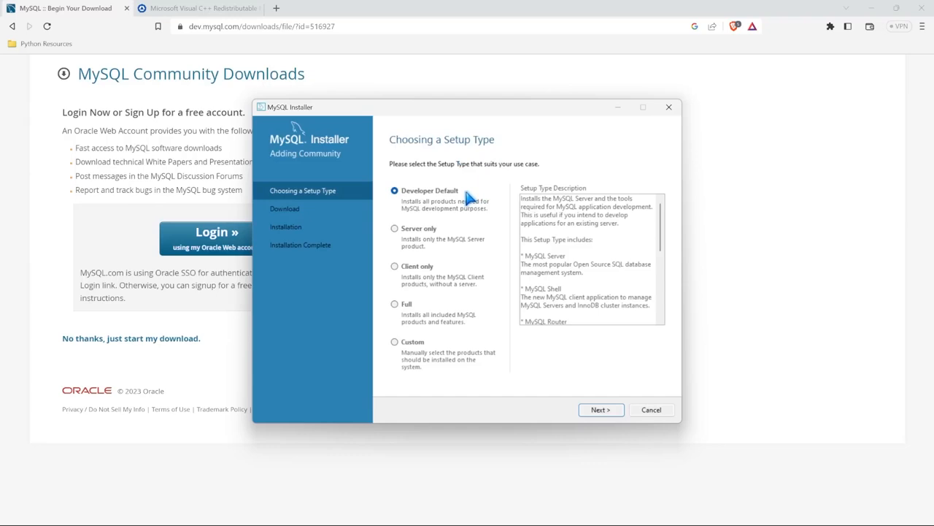
pyautogui.moveTo(450, 234)
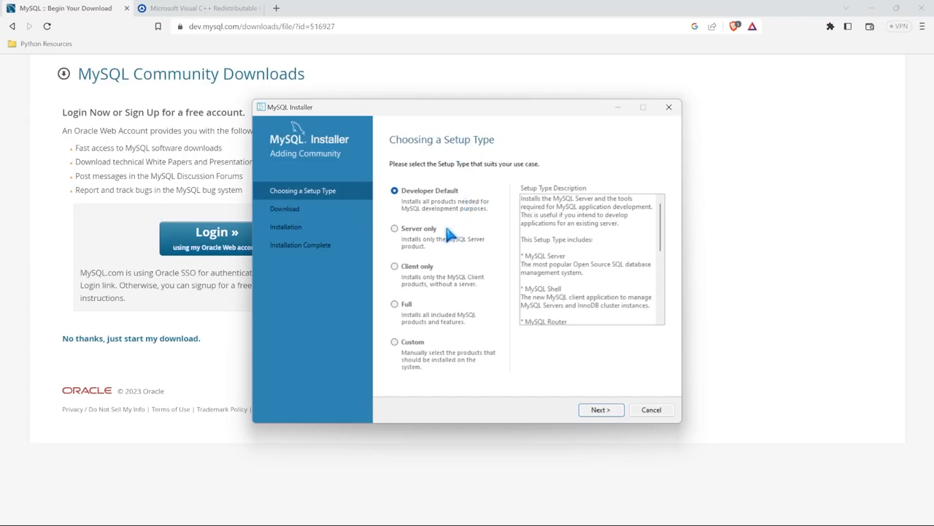
pyautogui.moveTo(414, 307)
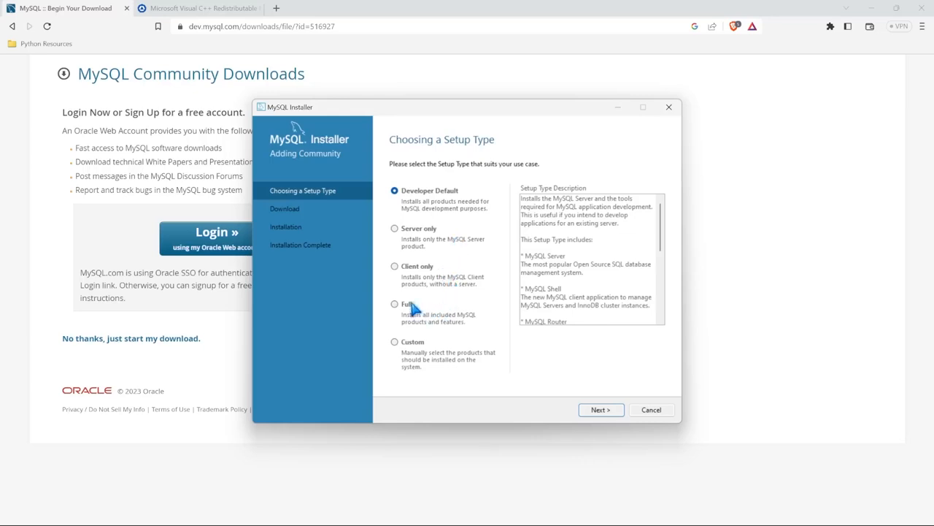
pyautogui.moveTo(489, 322)
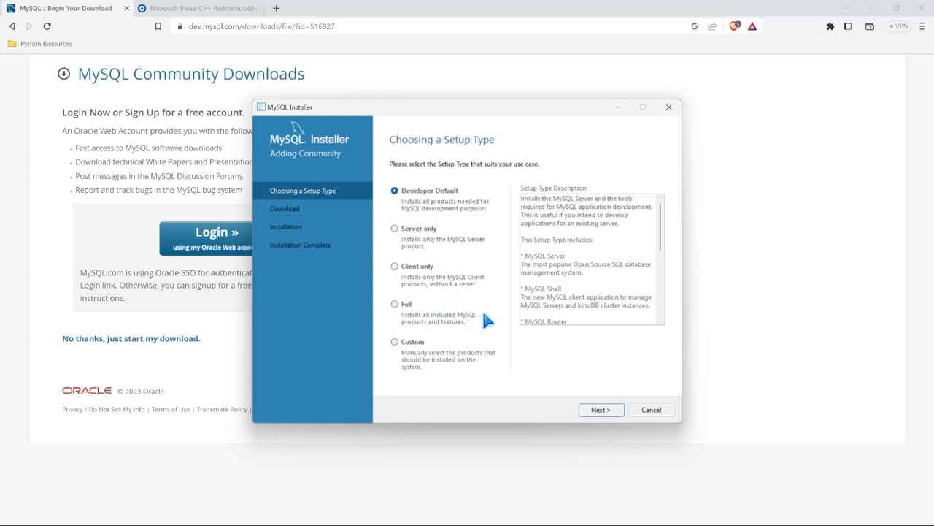
pyautogui.moveTo(421, 350)
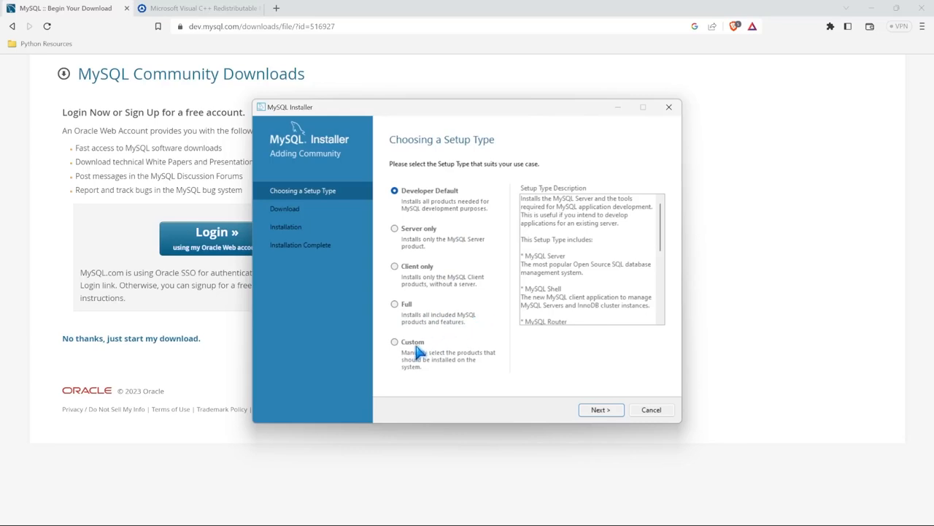
pyautogui.moveTo(444, 204)
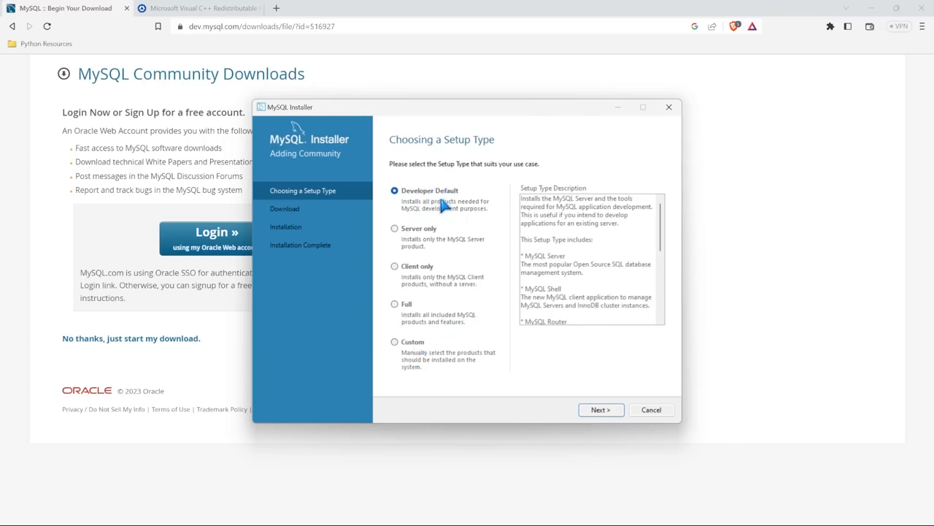
pyautogui.moveTo(452, 225)
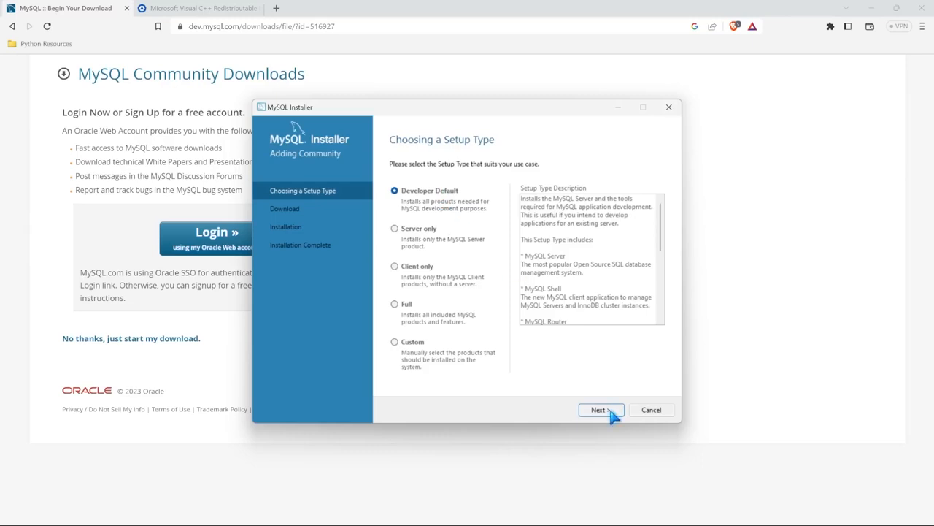
# Accept the setup type and existing install paths despite the conflict warning to reach Check Requirements
pyautogui.click(600, 408)
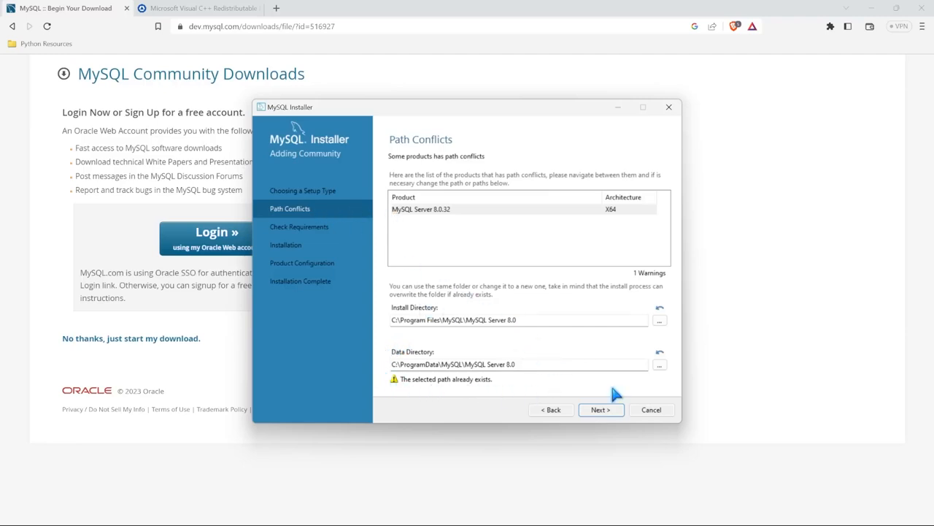
pyautogui.click(602, 409)
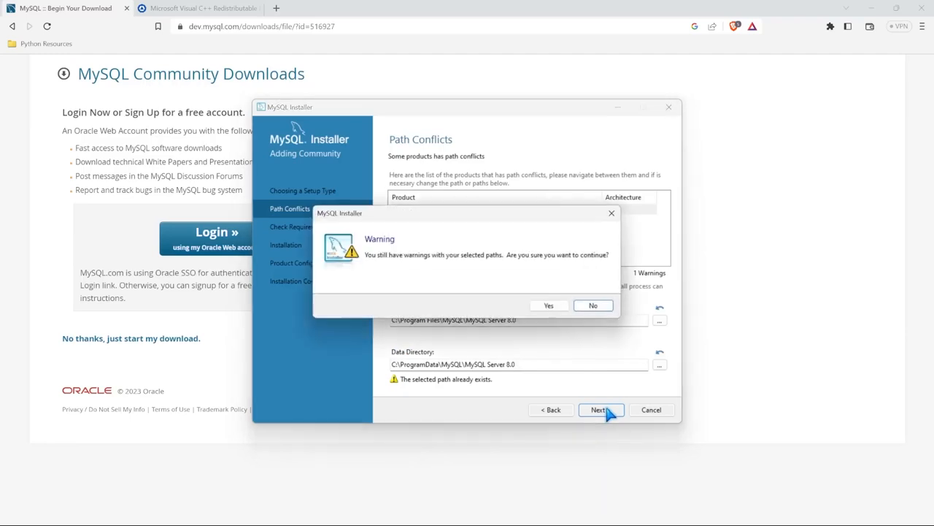
pyautogui.click(549, 305)
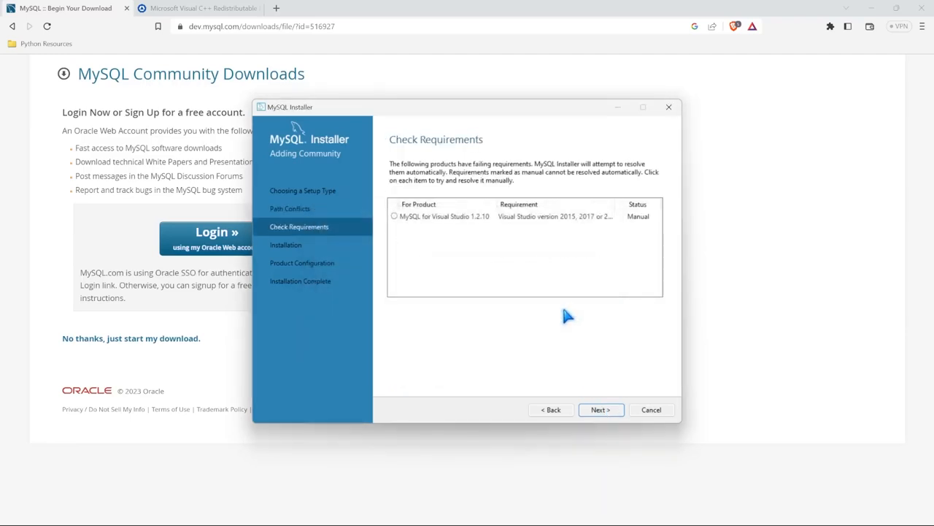
pyautogui.moveTo(508, 263)
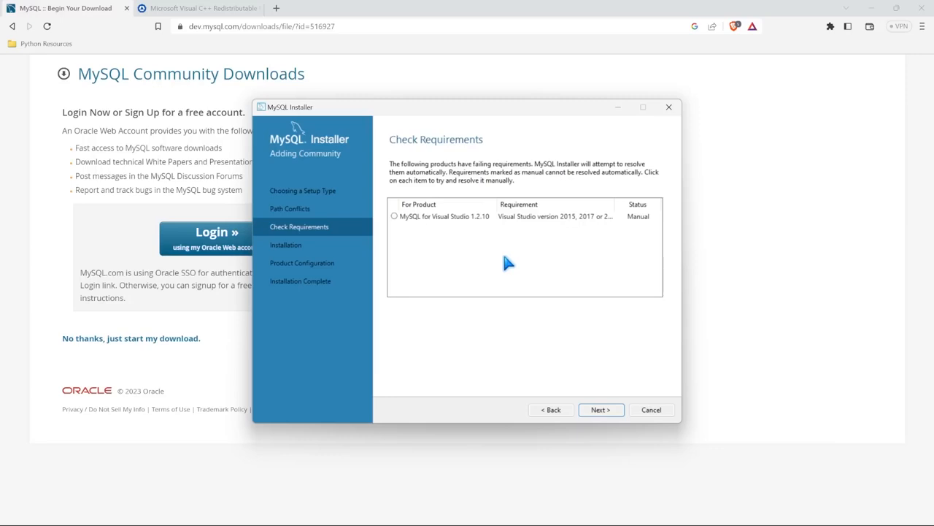
pyautogui.moveTo(465, 157)
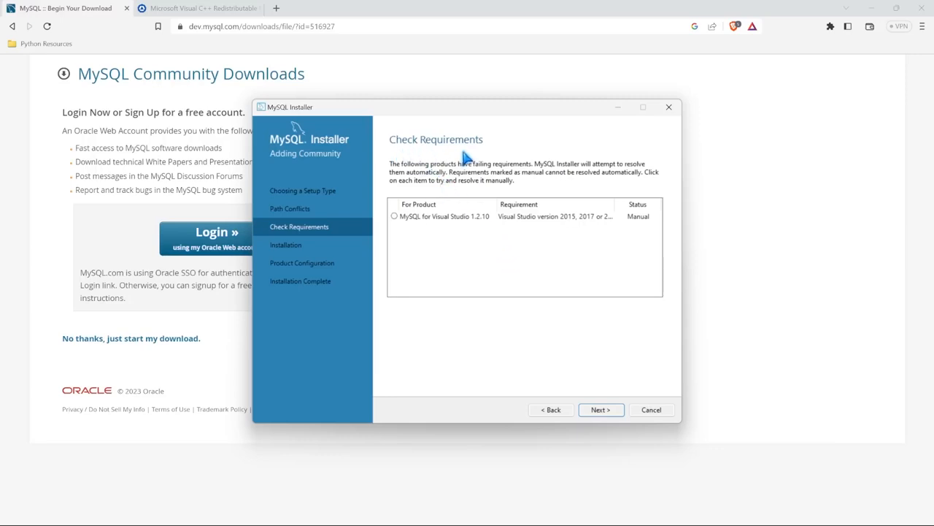
pyautogui.moveTo(467, 233)
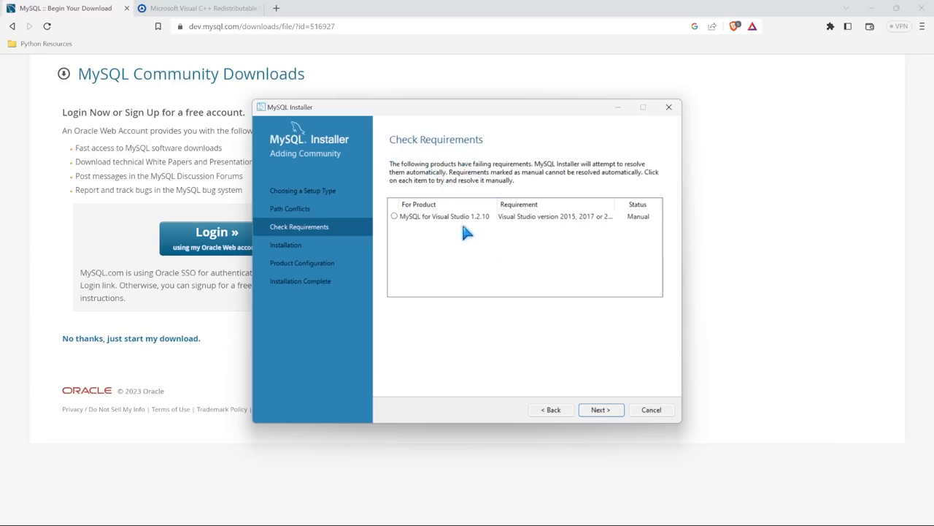
pyautogui.moveTo(441, 233)
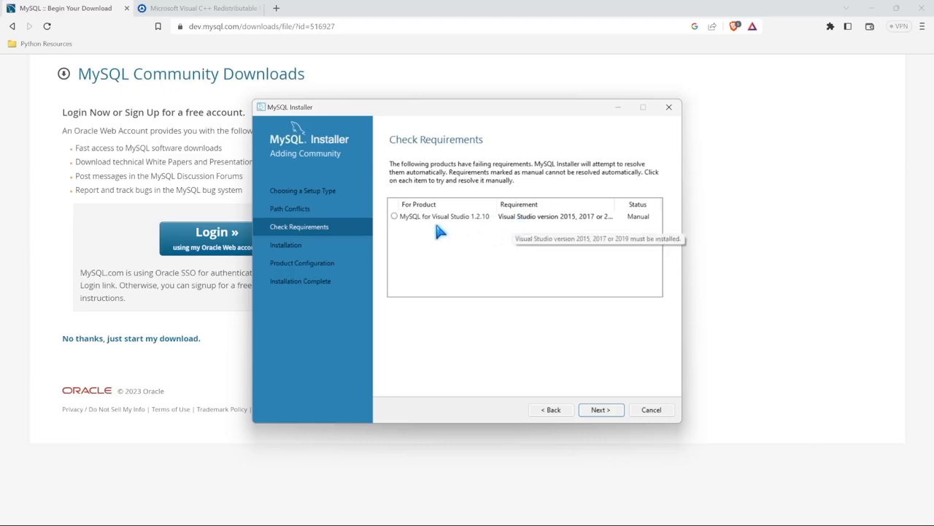
pyautogui.moveTo(487, 232)
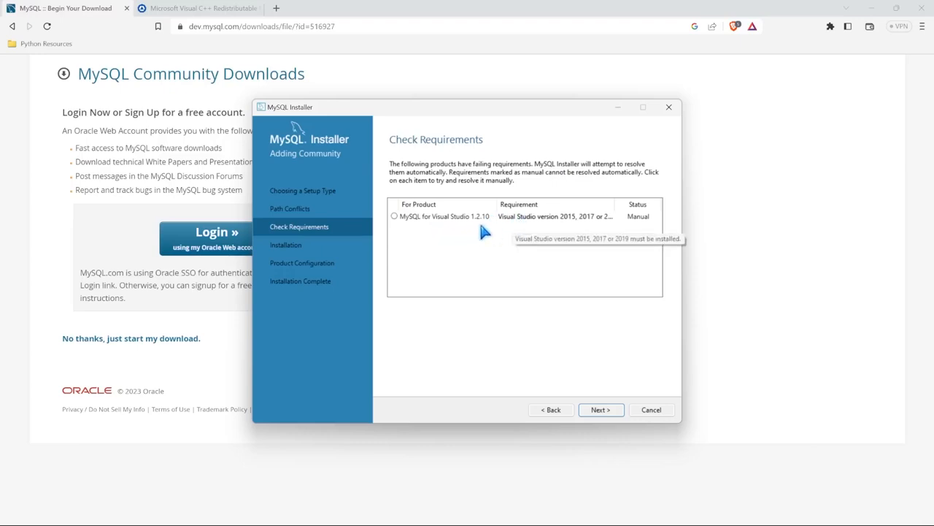
pyautogui.moveTo(503, 237)
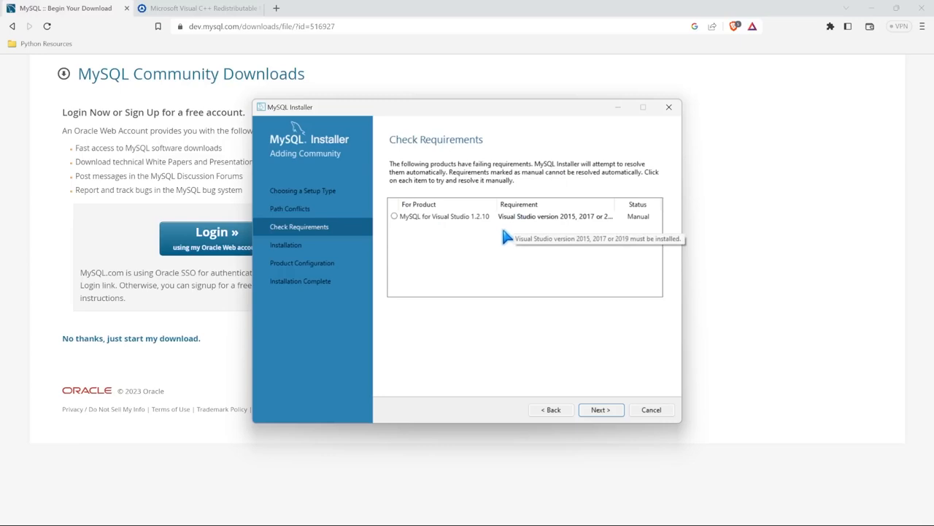
pyautogui.moveTo(508, 300)
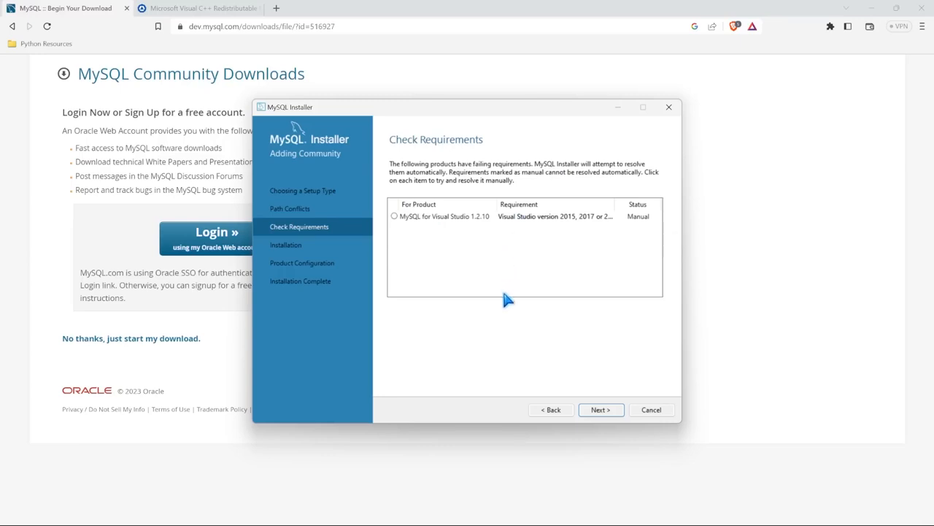
pyautogui.moveTo(289, 95)
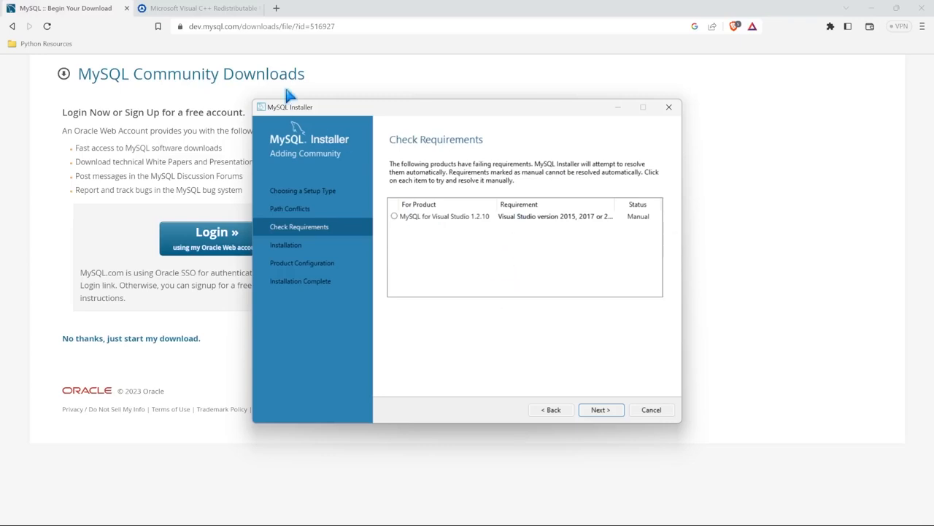
# Switch to the Chrome tab showing TechSpot's Microsoft Visual C++ Redistributable download page
pyautogui.click(197, 9)
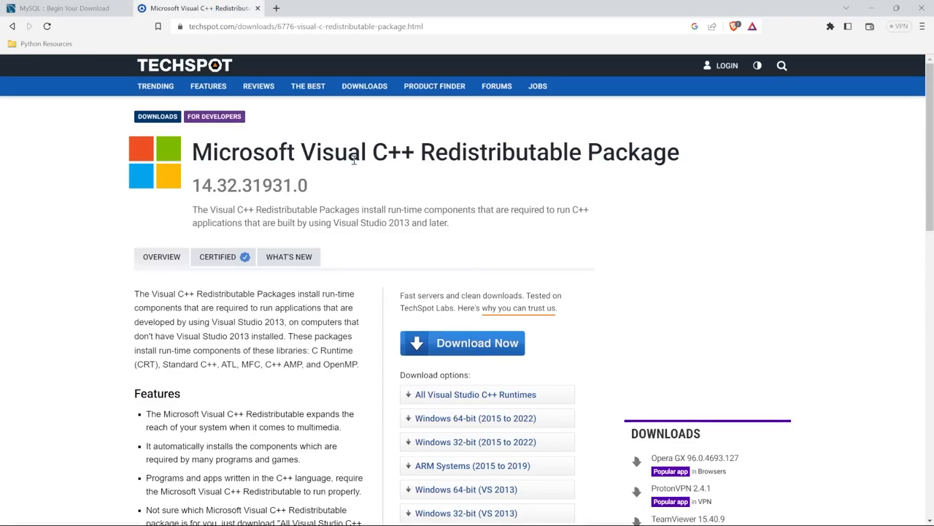
pyautogui.moveTo(485, 156)
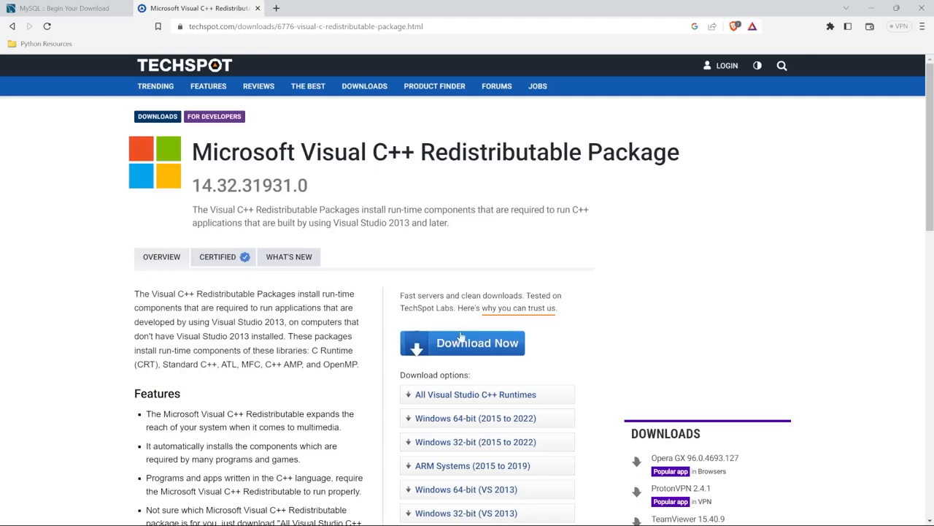
pyautogui.moveTo(476, 257)
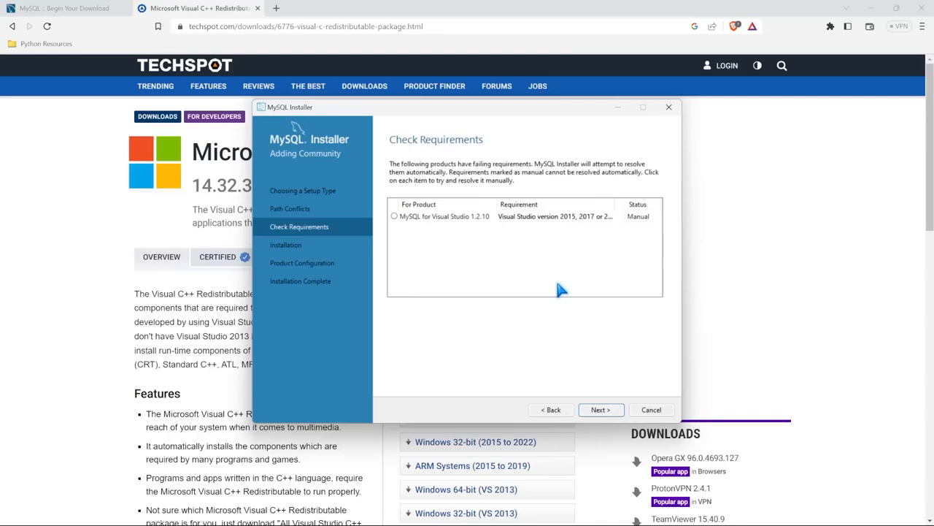
pyautogui.moveTo(494, 231)
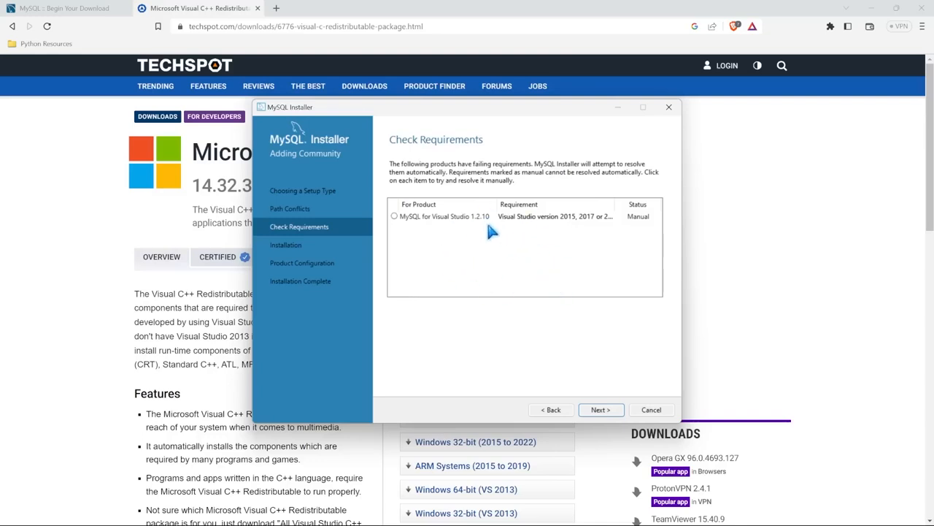
pyautogui.moveTo(470, 237)
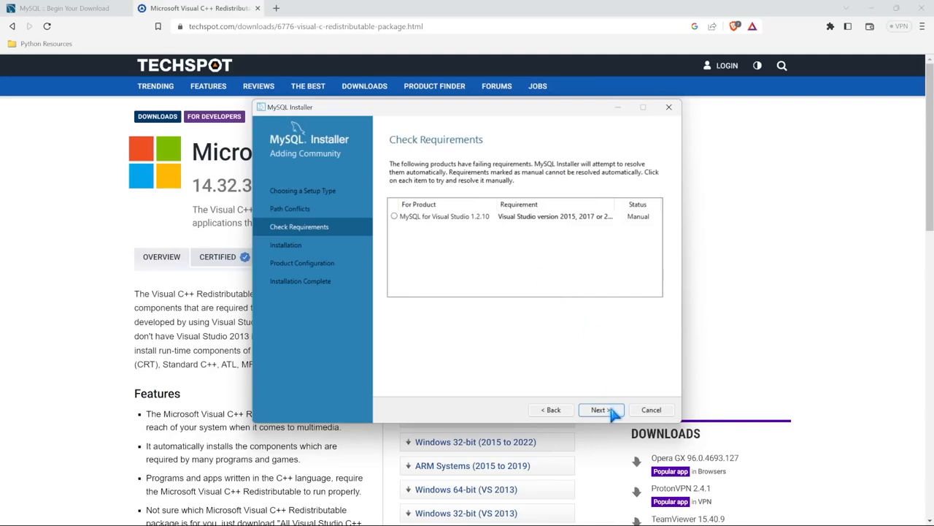
# Continue past Check Requirements with the Visual Studio requirement still unmet
pyautogui.click(601, 409)
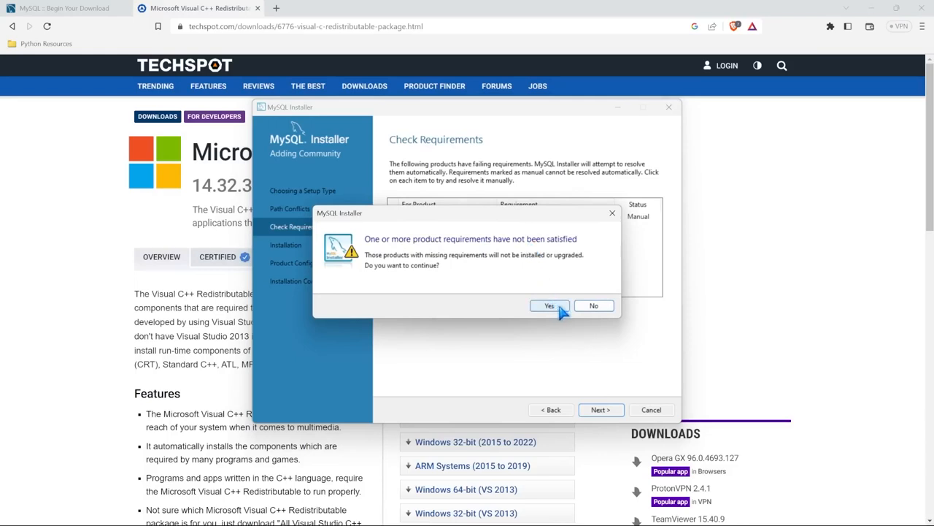
# Agree to continue without the missing requirement and execute installation of all listed MySQL 8.0.32 products
pyautogui.click(549, 305)
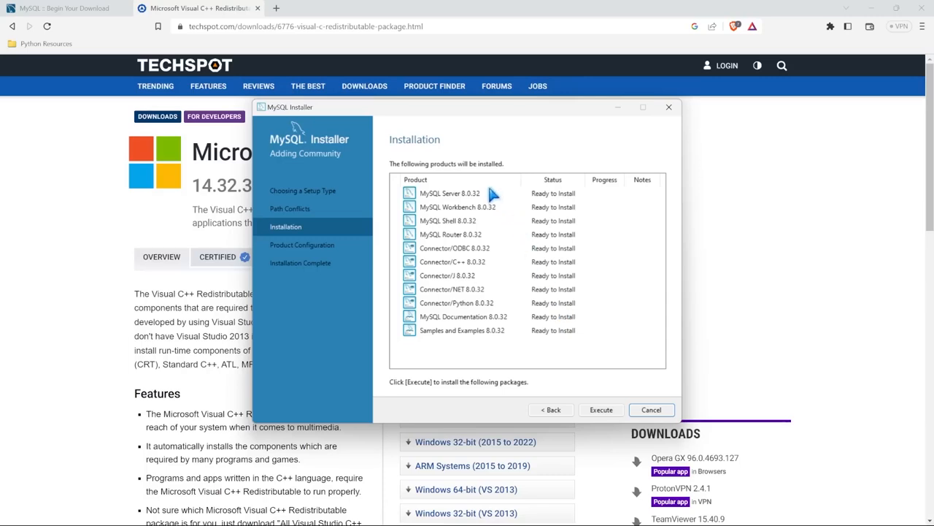
pyautogui.moveTo(526, 326)
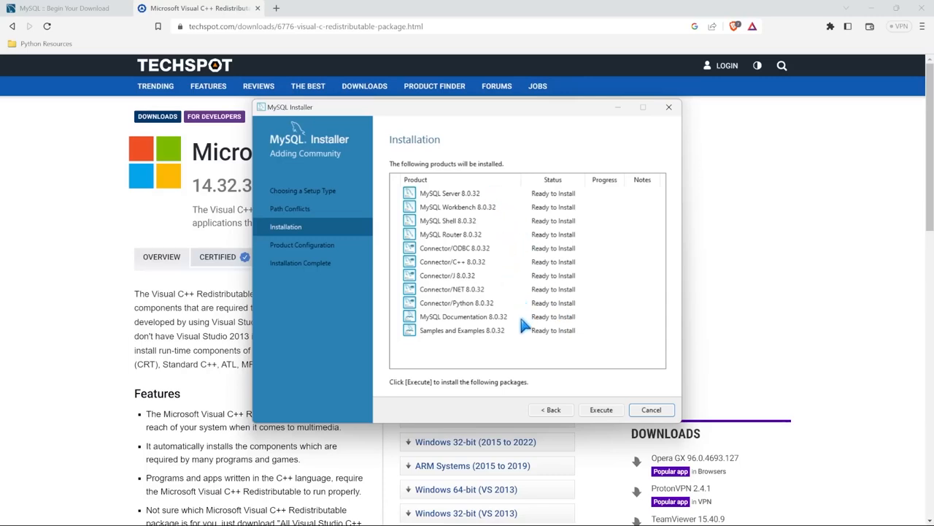
pyautogui.moveTo(521, 345)
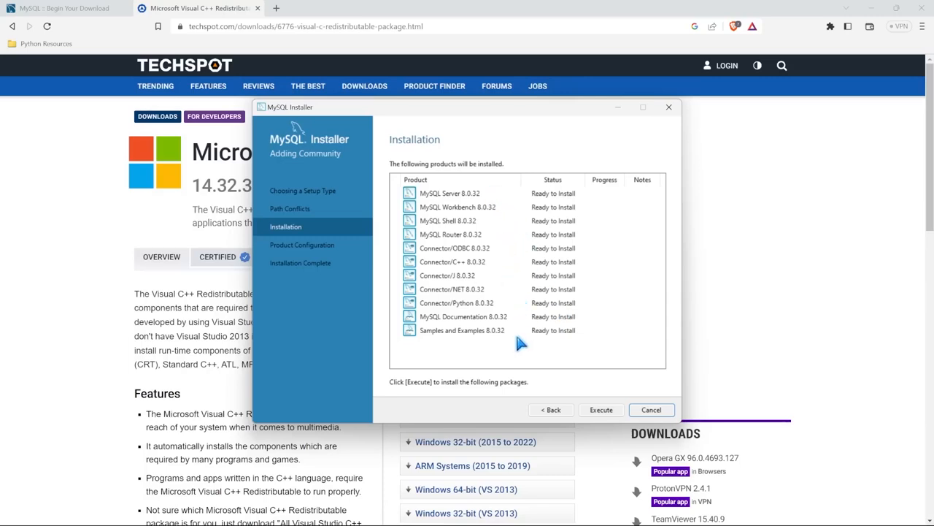
pyautogui.moveTo(496, 210)
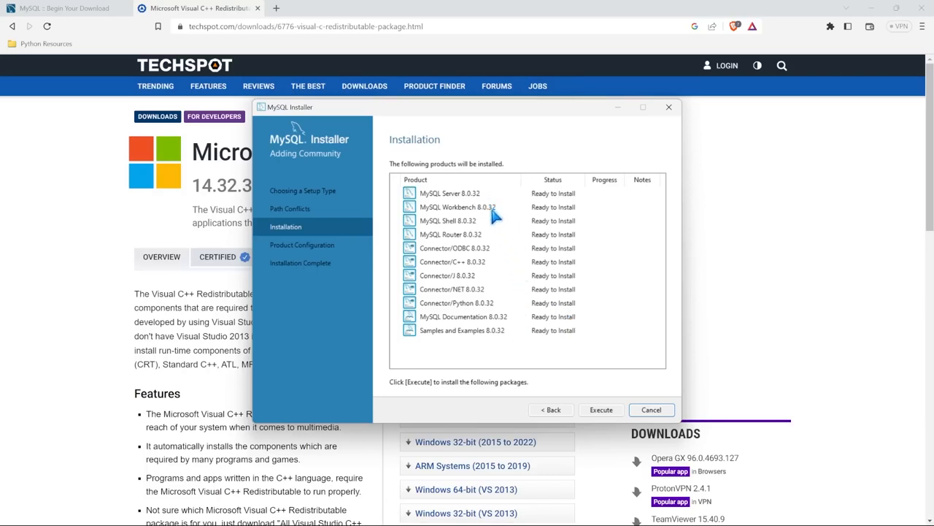
pyautogui.moveTo(480, 254)
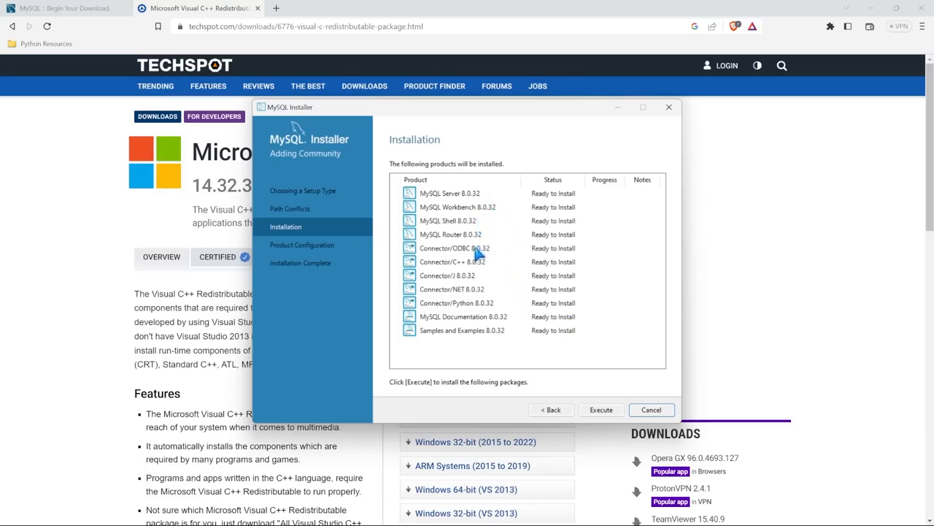
pyautogui.moveTo(485, 305)
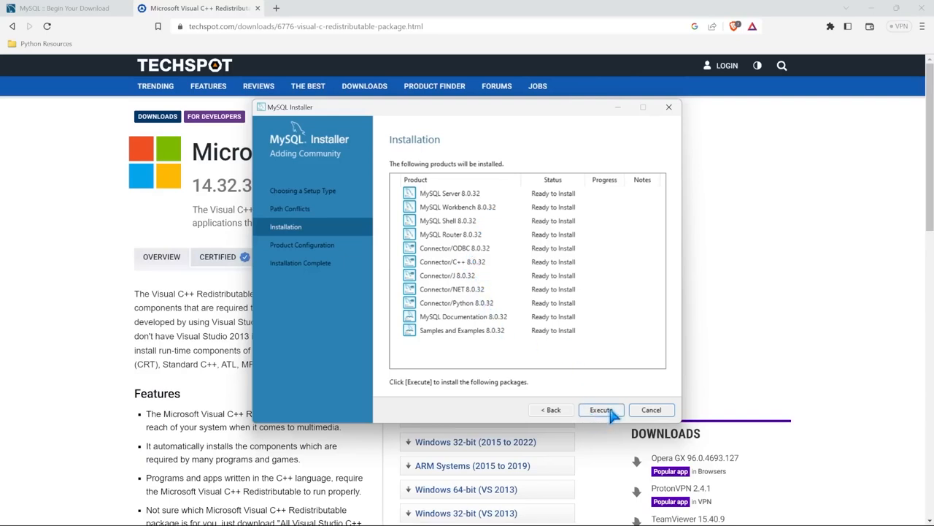
pyautogui.click(602, 409)
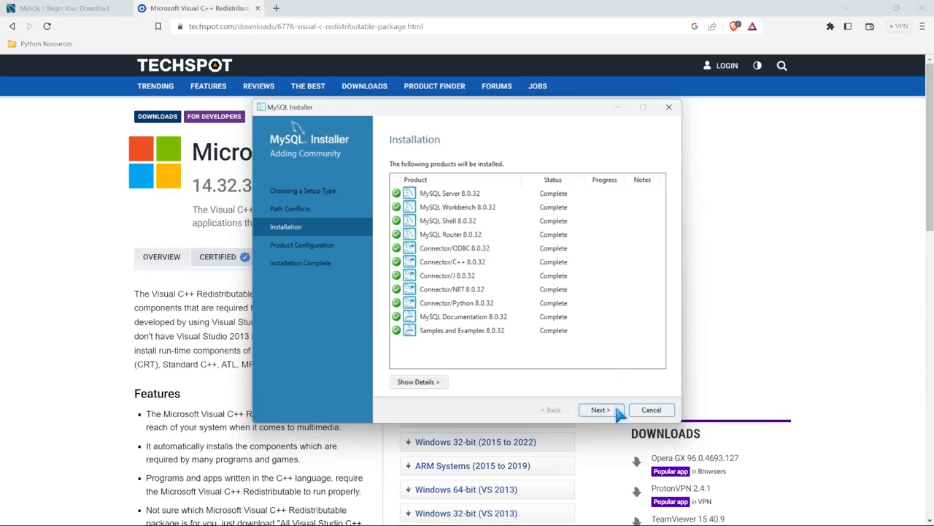
# Proceed to Product Configuration and start MySQL Server 8.0.32 setup at Type and Networking
pyautogui.click(599, 408)
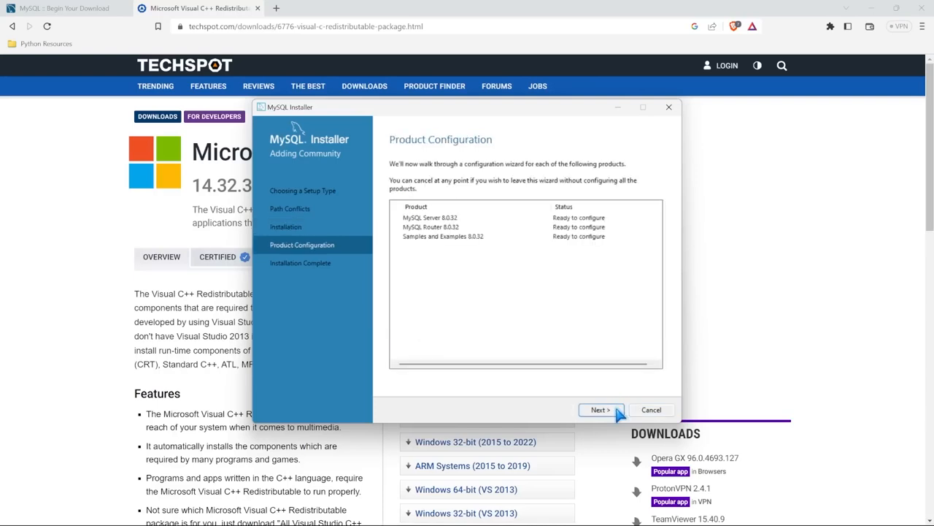
pyautogui.moveTo(531, 228)
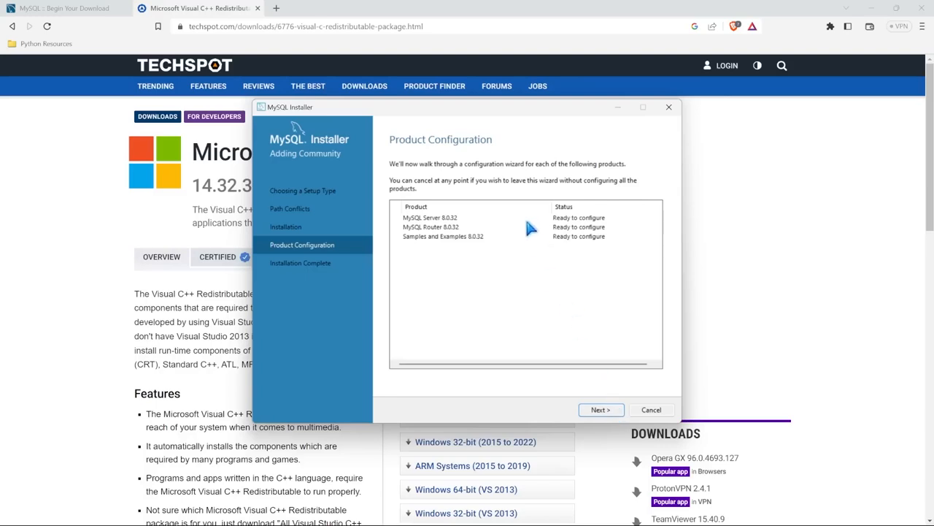
pyautogui.moveTo(431, 227)
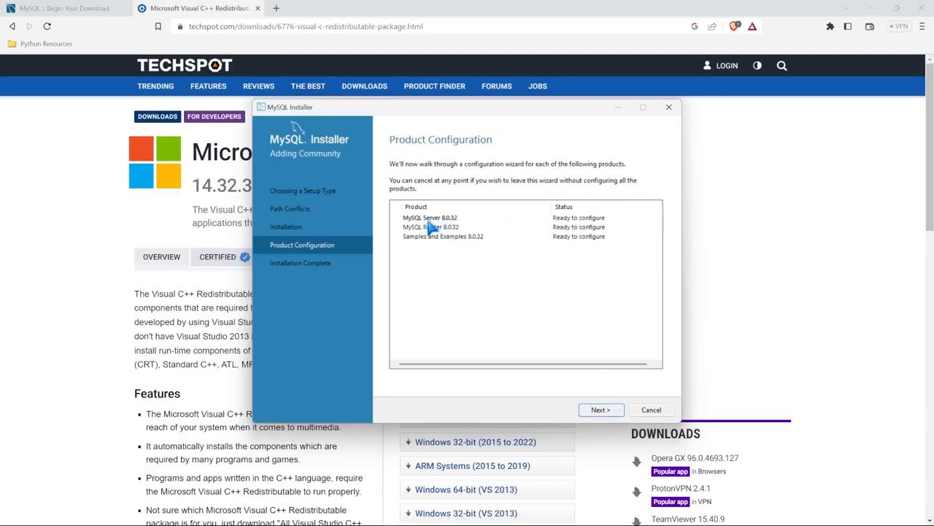
pyautogui.moveTo(466, 233)
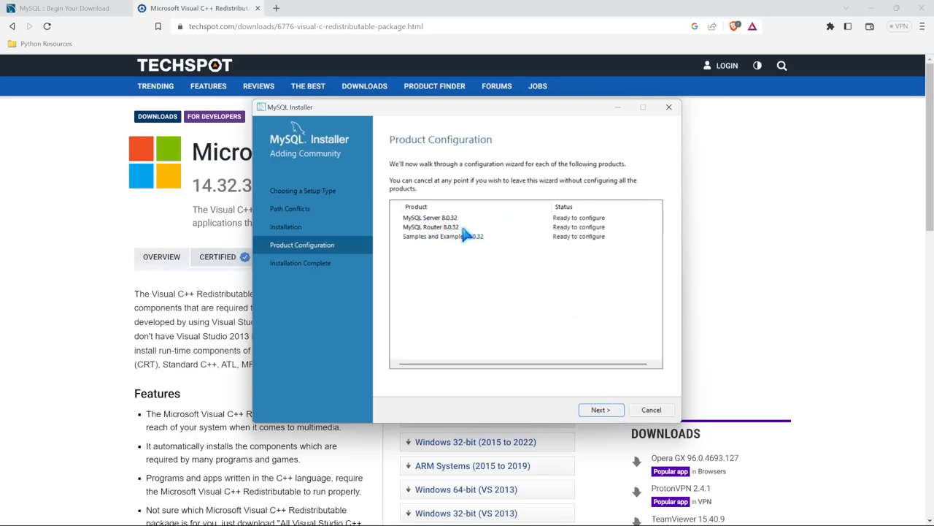
pyautogui.moveTo(491, 245)
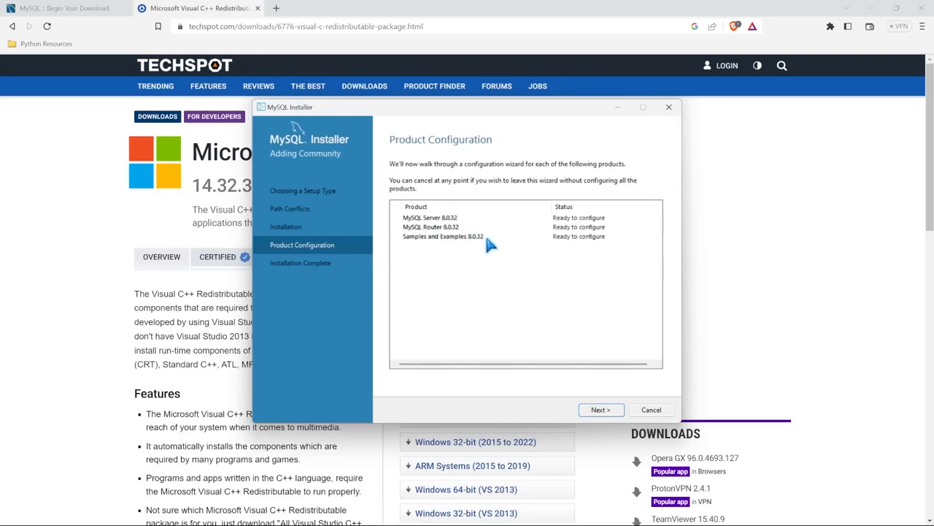
pyautogui.moveTo(569, 327)
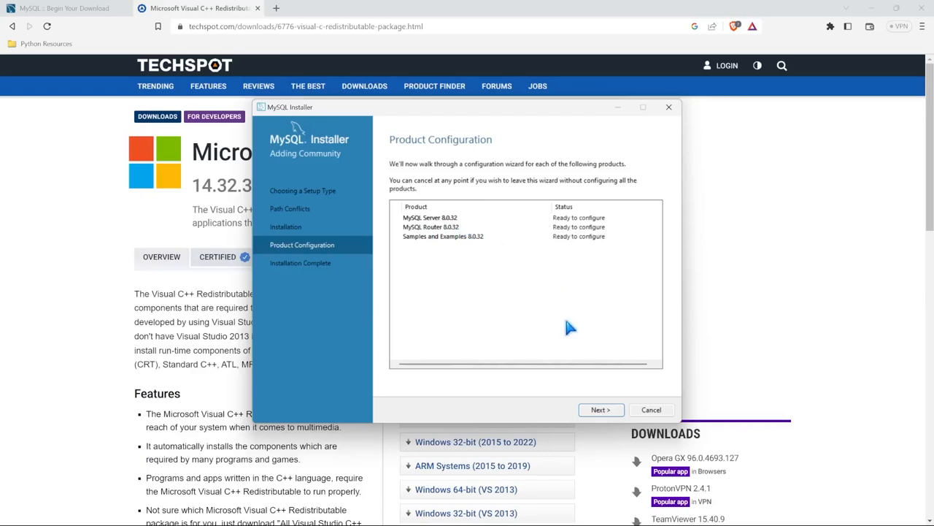
pyautogui.click(601, 409)
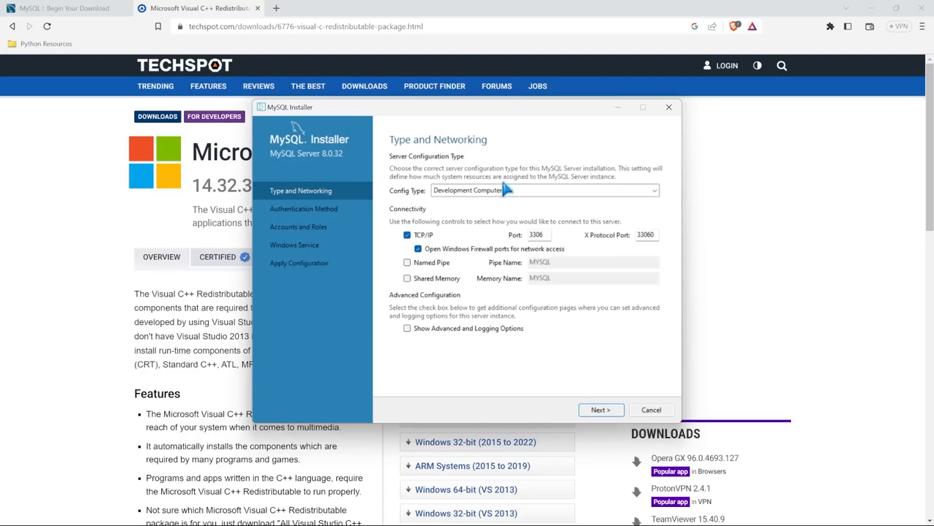
pyautogui.moveTo(540, 251)
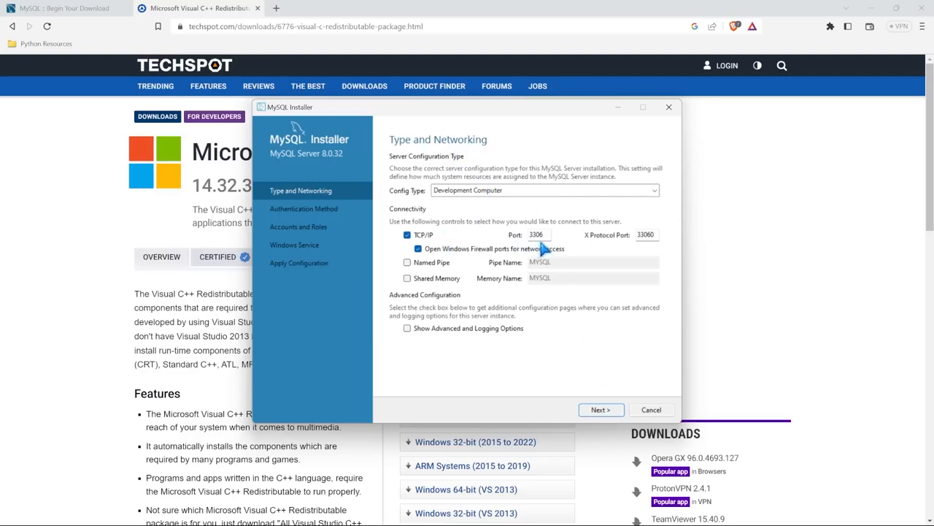
pyautogui.moveTo(627, 254)
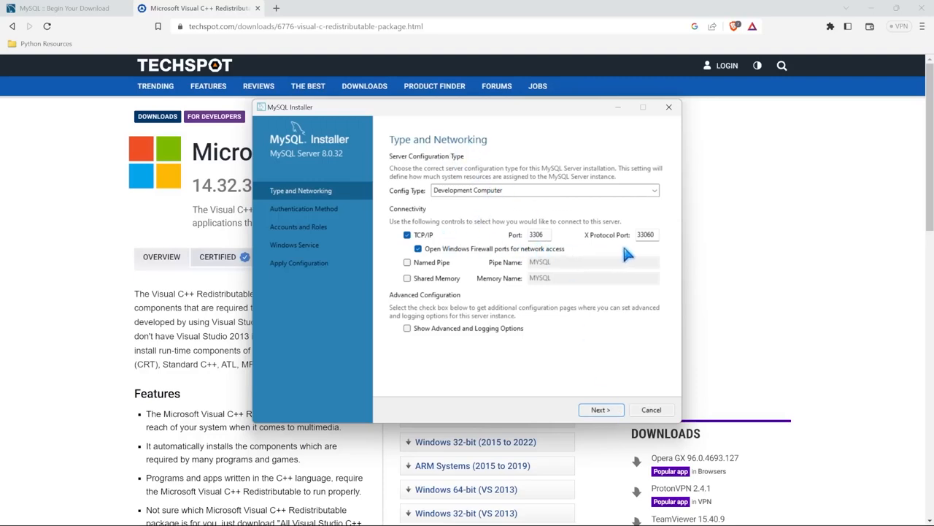
pyautogui.moveTo(602, 409)
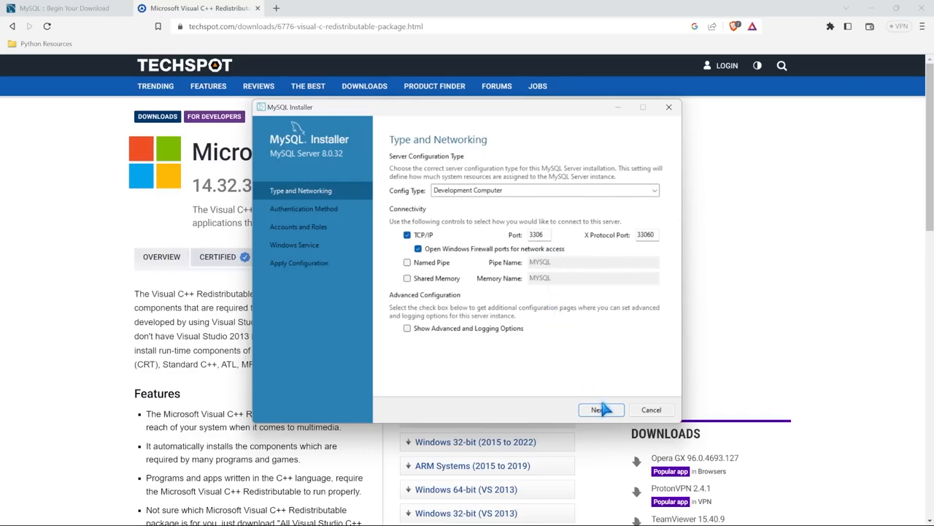
# Keep Development Computer on port 3306 and strong password authentication, verify the root password, and reach Windows Service
pyautogui.click(597, 409)
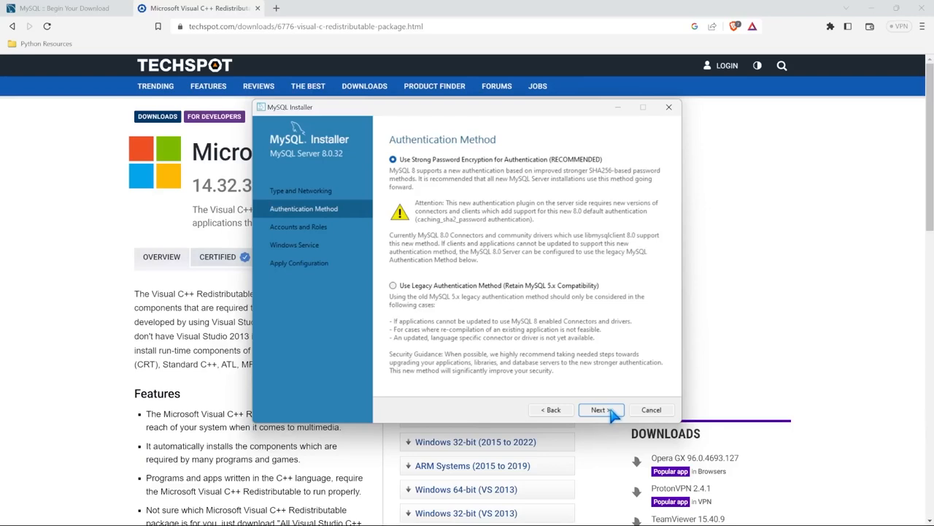
pyautogui.moveTo(480, 172)
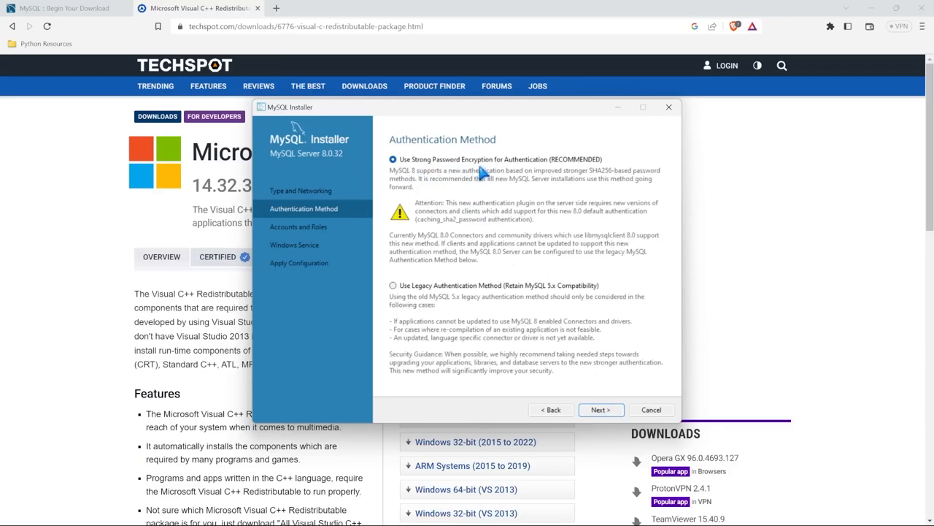
pyautogui.moveTo(456, 295)
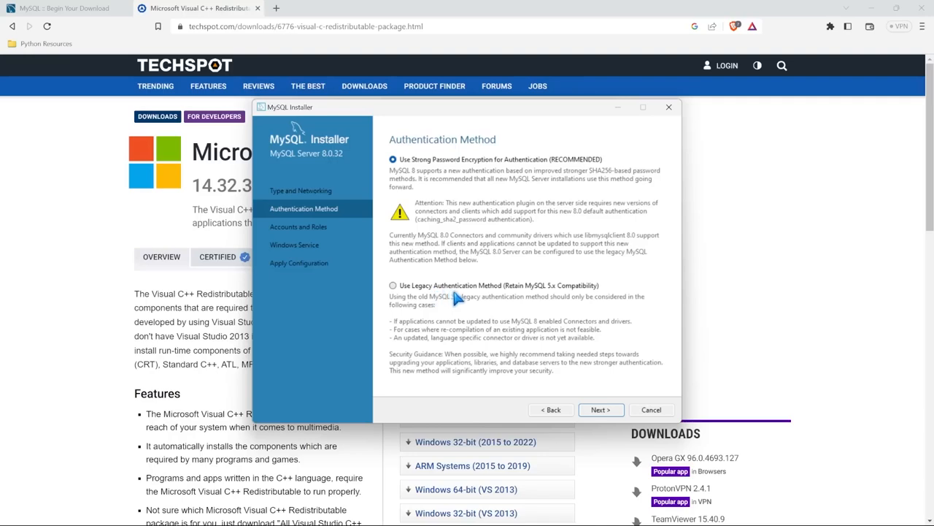
pyautogui.moveTo(602, 409)
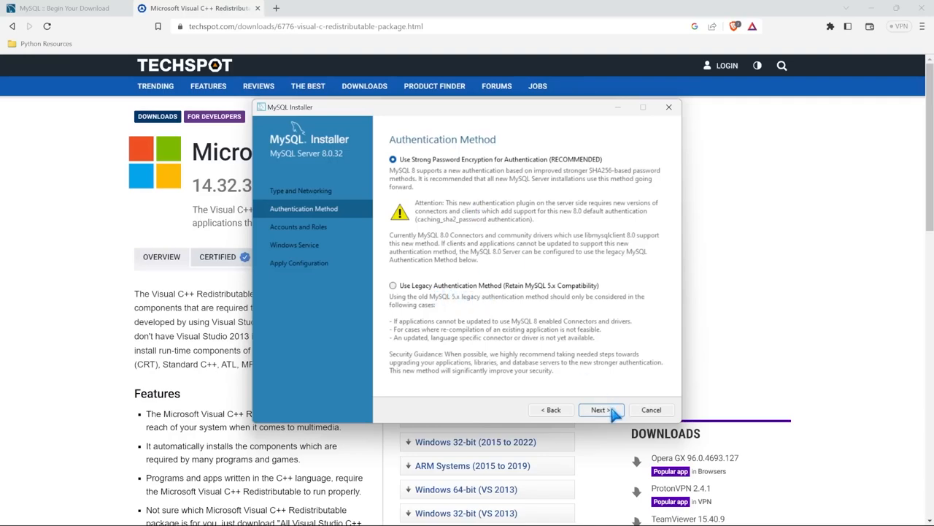
pyautogui.click(600, 409)
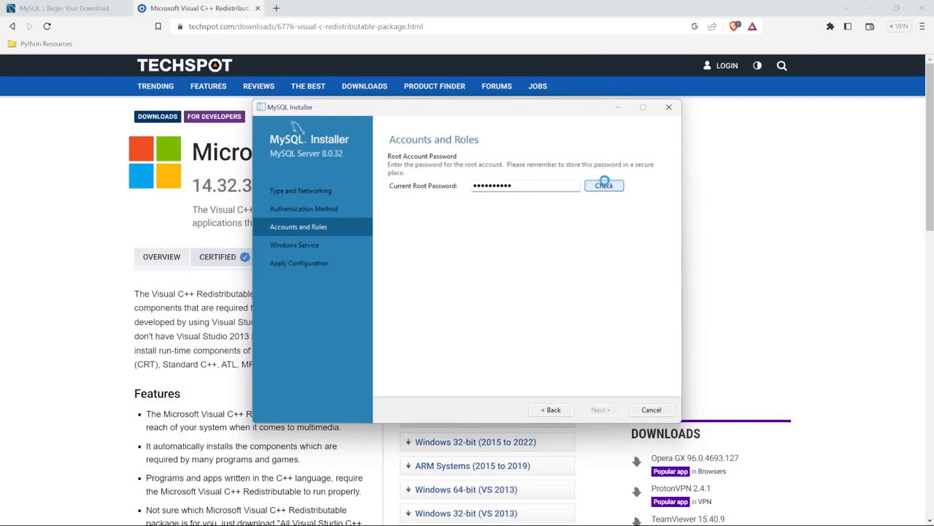
pyautogui.click(605, 184)
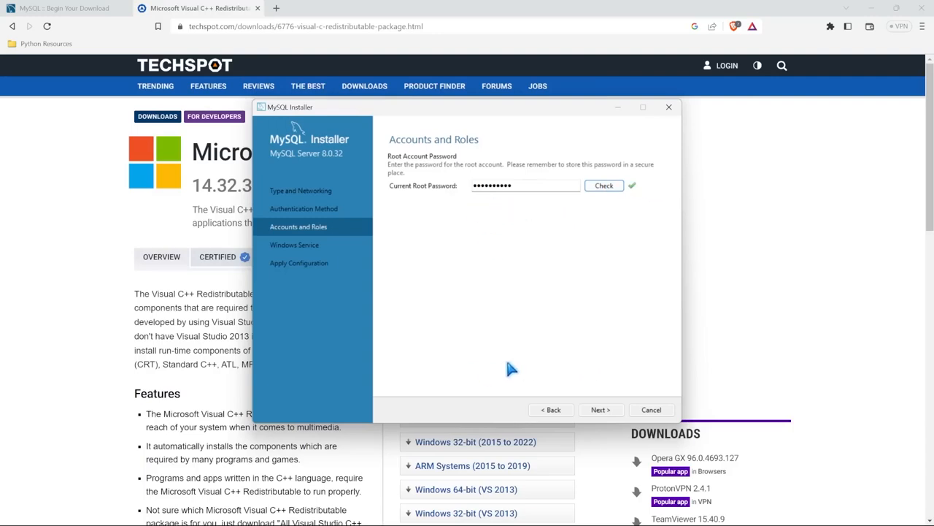
pyautogui.moveTo(540, 394)
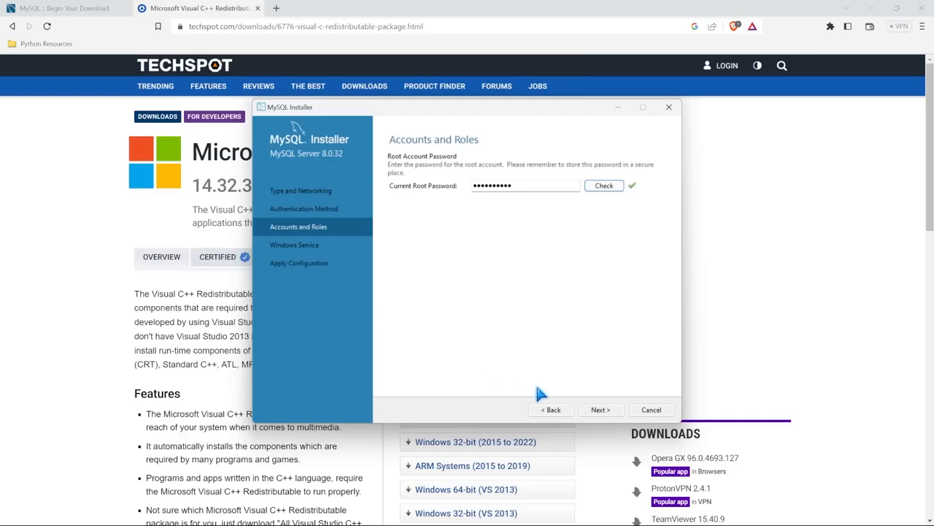
pyautogui.moveTo(576, 212)
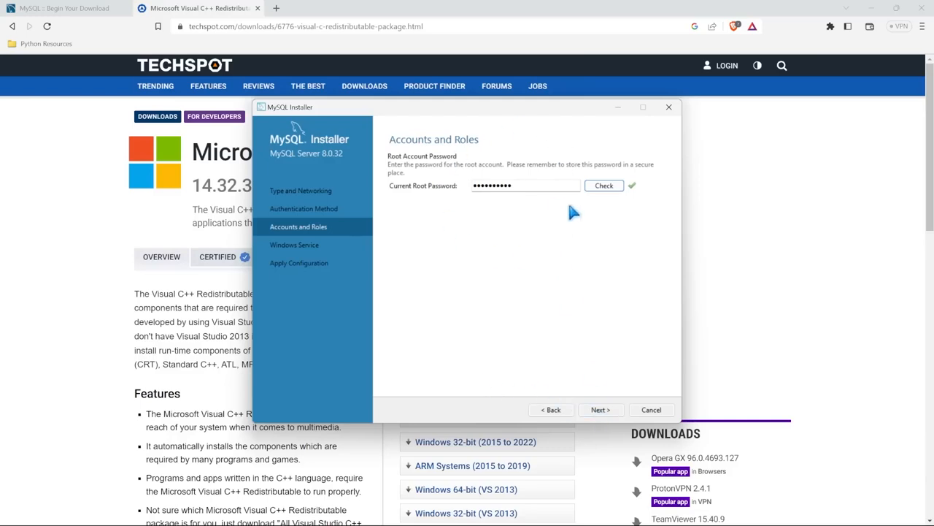
pyautogui.click(600, 409)
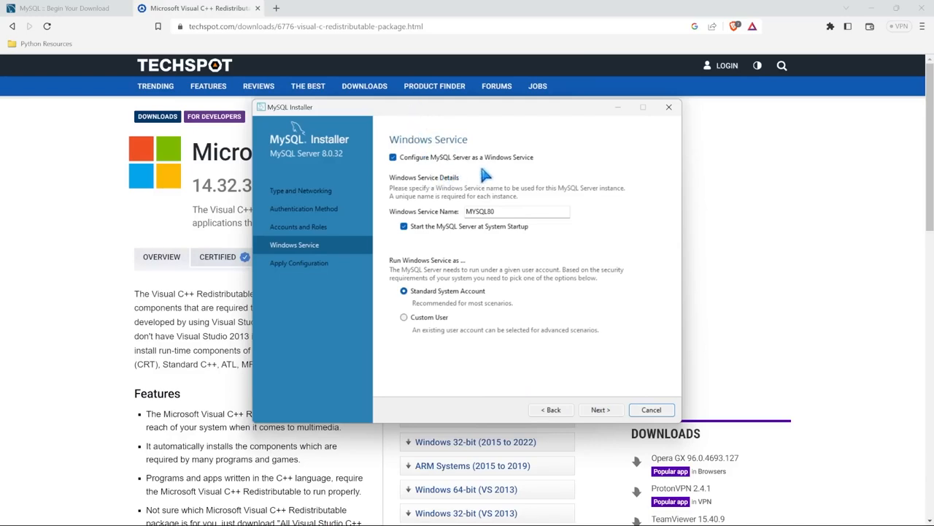
pyautogui.moveTo(435, 166)
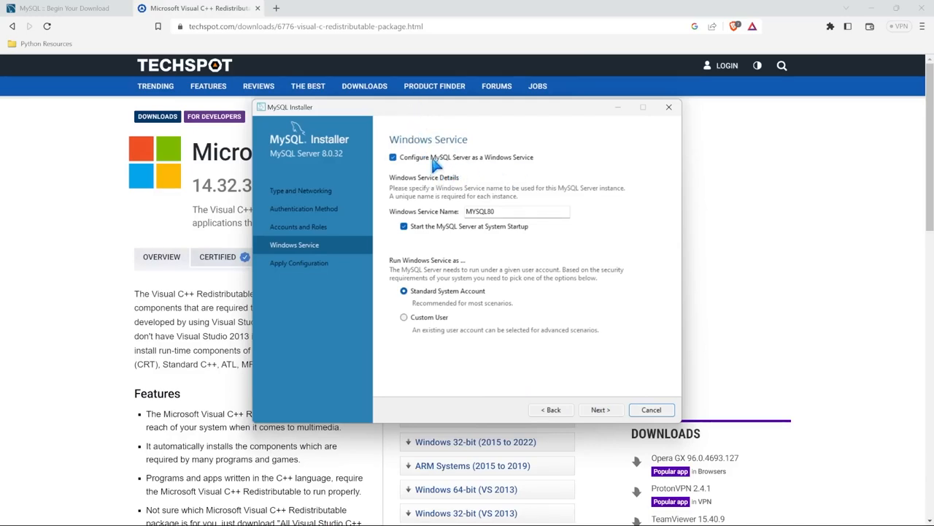
pyautogui.moveTo(470, 242)
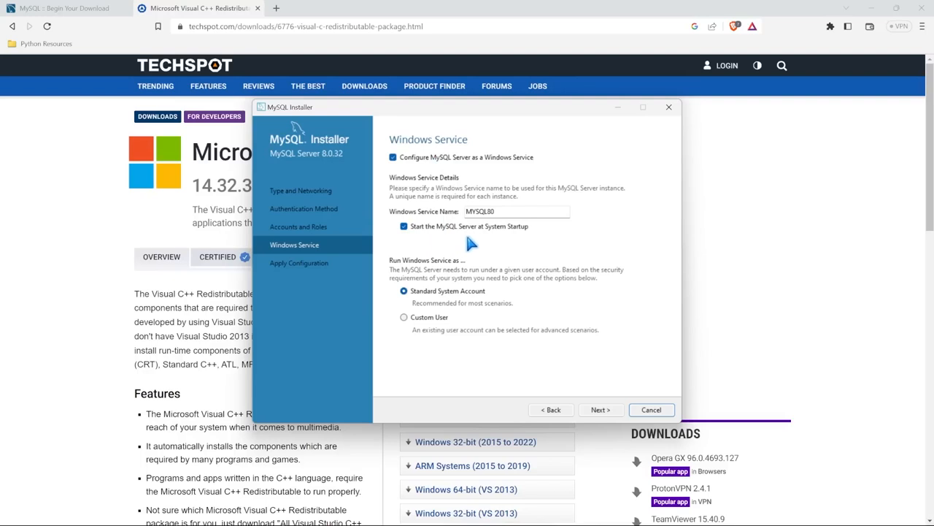
pyautogui.moveTo(514, 241)
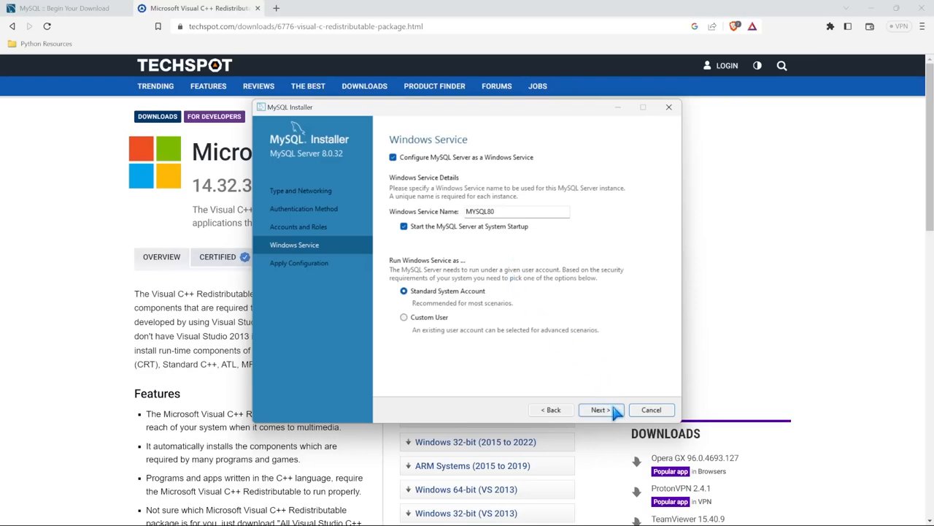
# Accept the MYSQL80 Windows service settings and apply the server configuration until it completes
pyautogui.click(598, 409)
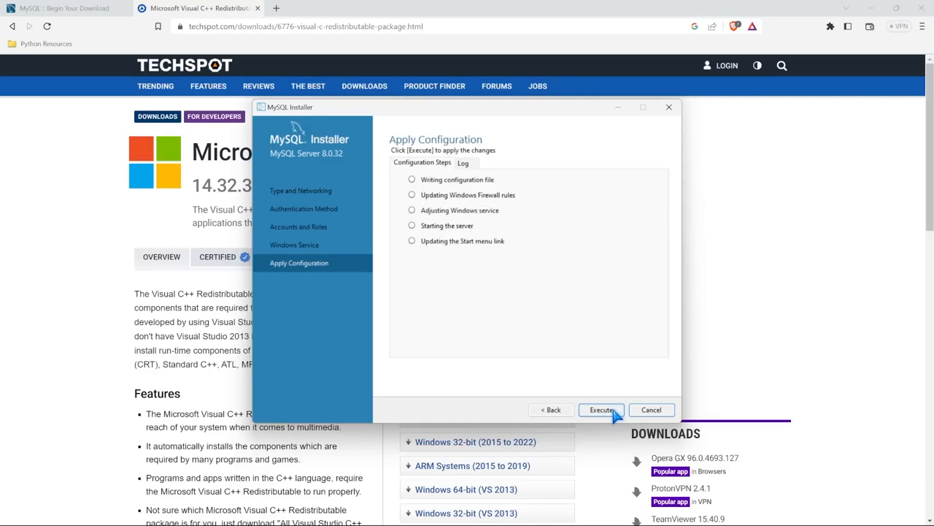
pyautogui.click(601, 408)
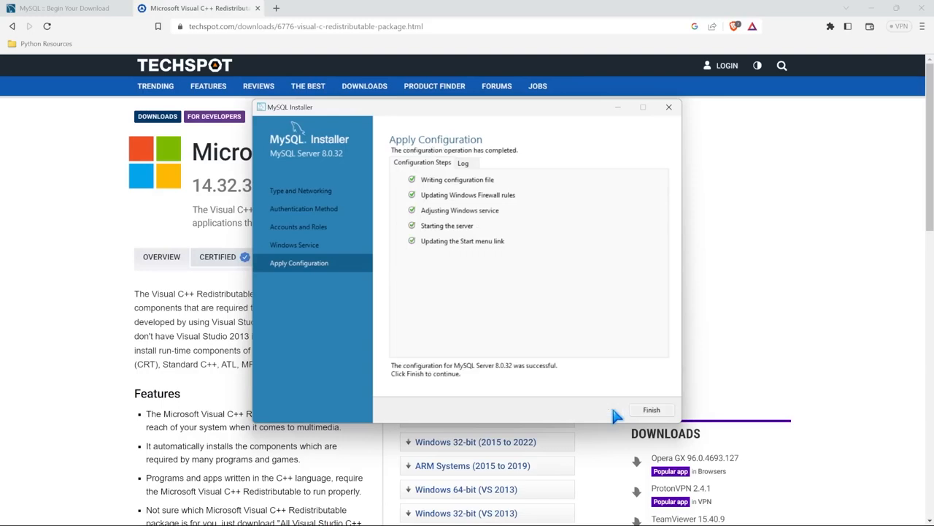
pyautogui.click(651, 409)
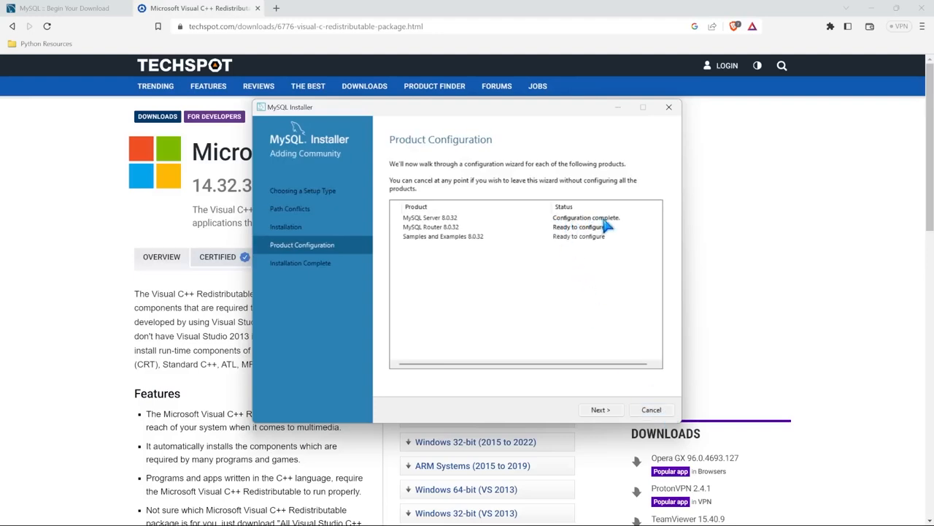
pyautogui.moveTo(485, 235)
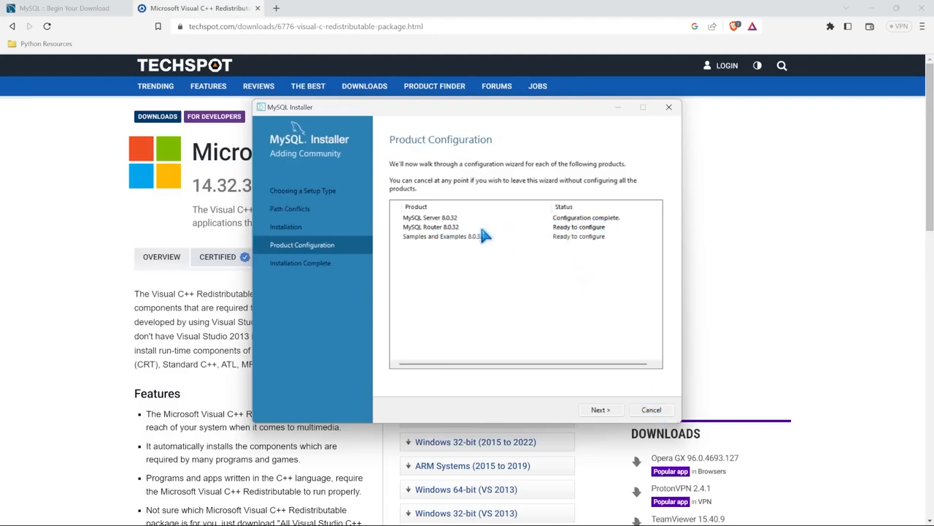
# Finish MySQL Router 8.0.32 configuration with InnoDB Cluster bootstrapping left unchecked
pyautogui.click(602, 409)
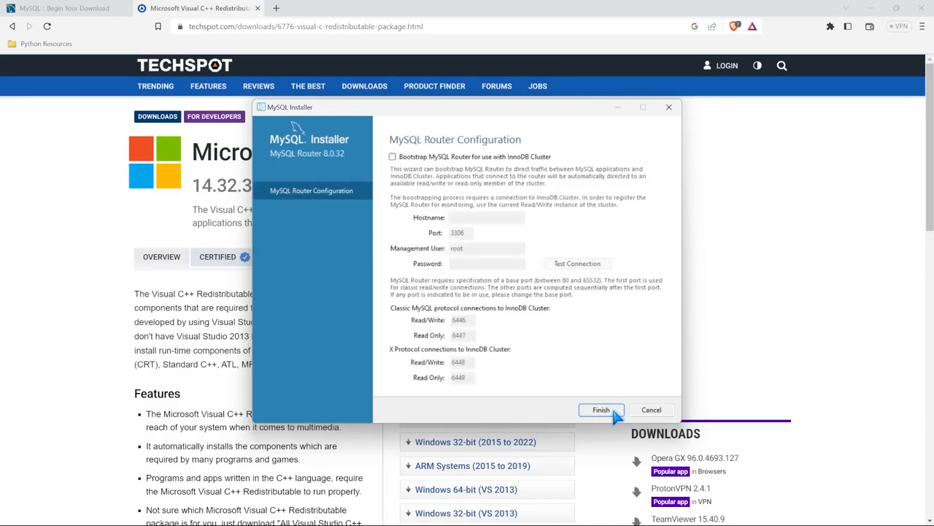
pyautogui.moveTo(479, 145)
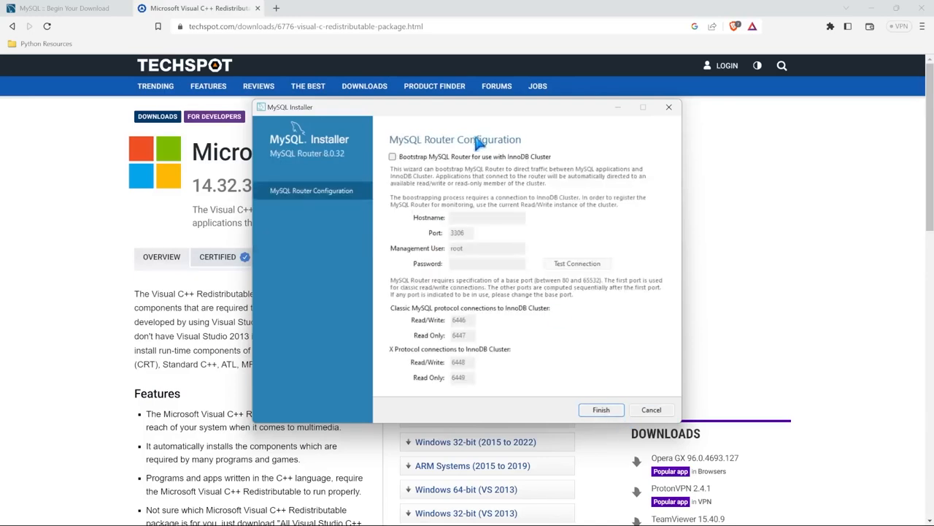
pyautogui.moveTo(514, 362)
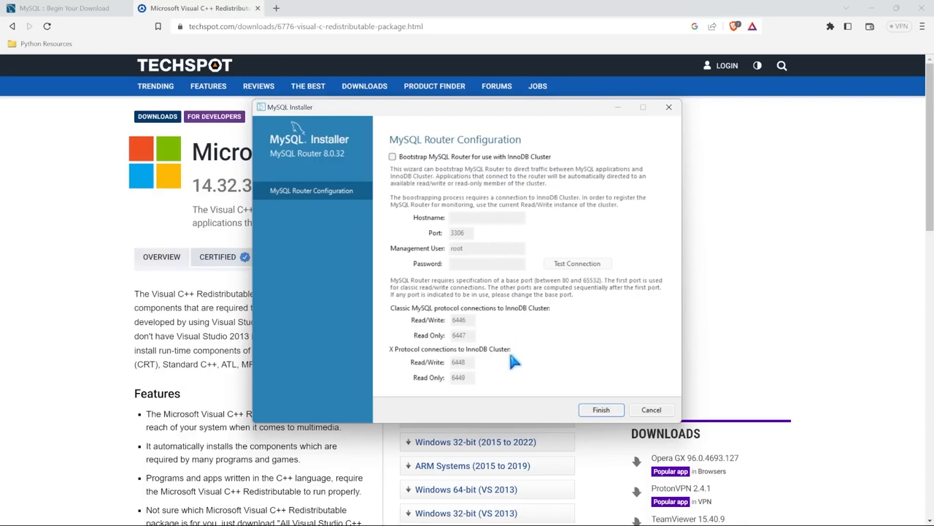
pyautogui.click(601, 409)
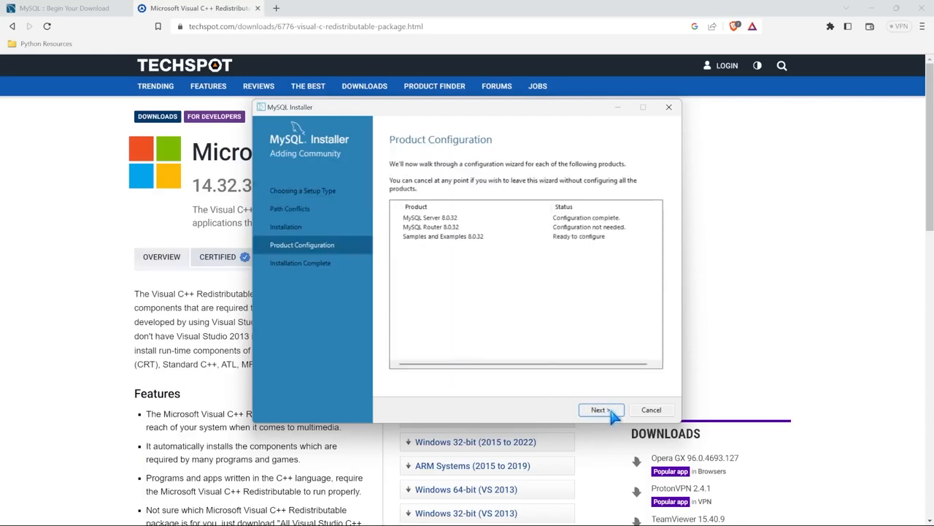
pyautogui.moveTo(606, 245)
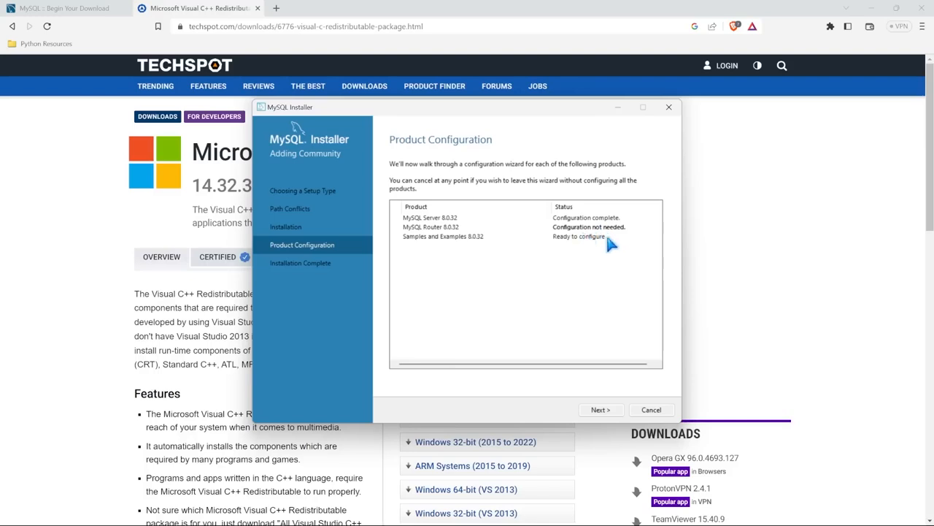
# Enter the root password for Samples and Examples and verify the connection with Check
pyautogui.click(600, 409)
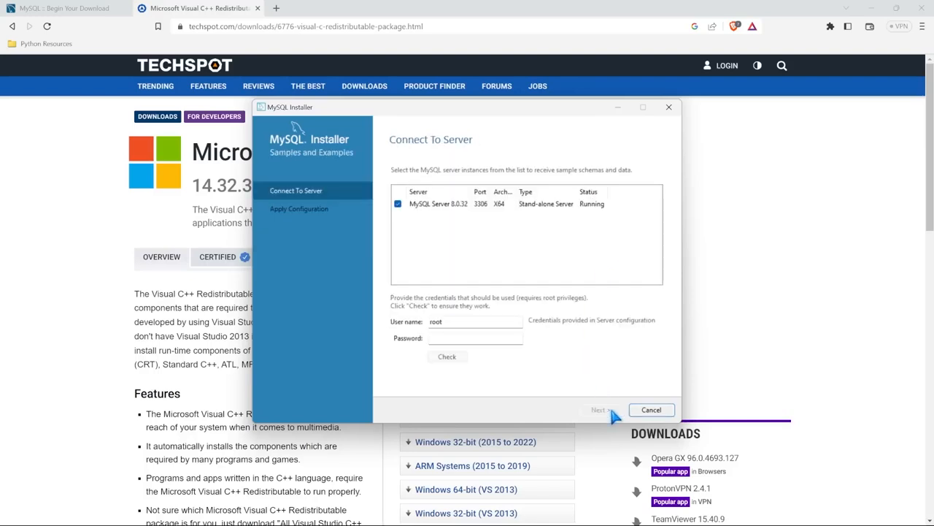
pyautogui.click(474, 337)
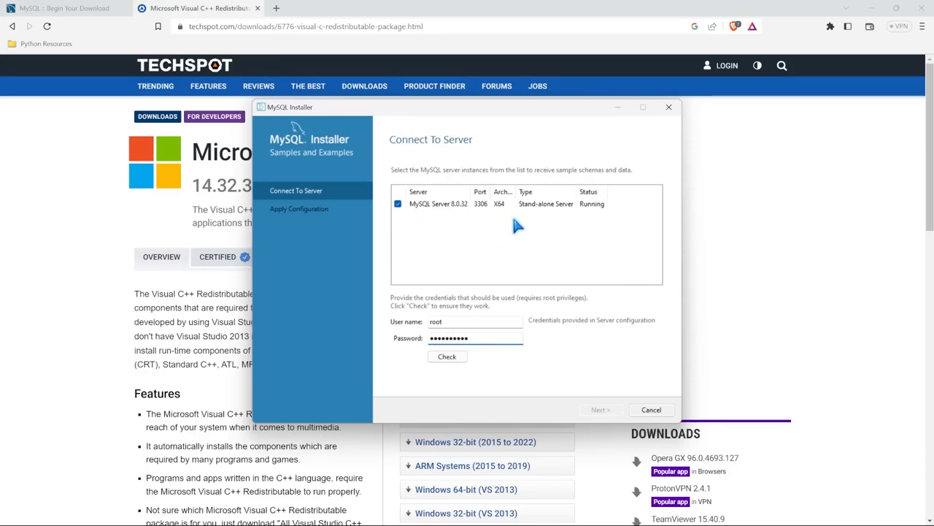
pyautogui.moveTo(518, 226)
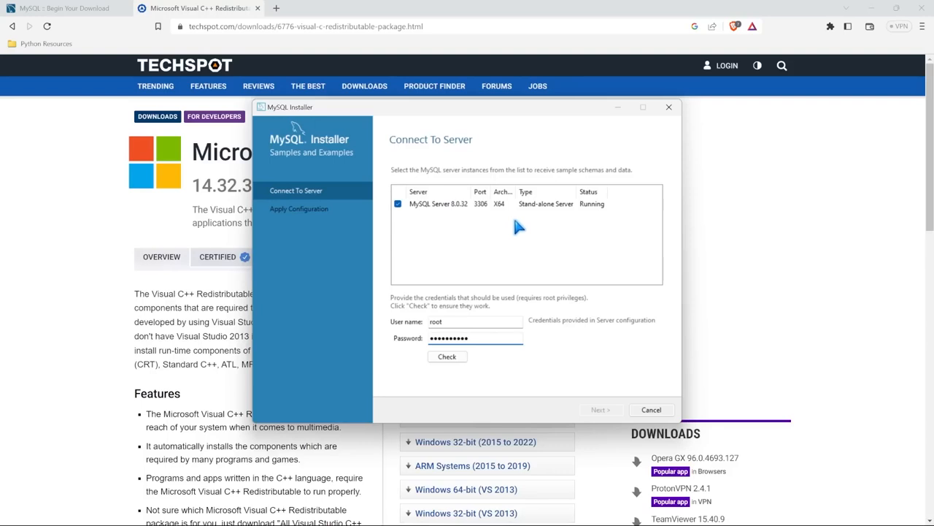
pyautogui.click(447, 356)
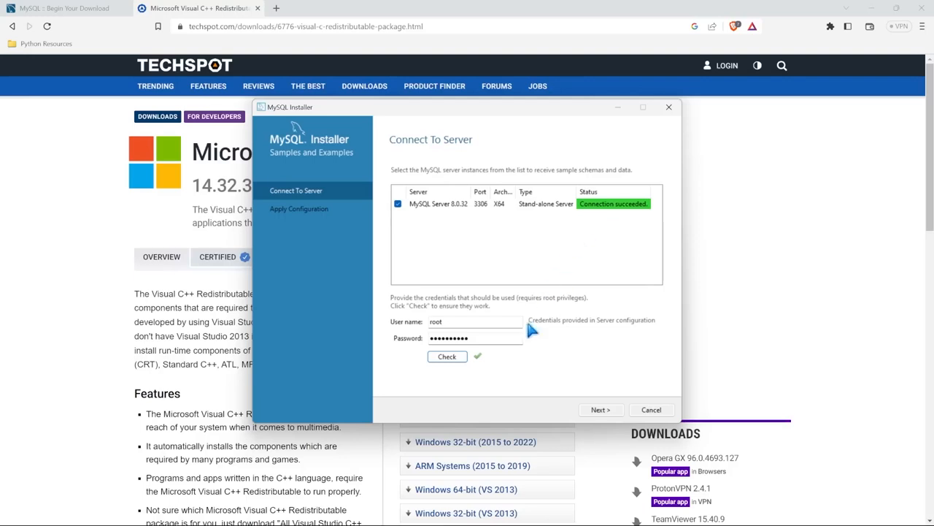
# Execute and finish applying the Samples and Examples 8.0.32 configuration
pyautogui.click(602, 409)
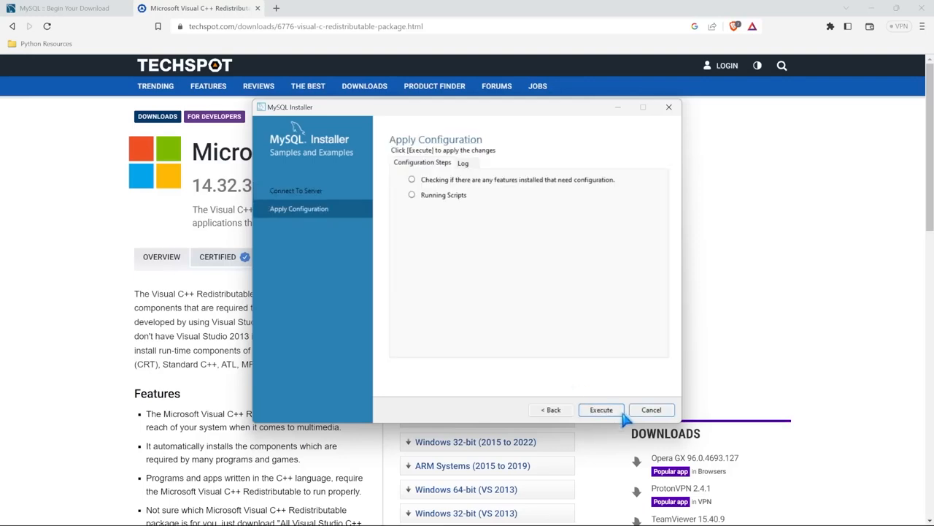
pyautogui.click(602, 409)
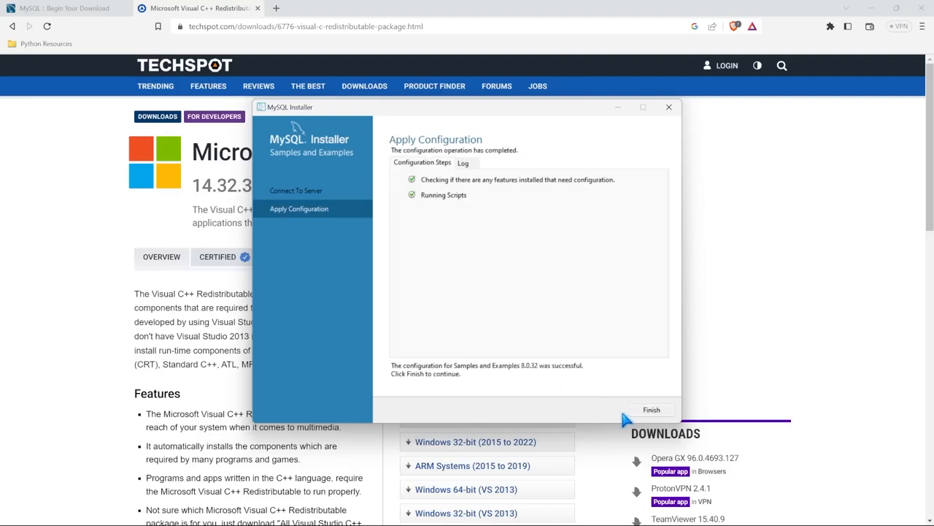
pyautogui.click(650, 409)
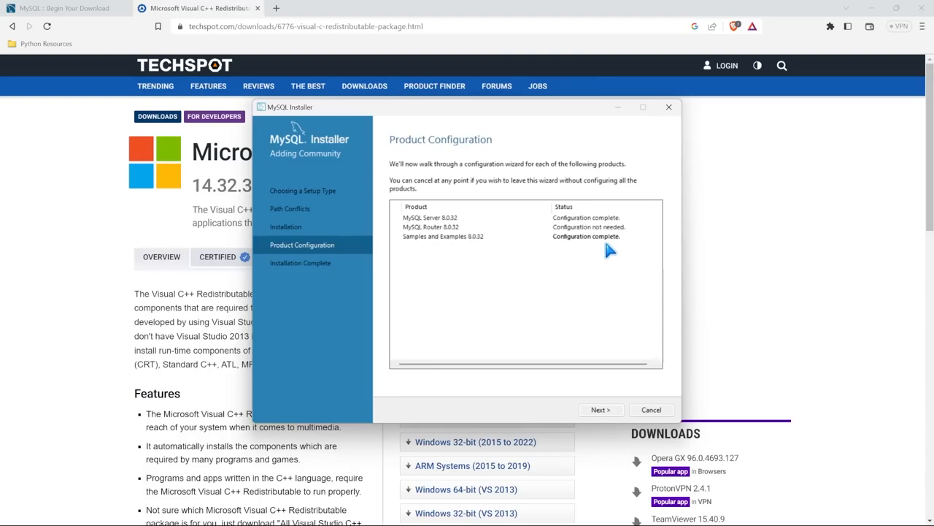
pyautogui.moveTo(600, 409)
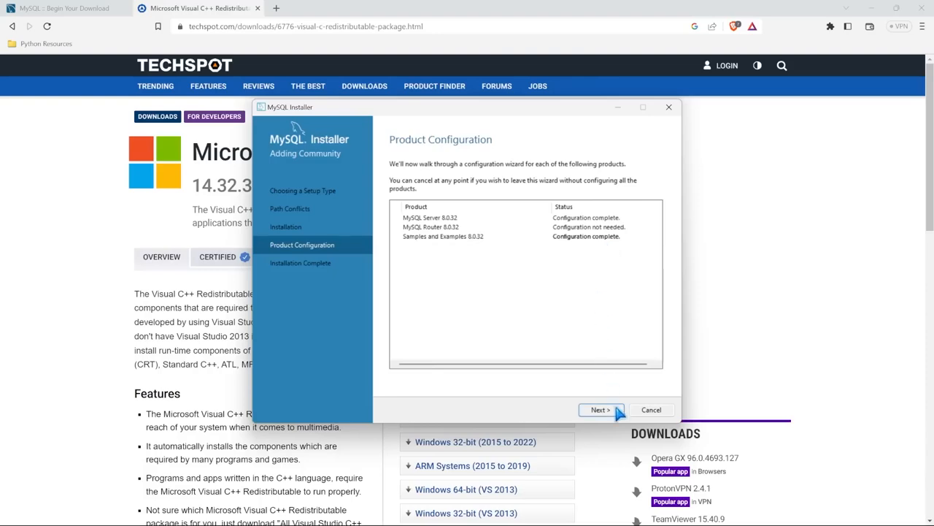
# Finish the installer with 'Start MySQL Shell after setup' unchecked so only Workbench launches
pyautogui.click(599, 408)
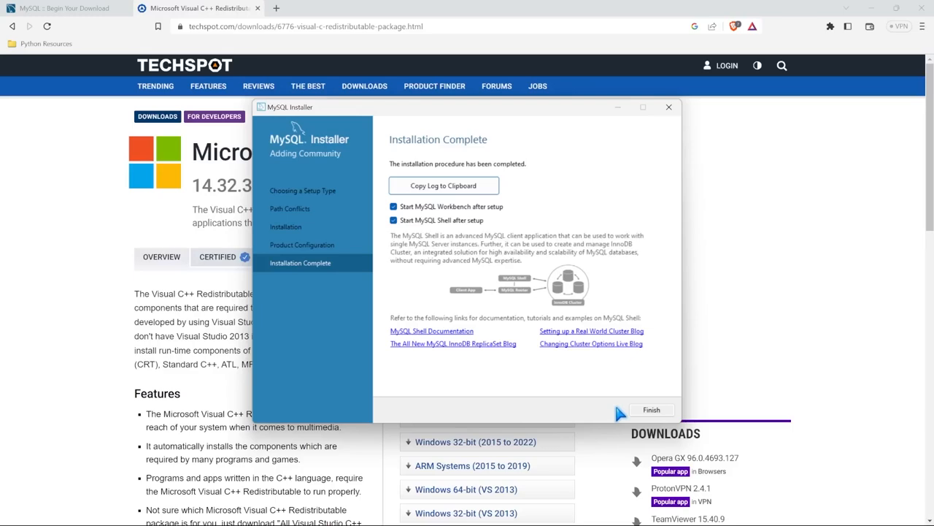
pyautogui.moveTo(493, 219)
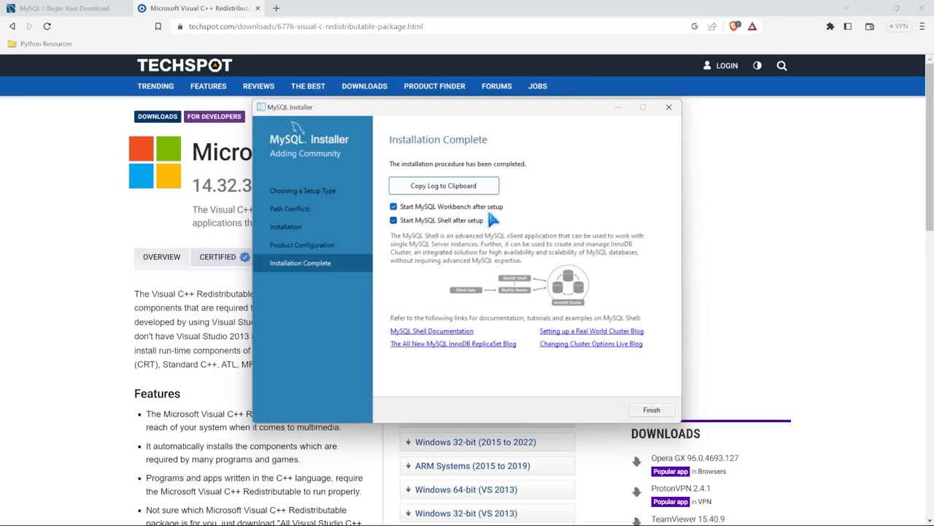
pyautogui.moveTo(459, 234)
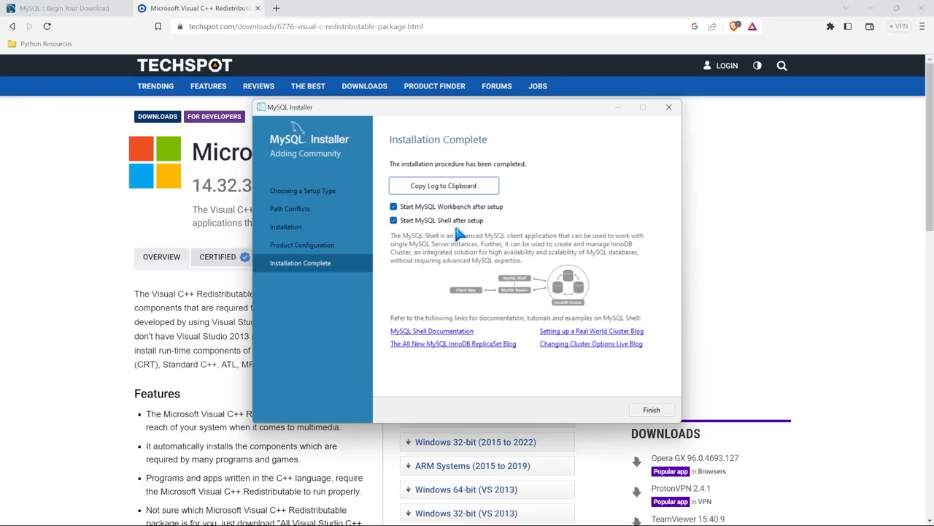
pyautogui.click(393, 219)
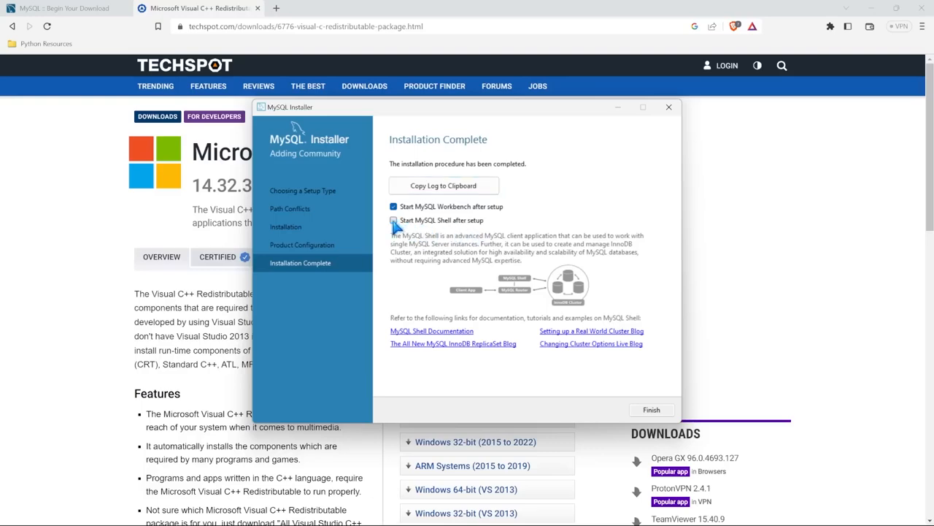
pyautogui.click(394, 220)
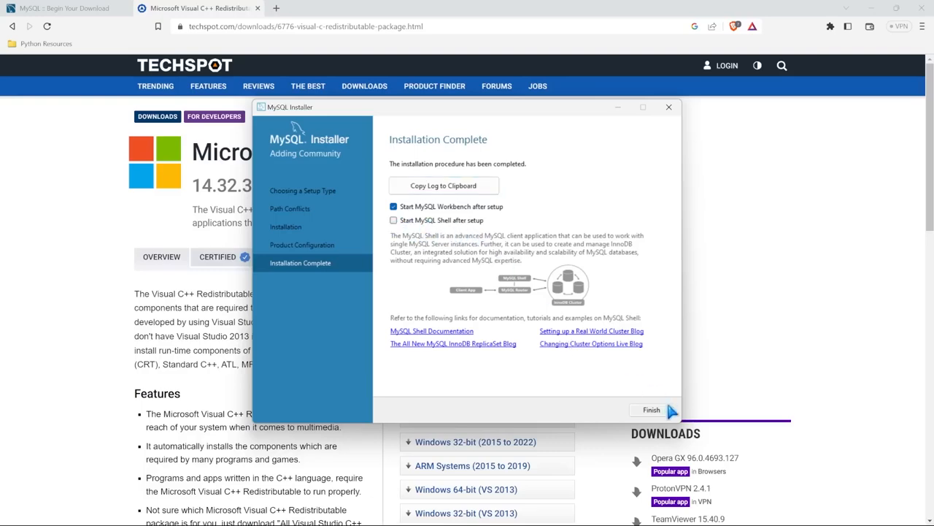
pyautogui.click(648, 408)
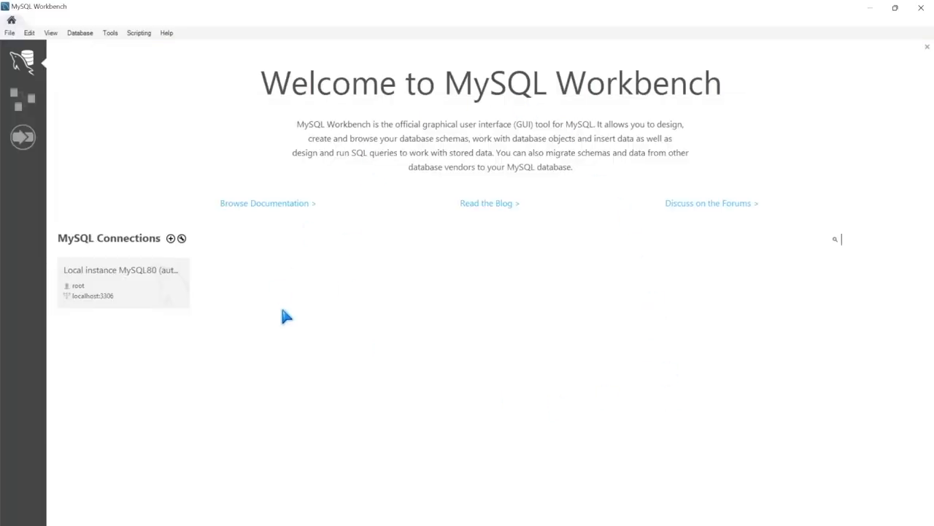
pyautogui.moveTo(468, 155)
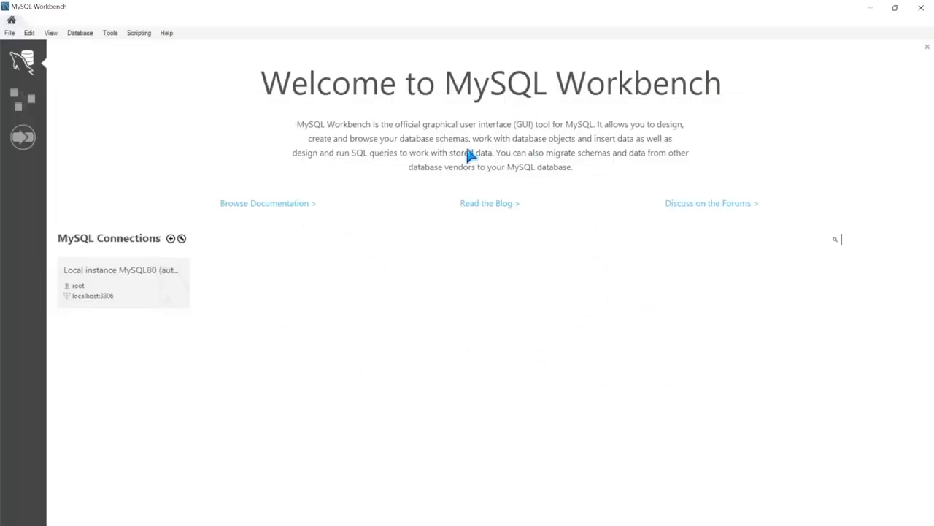
pyautogui.moveTo(410, 286)
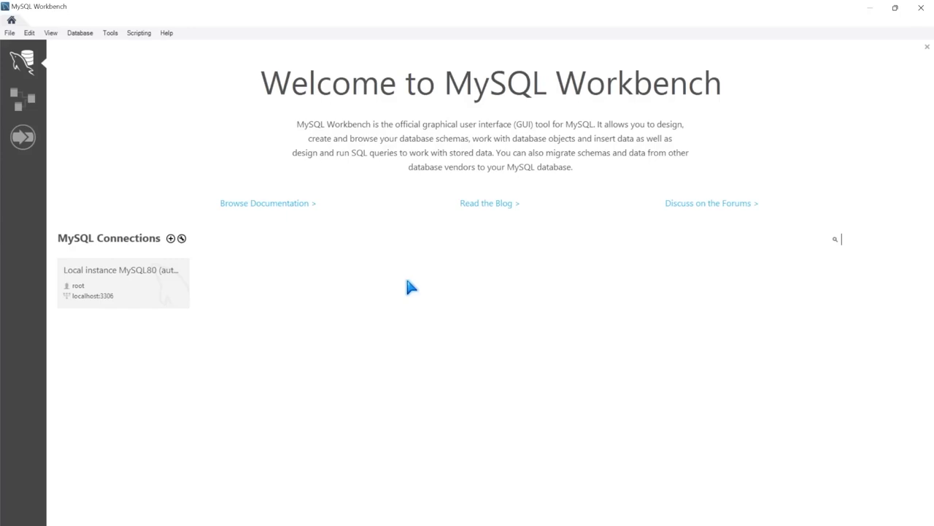
pyautogui.moveTo(262, 291)
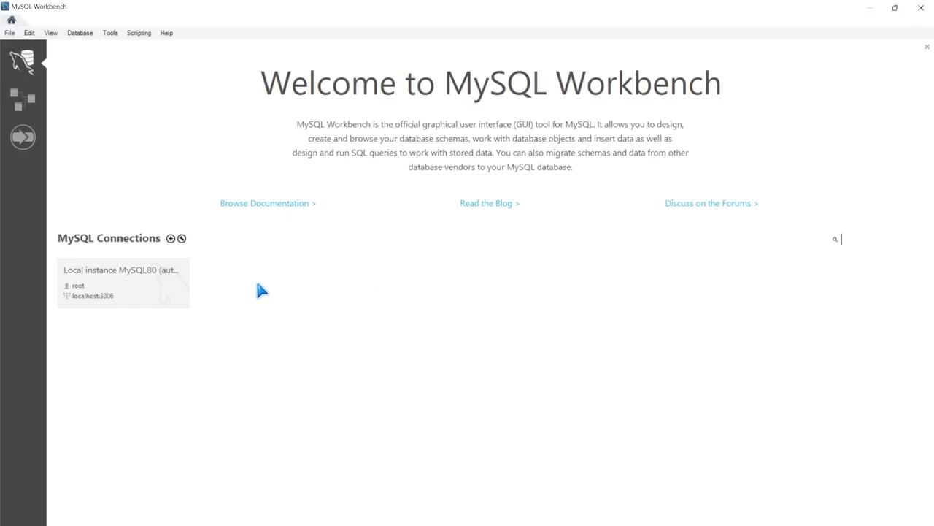
pyautogui.moveTo(123, 283)
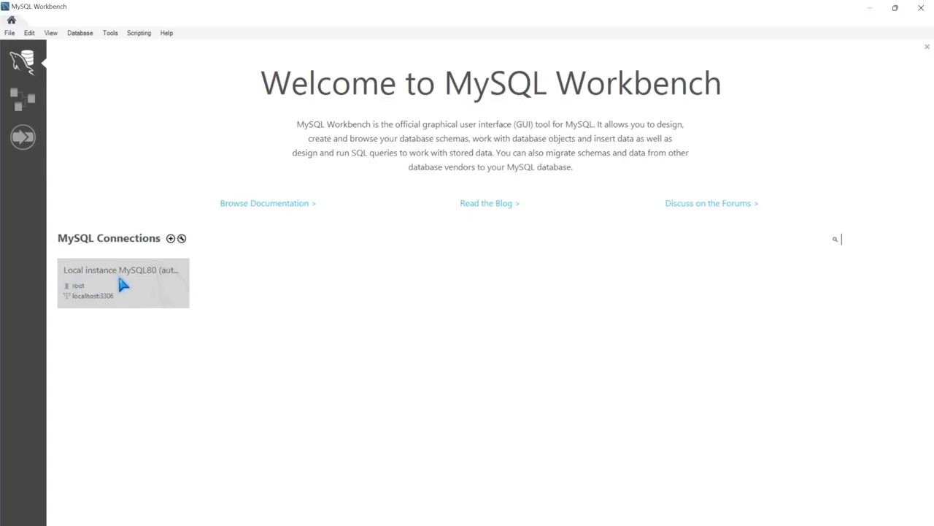
pyautogui.moveTo(126, 286)
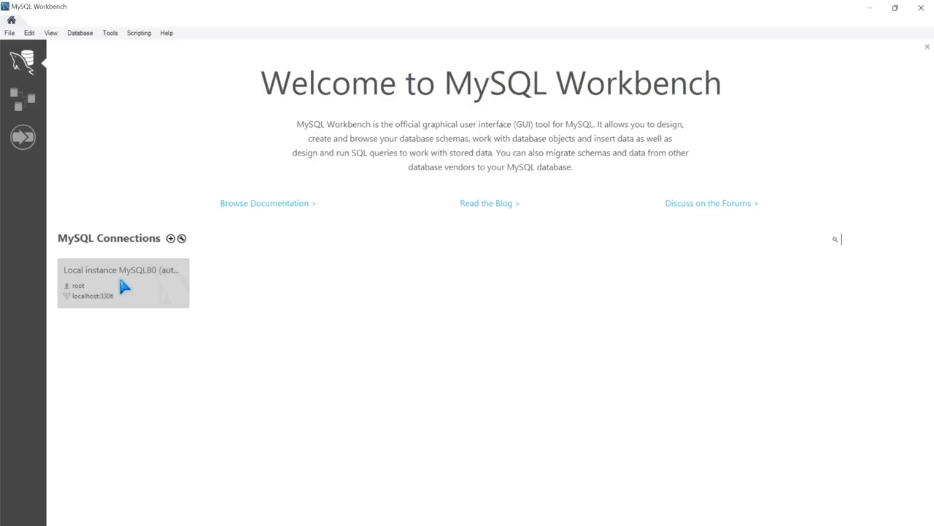
# Launch the 'Local instance MySQL80' connection from the Welcome screen
pyautogui.doubleClick(122, 283)
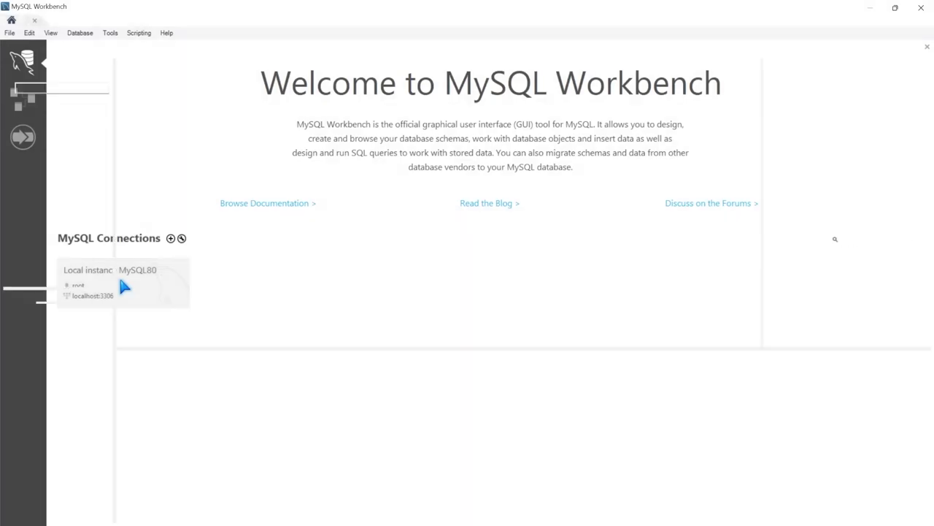
# Connect to Local instance MySQL80 and expand the sakila schema's Tables node
pyautogui.doubleClick(123, 283)
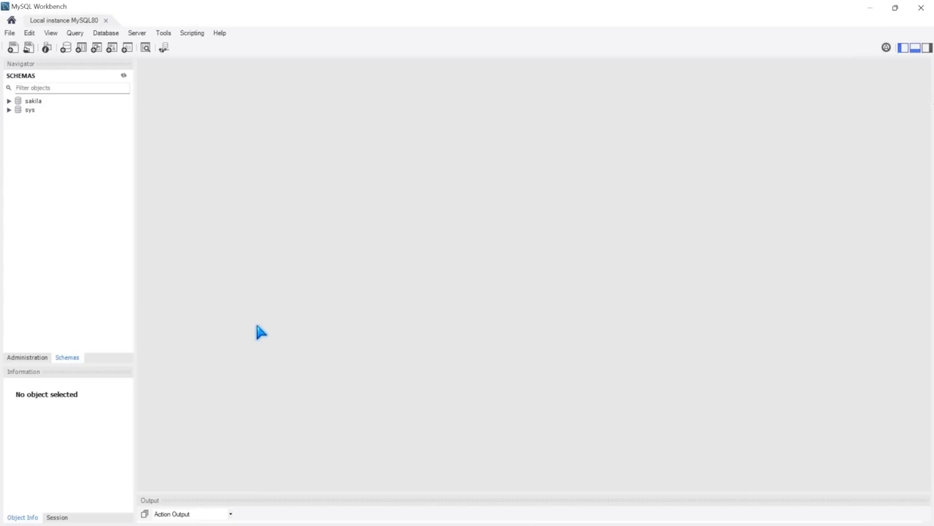
pyautogui.moveTo(70, 80)
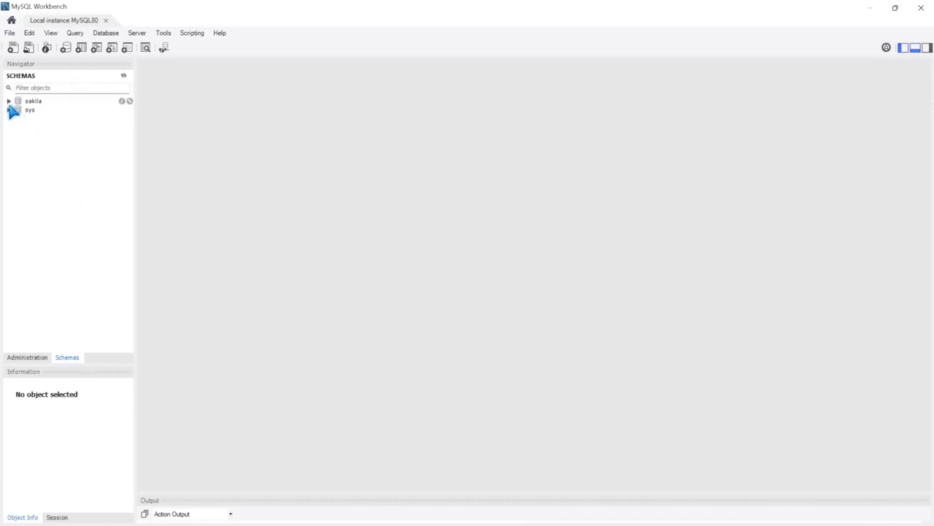
pyautogui.click(9, 101)
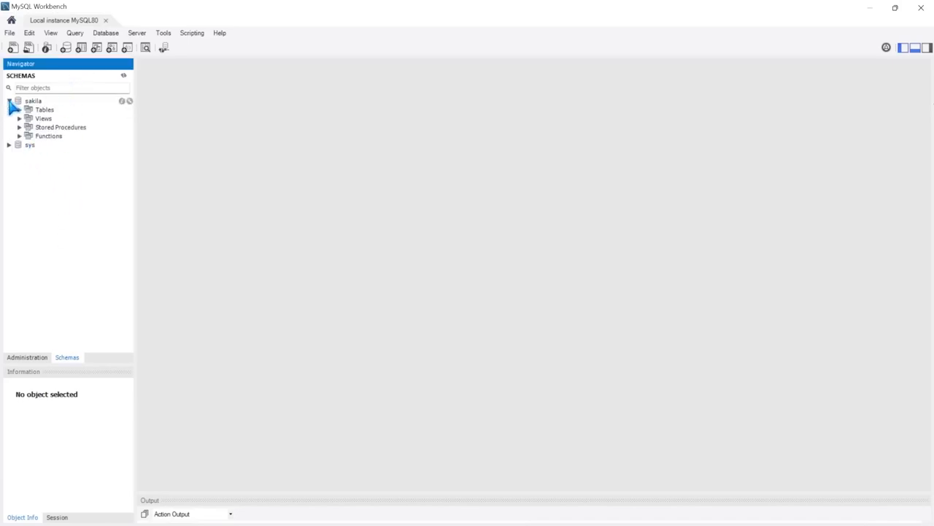
pyautogui.click(20, 109)
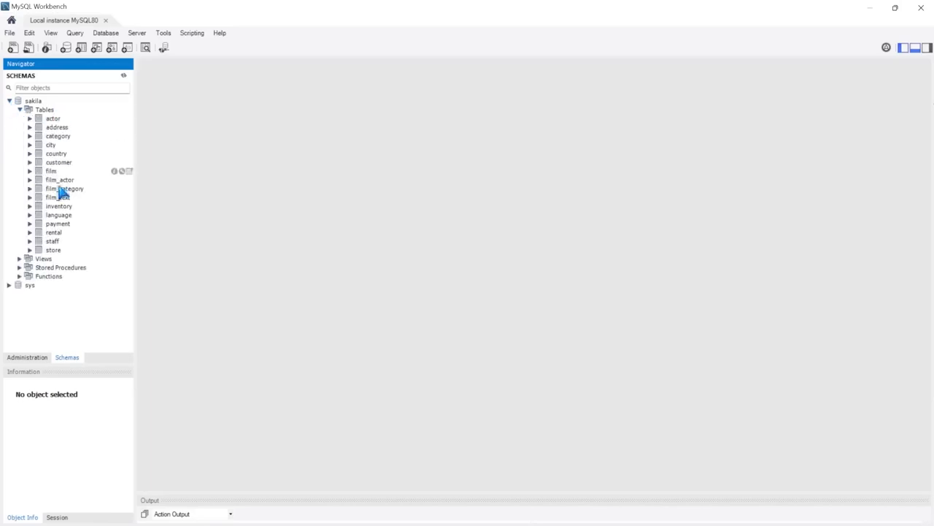
pyautogui.moveTo(62, 105)
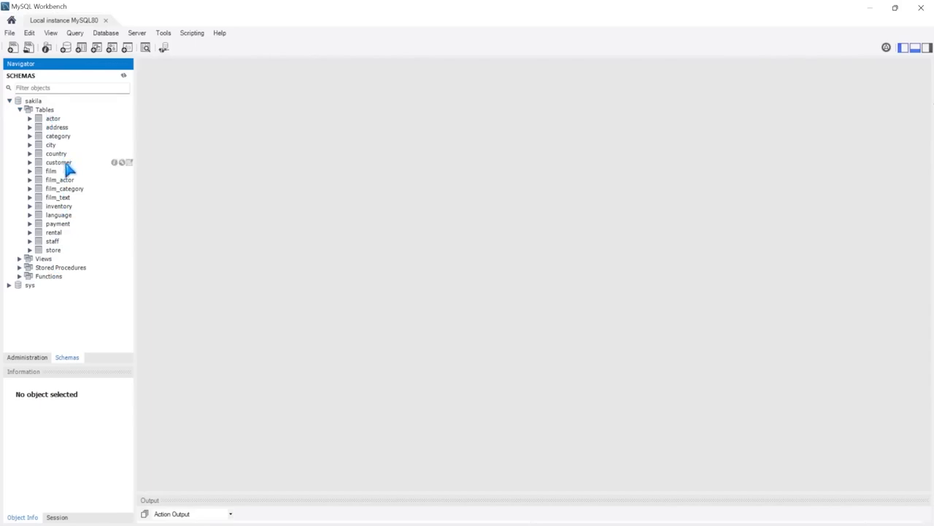
pyautogui.moveTo(62, 241)
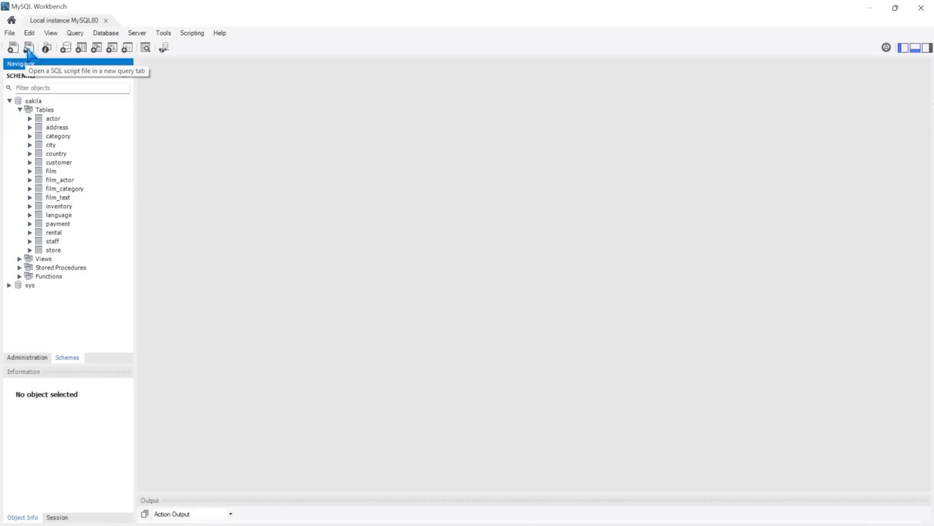
# Load the '1. Parks_and_Rec_Create_db' script into a query tab via Open SQL Script
pyautogui.click(29, 47)
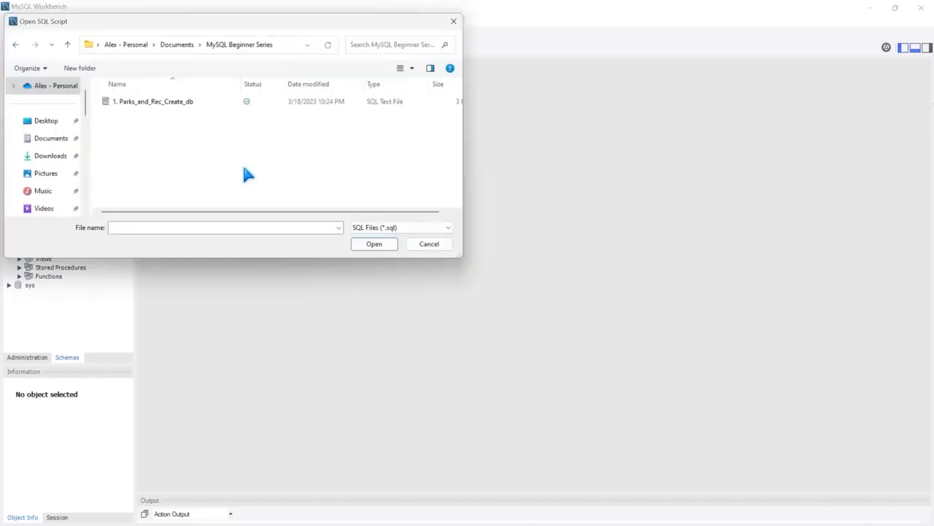
pyautogui.moveTo(260, 62)
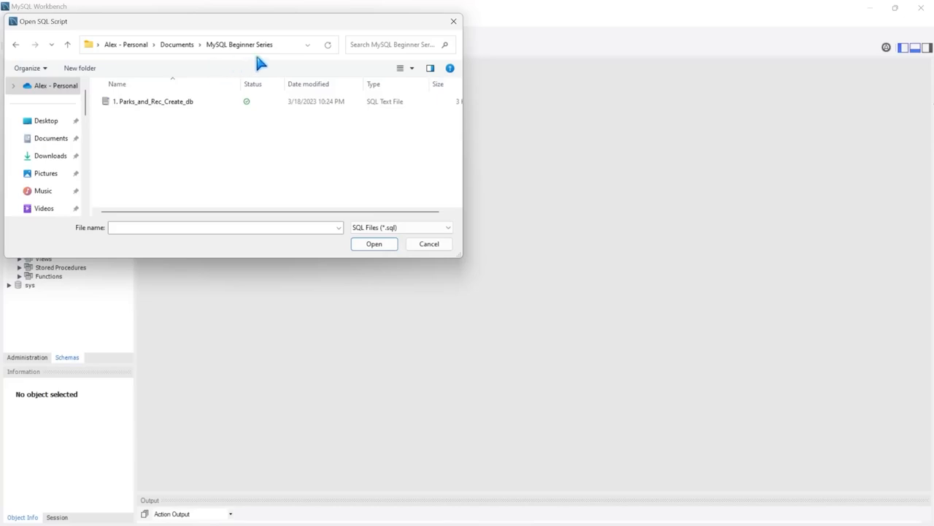
pyautogui.moveTo(252, 83)
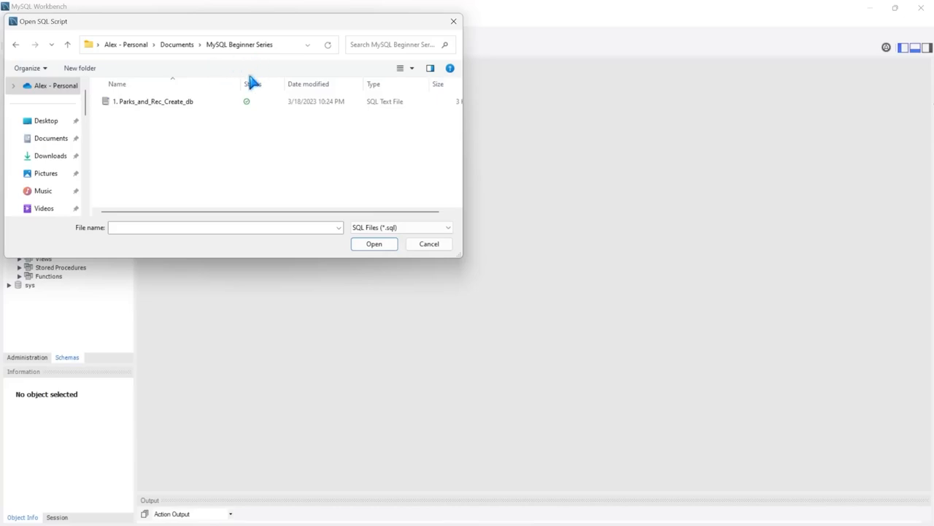
pyautogui.moveTo(140, 120)
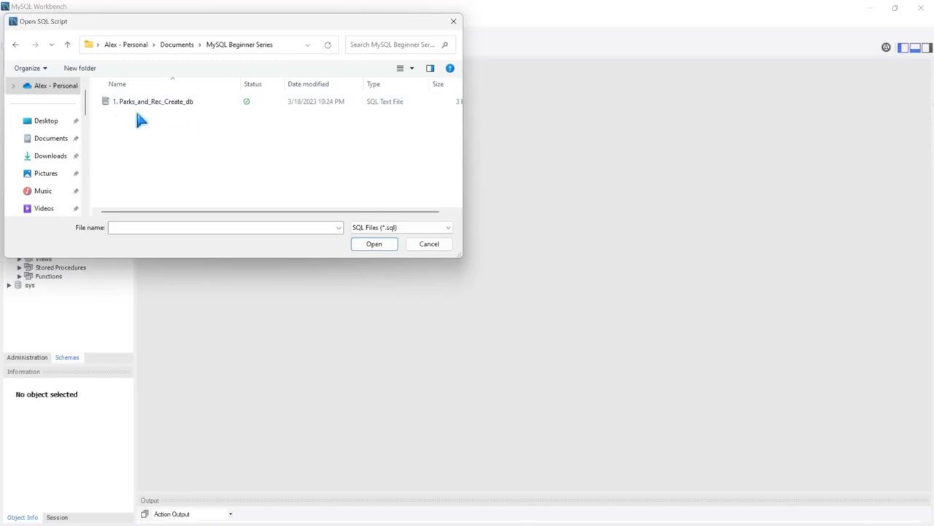
pyautogui.moveTo(192, 118)
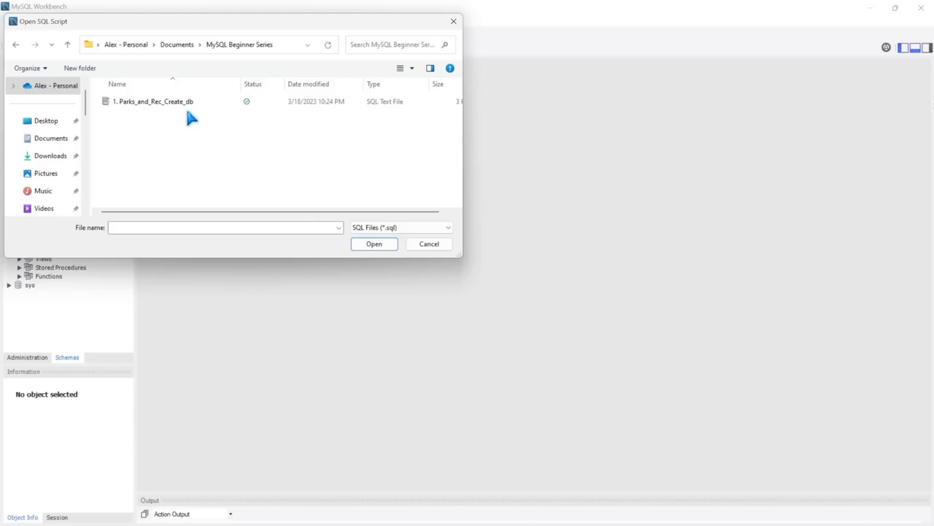
pyautogui.click(153, 101)
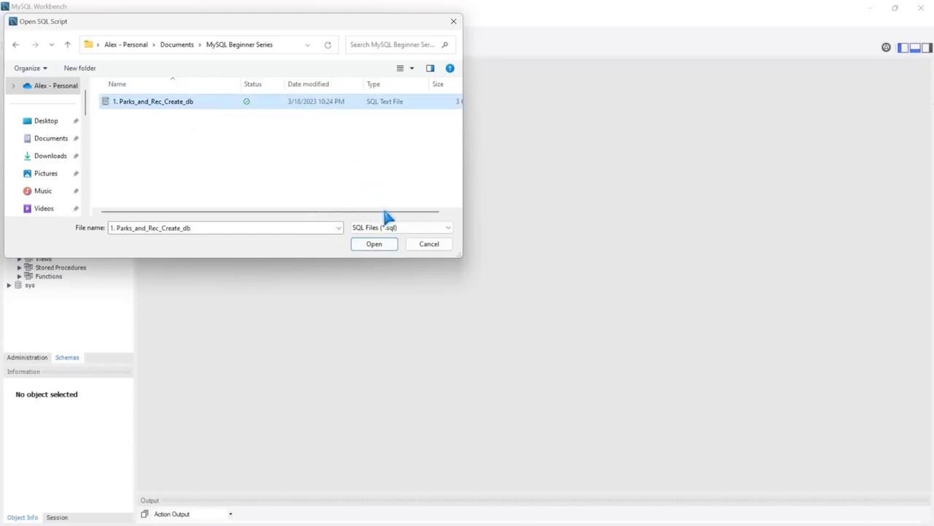
pyautogui.click(374, 242)
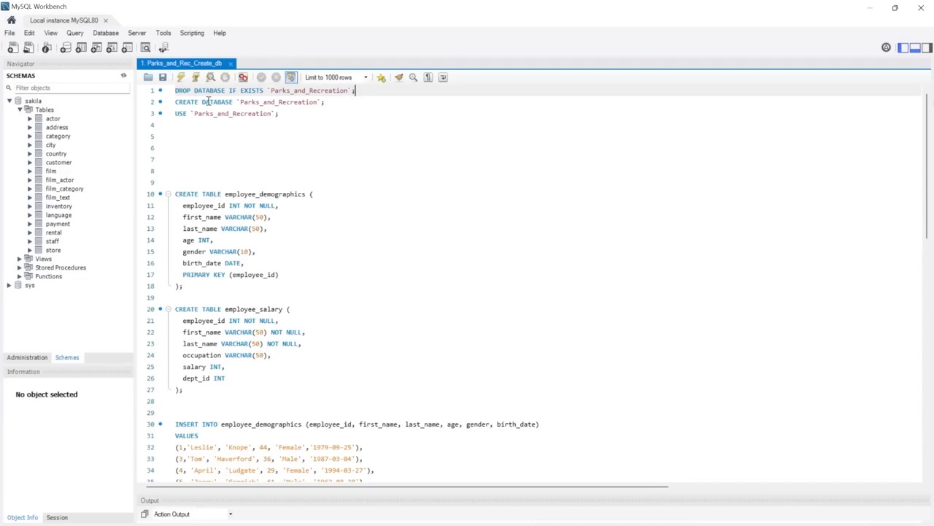
pyautogui.scroll(-3)
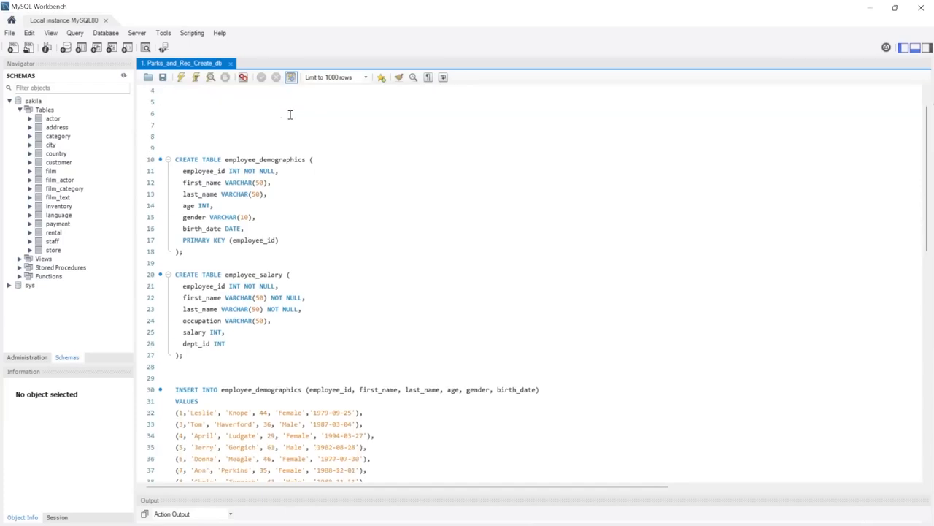
pyautogui.scroll(-3)
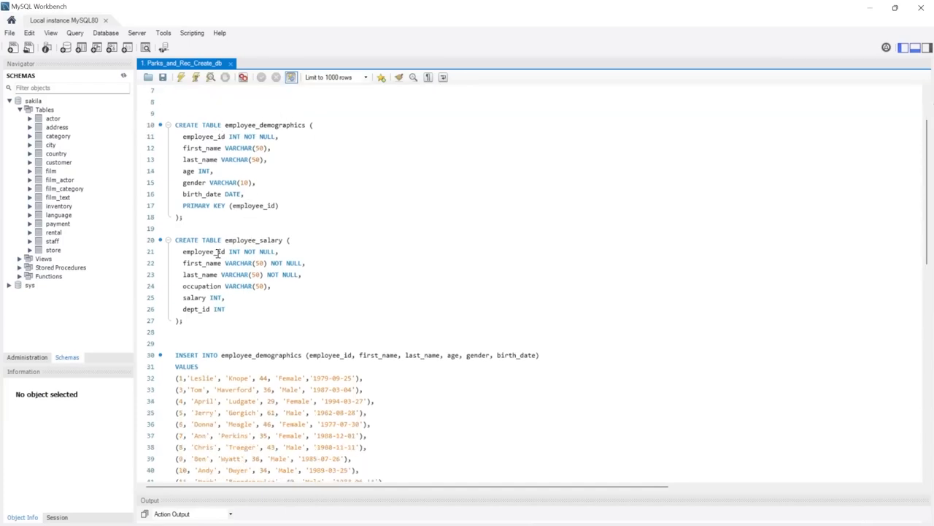
pyautogui.scroll(-3)
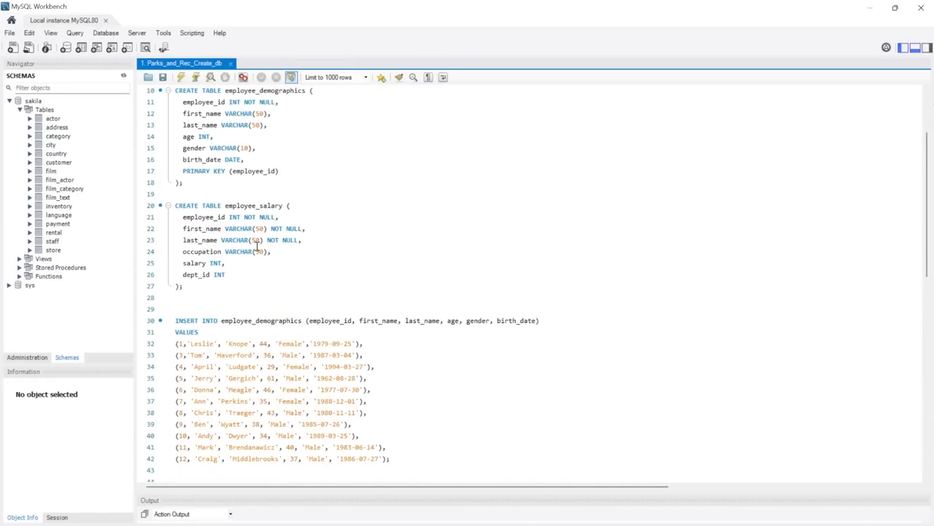
pyautogui.scroll(-3)
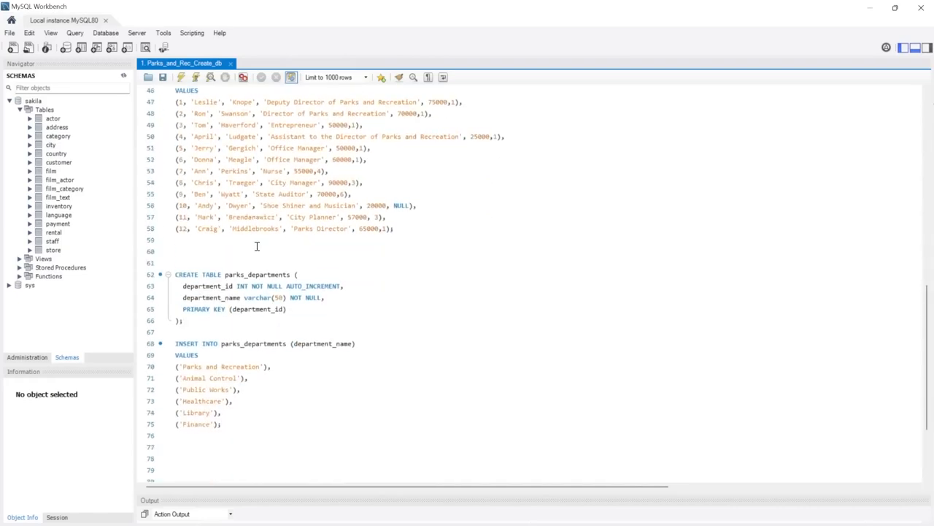
pyautogui.scroll(-3)
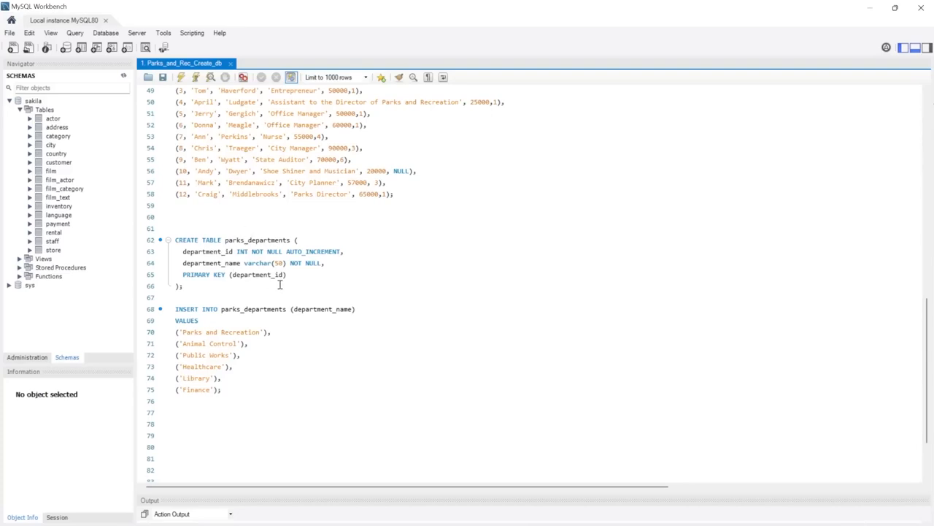
pyautogui.moveTo(181, 77)
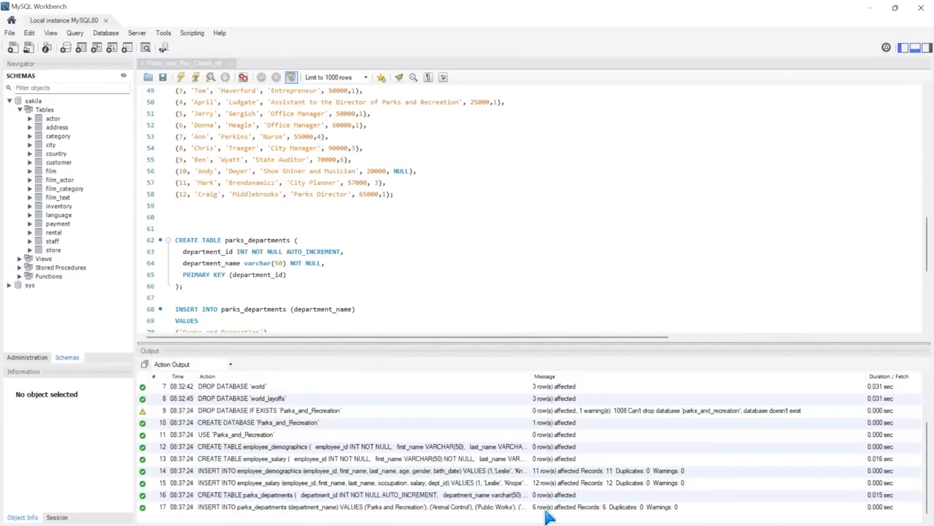
pyautogui.moveTo(541, 513)
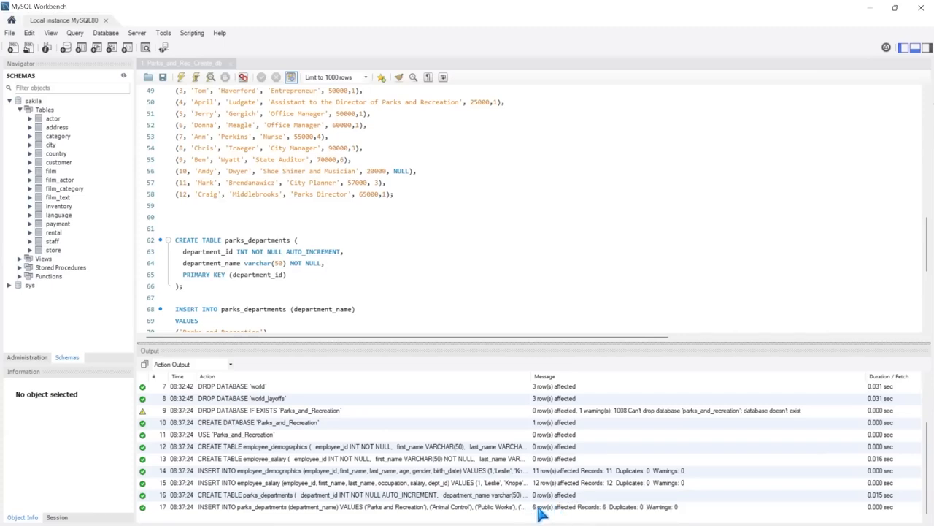
pyautogui.moveTo(495, 467)
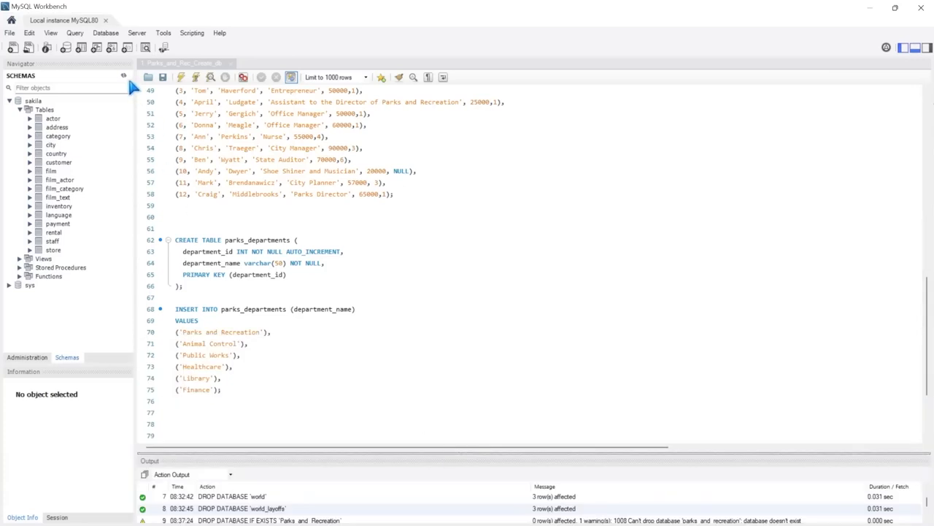
pyautogui.moveTo(131, 82)
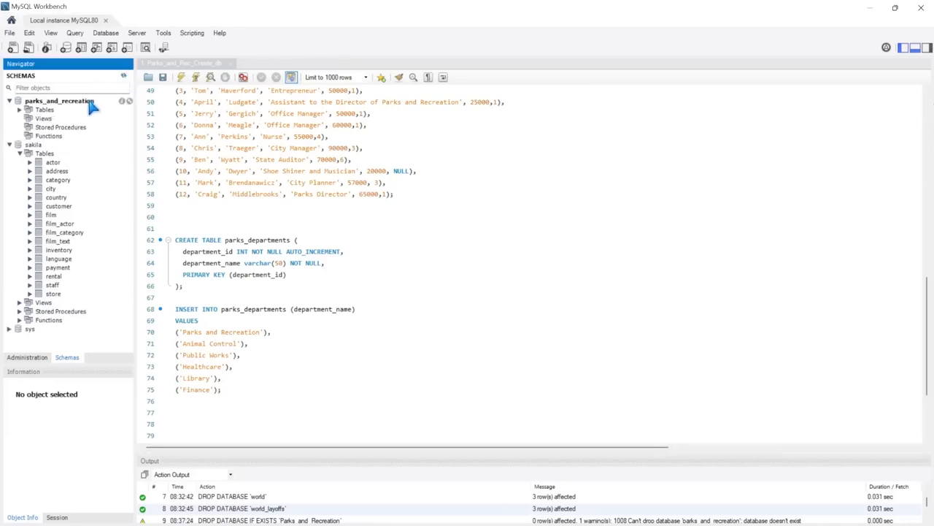
# Expand parks_and_recreation's Tables node to list its three employee and department tables
pyautogui.click(21, 108)
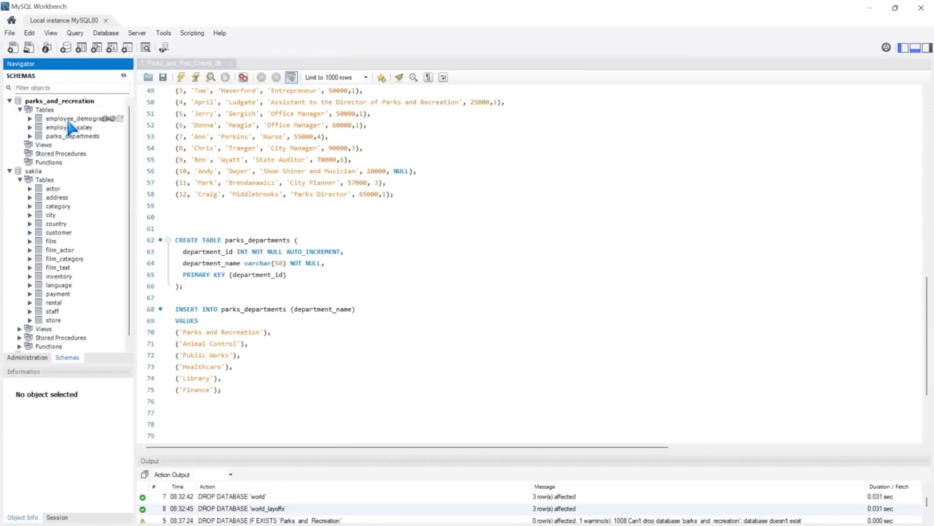
pyautogui.moveTo(71, 137)
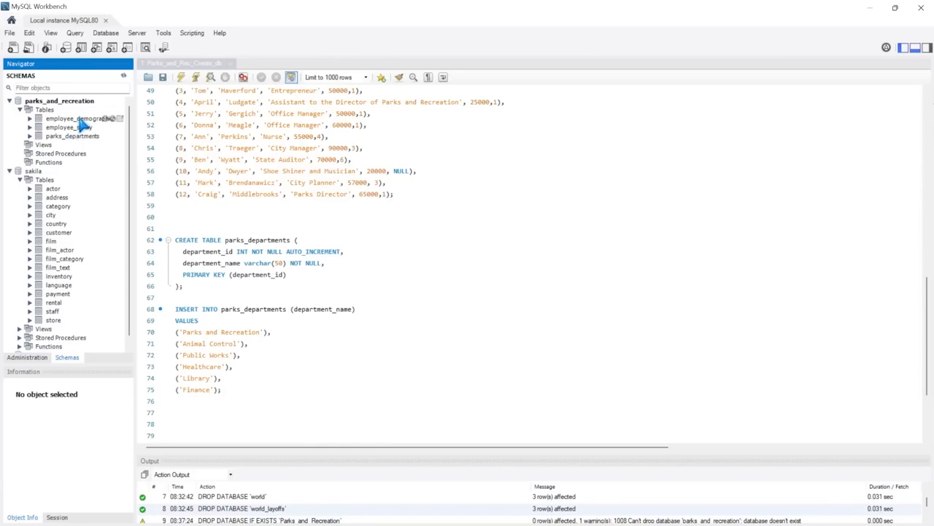
# Run Select Rows - Limit 1000 on employee_demographics to return its 11 rows
pyautogui.rightClick(70, 118)
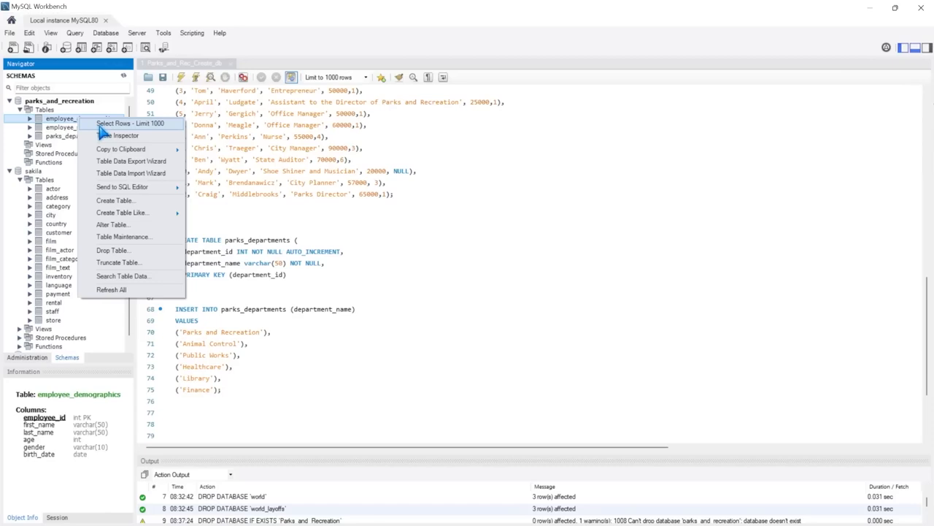
pyautogui.click(134, 123)
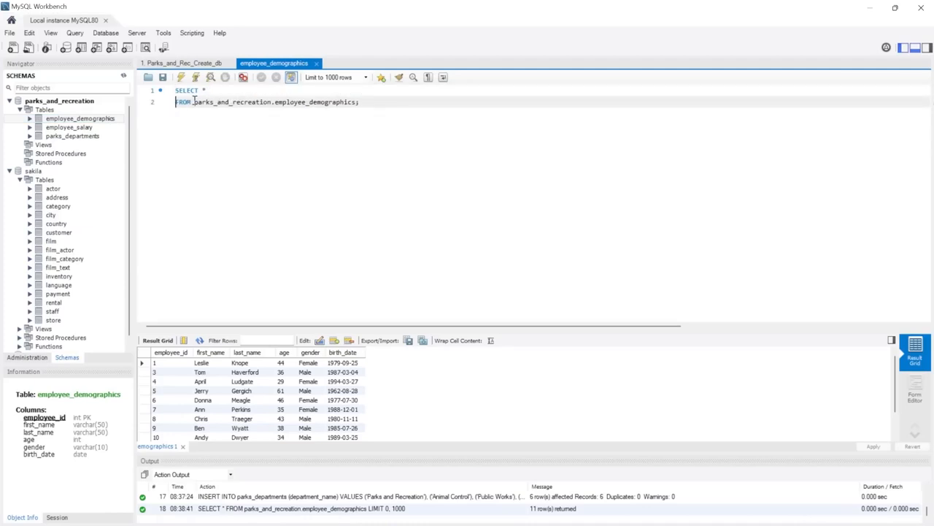
pyautogui.moveTo(192, 102); pyautogui.dragTo(286, 102)
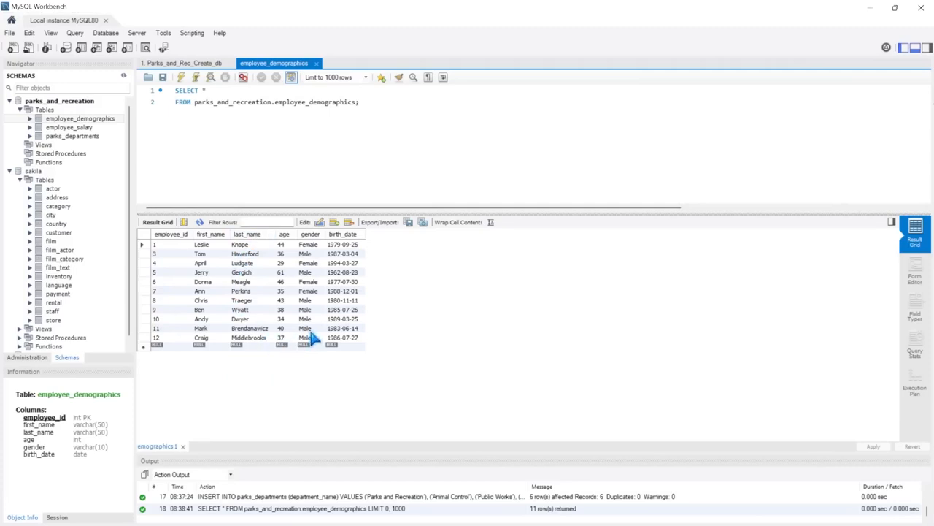
pyautogui.moveTo(182, 275)
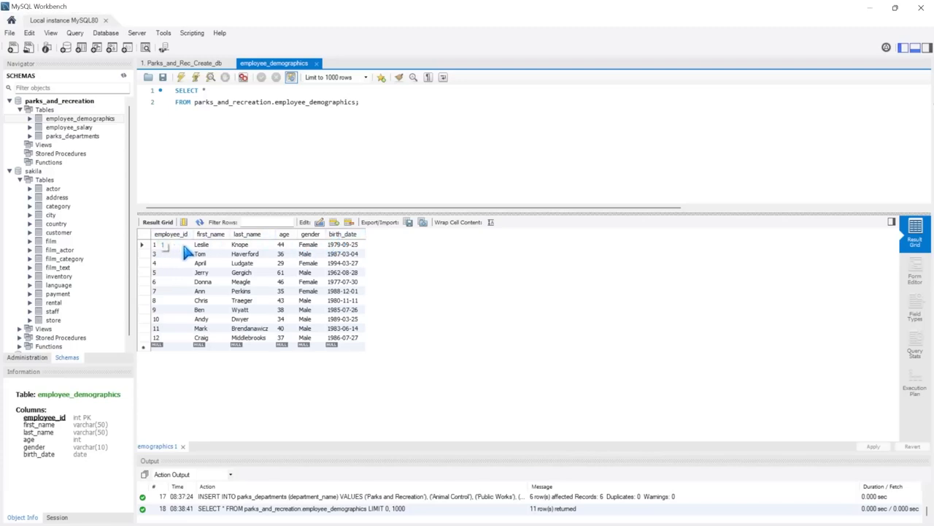
pyautogui.moveTo(276, 283)
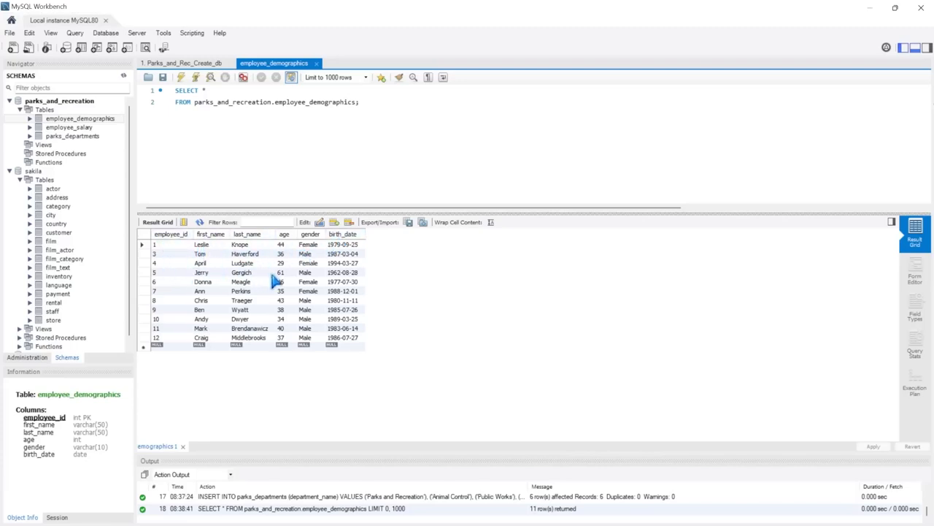
pyautogui.moveTo(210, 283)
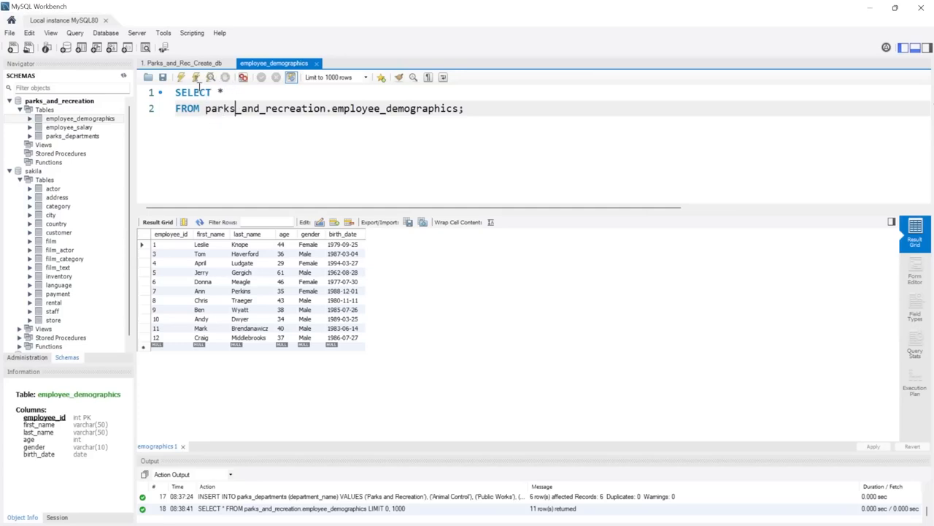
pyautogui.moveTo(196, 78)
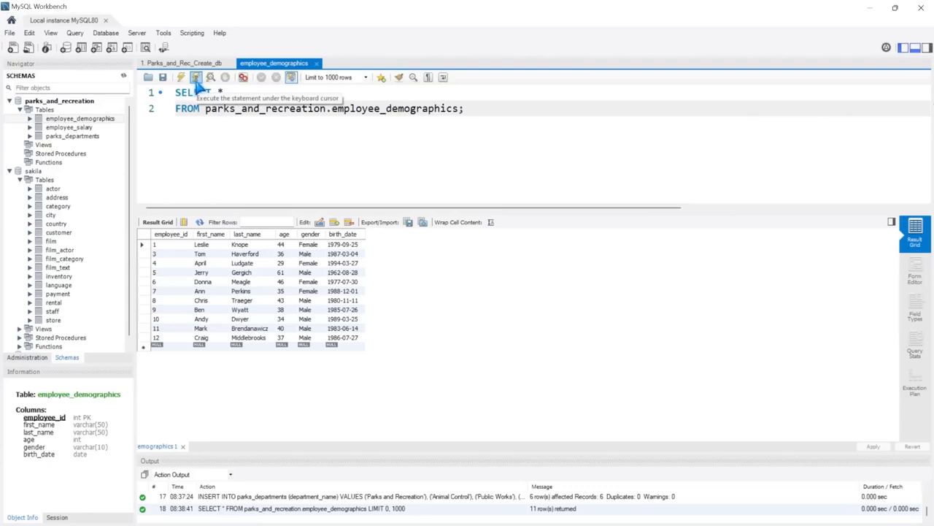
pyautogui.moveTo(196, 78)
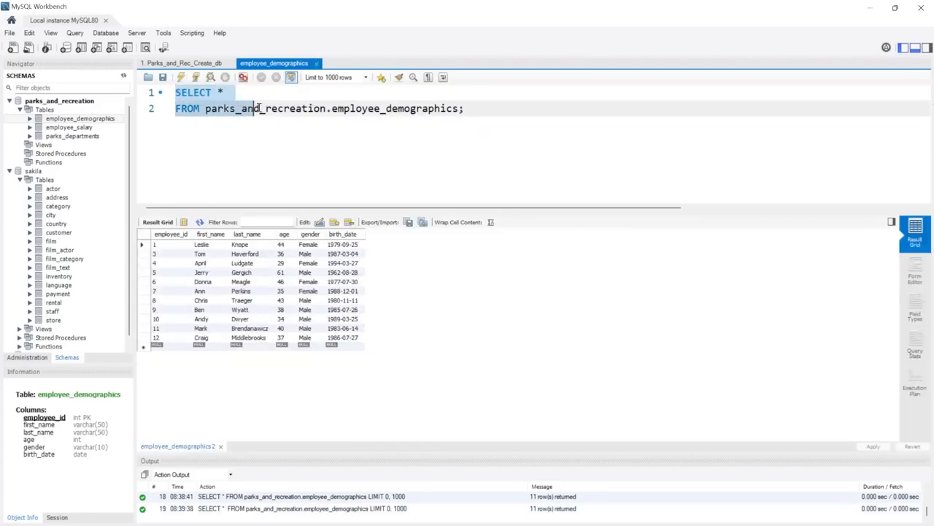
# Add a SELECT on employee_salary below the first query and execute it to return 12 rows
pyautogui.click(464, 108)
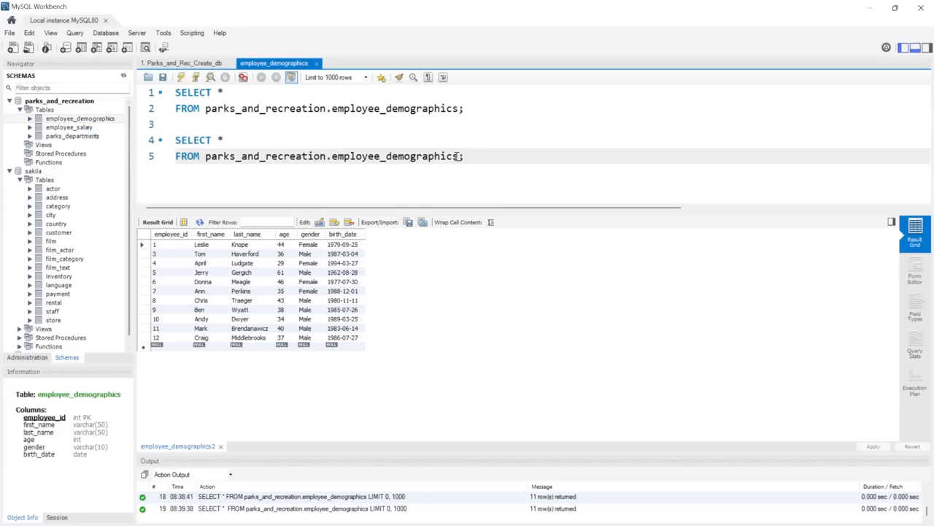
pyautogui.doubleClick(423, 156)
pyautogui.write('salary')
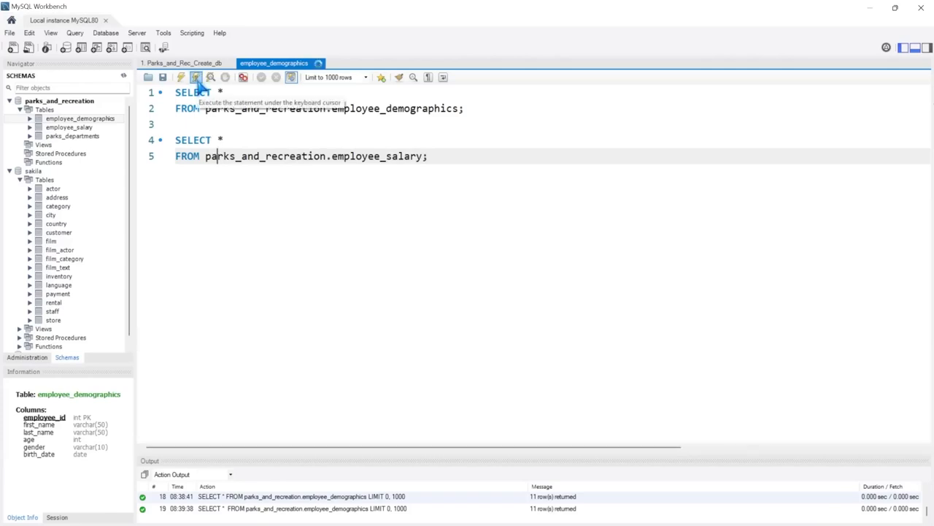
pyautogui.click(195, 77)
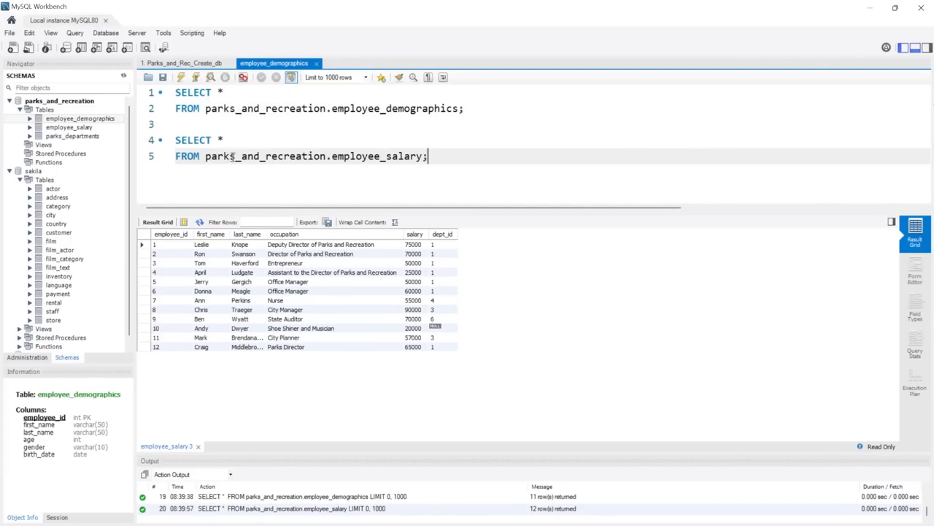
pyautogui.moveTo(181, 77)
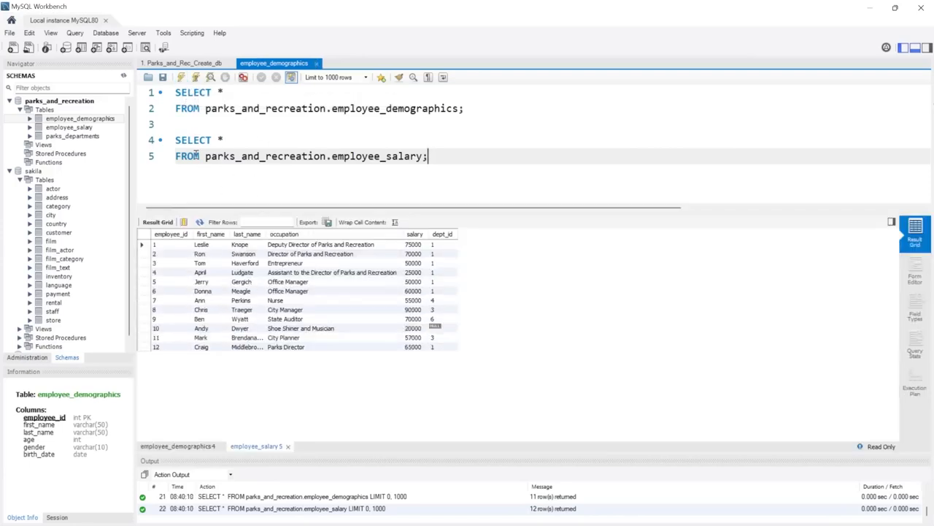
pyautogui.click(178, 447)
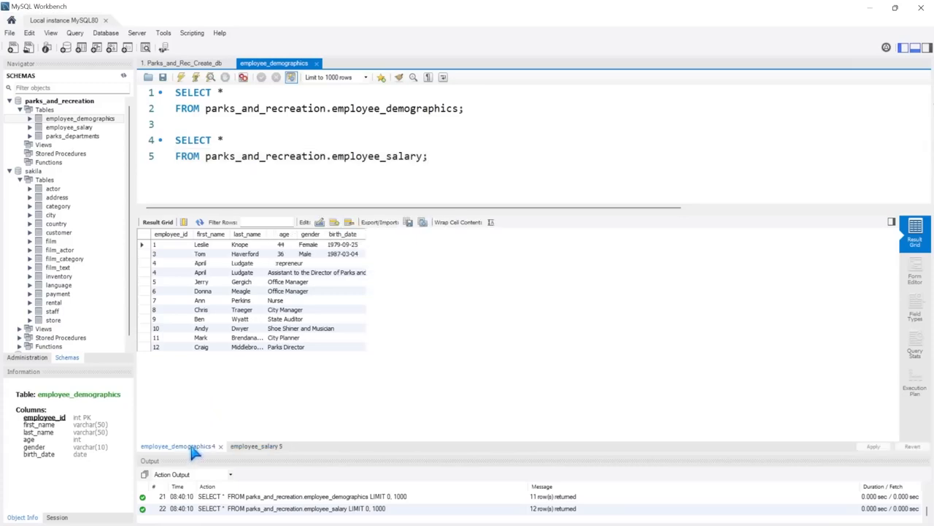
pyautogui.click(256, 447)
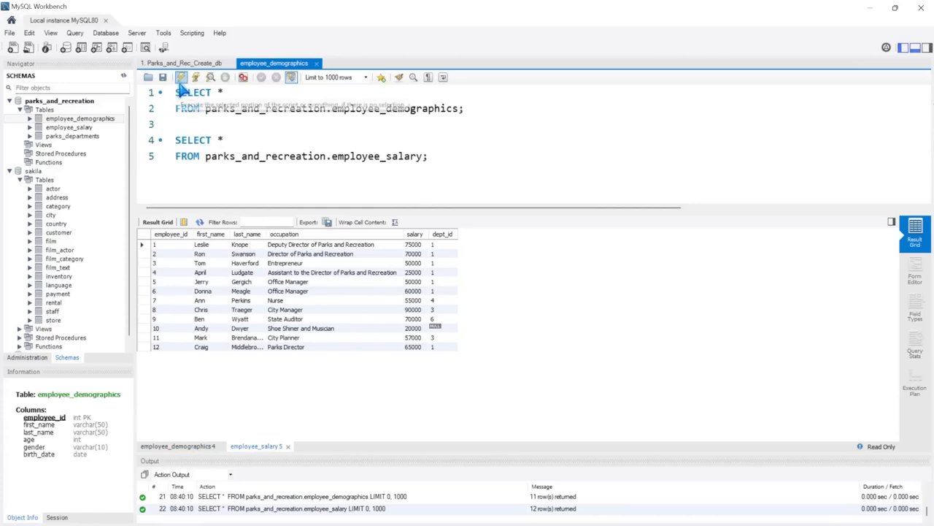
pyautogui.moveTo(335, 132)
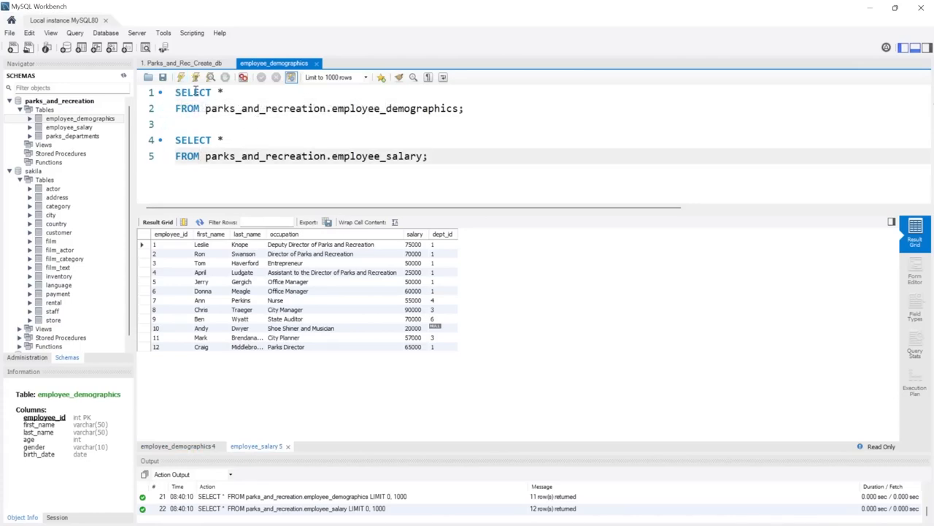
pyautogui.moveTo(196, 77)
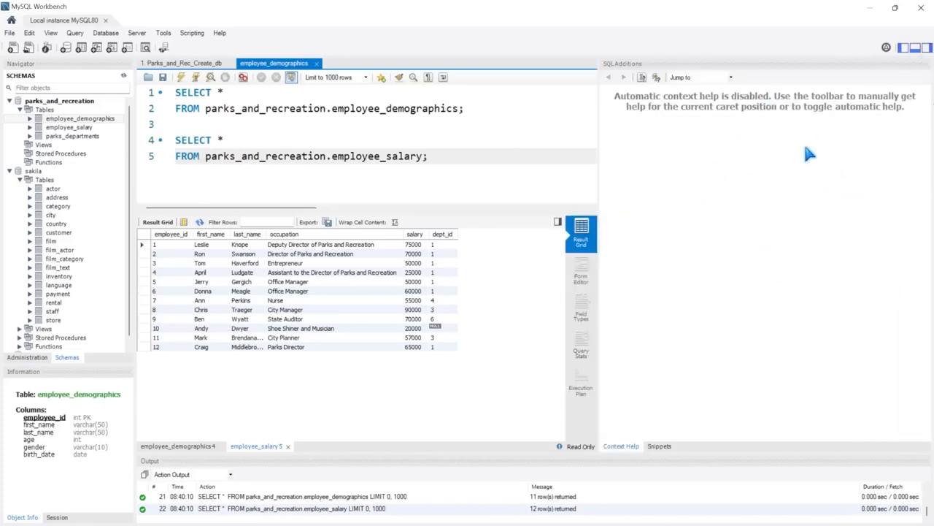
pyautogui.moveTo(741, 166)
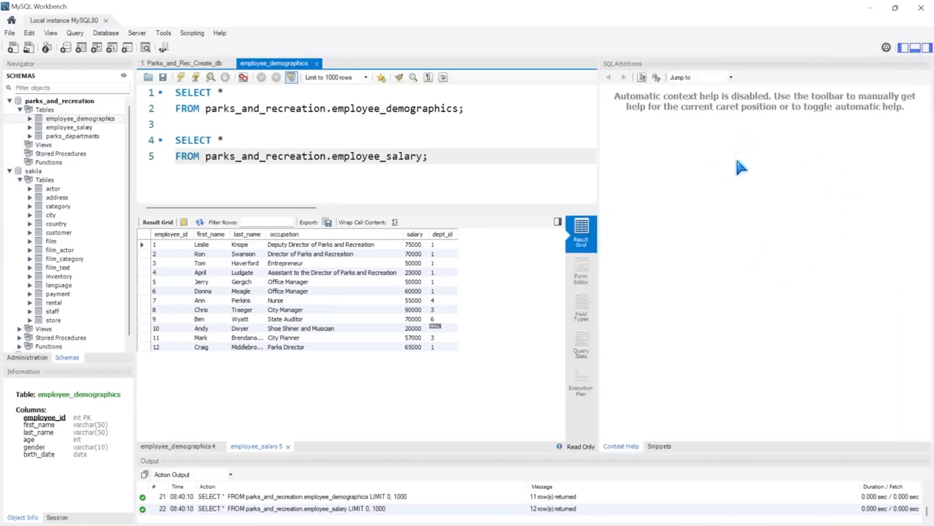